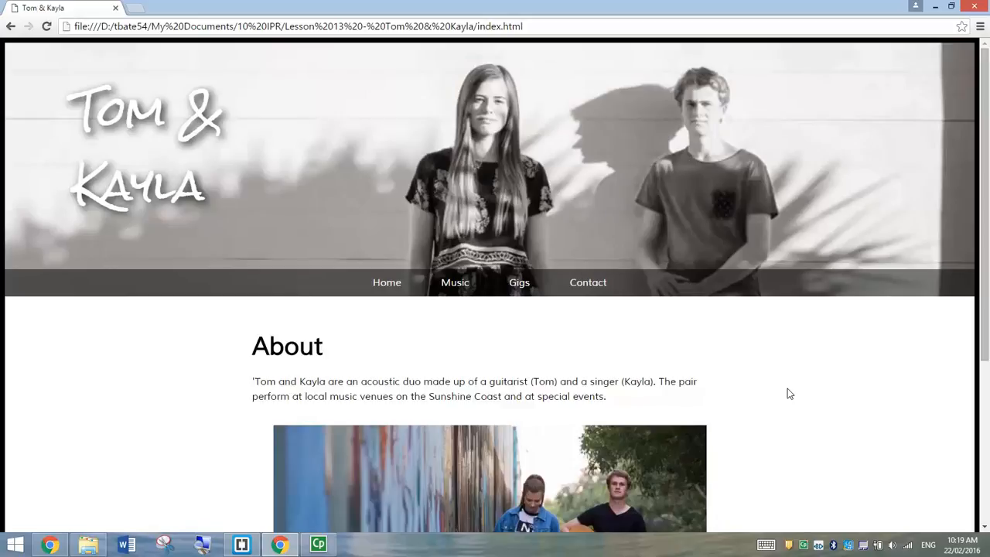
pyautogui.moveTo(502, 336)
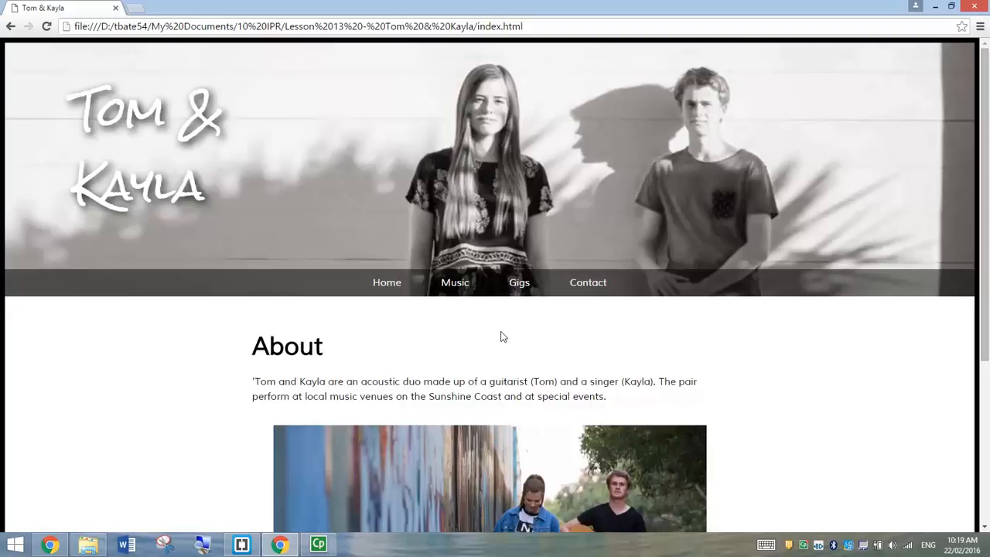
# Browse the Tom & Kayla site's Music, Gigs and Contact Us pages in Chrome
pyautogui.click(455, 283)
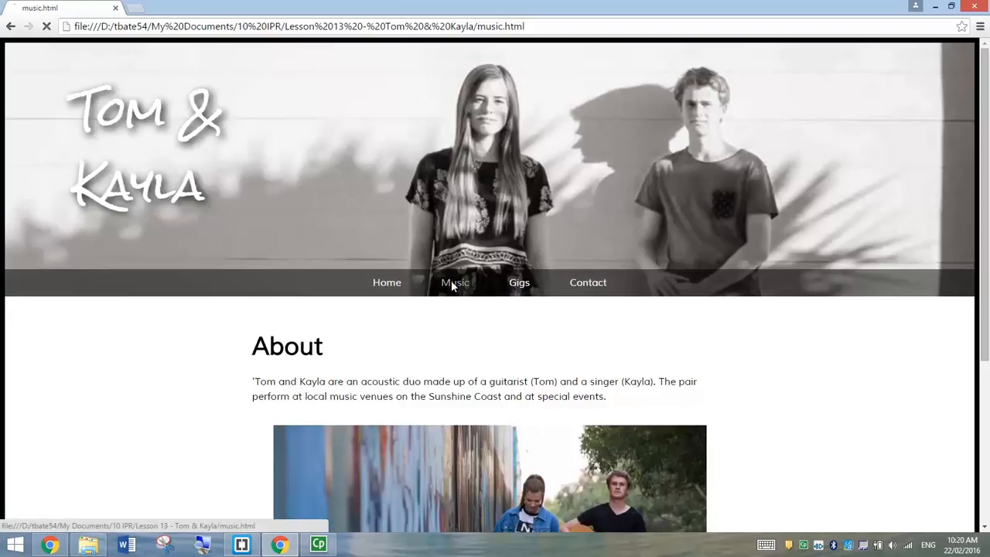
pyautogui.click(518, 283)
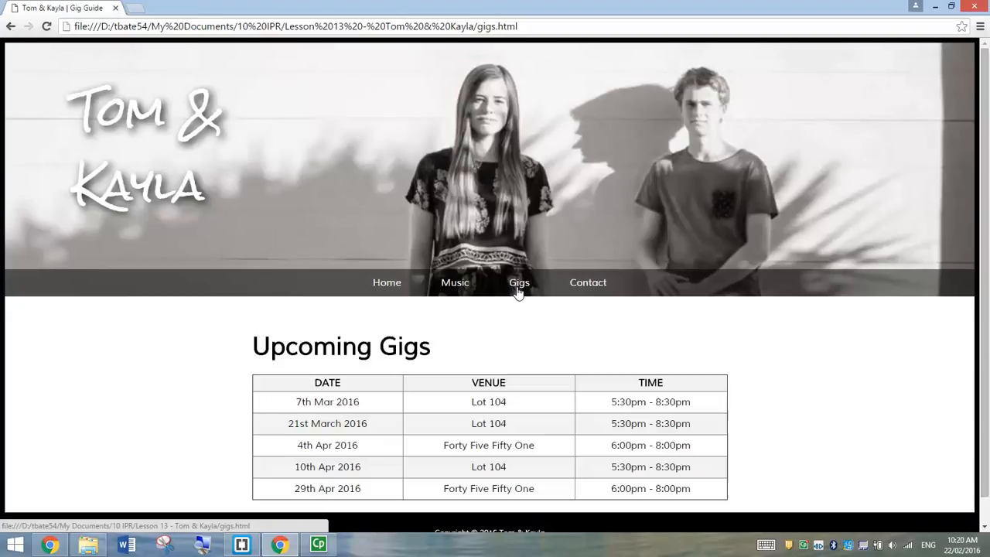
pyautogui.click(587, 282)
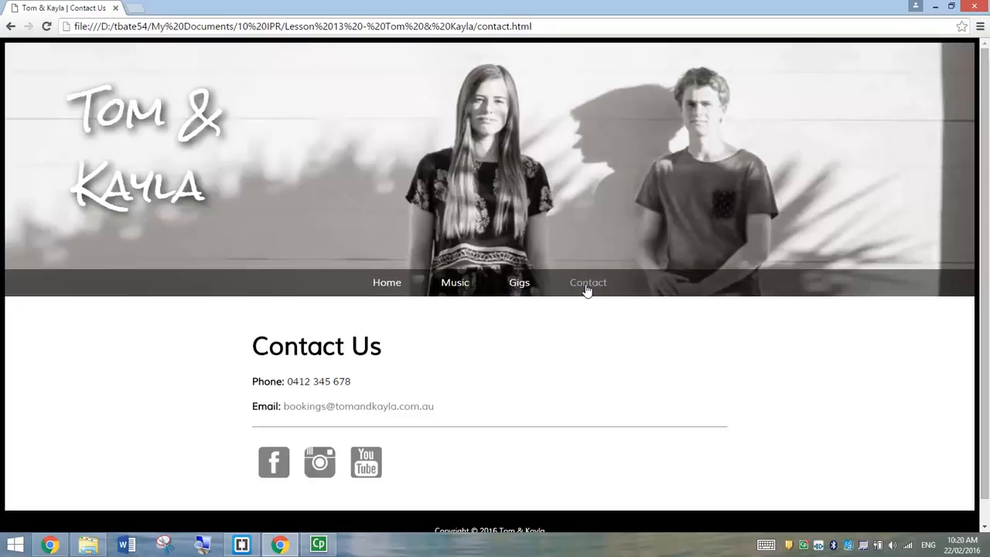
pyautogui.moveTo(688, 277)
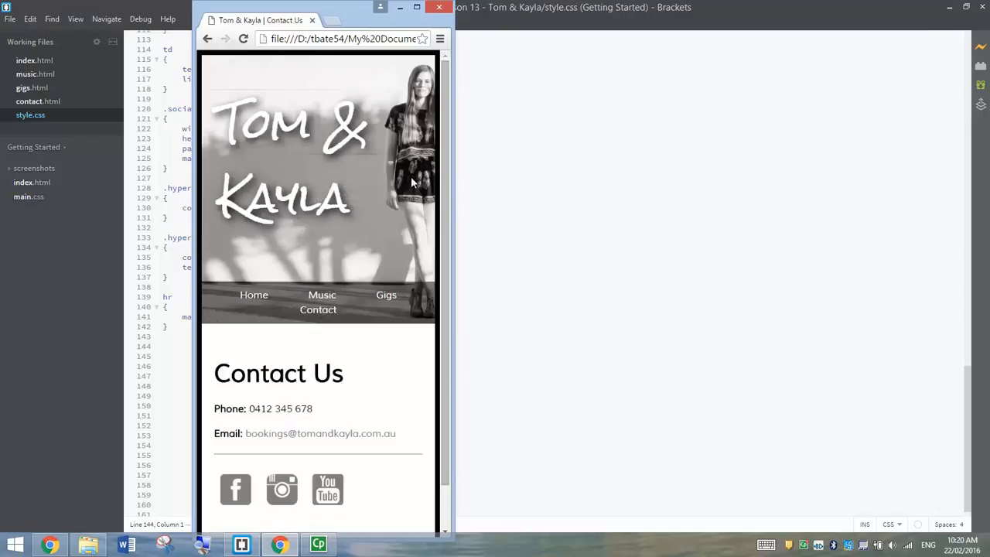
pyautogui.moveTo(335, 173)
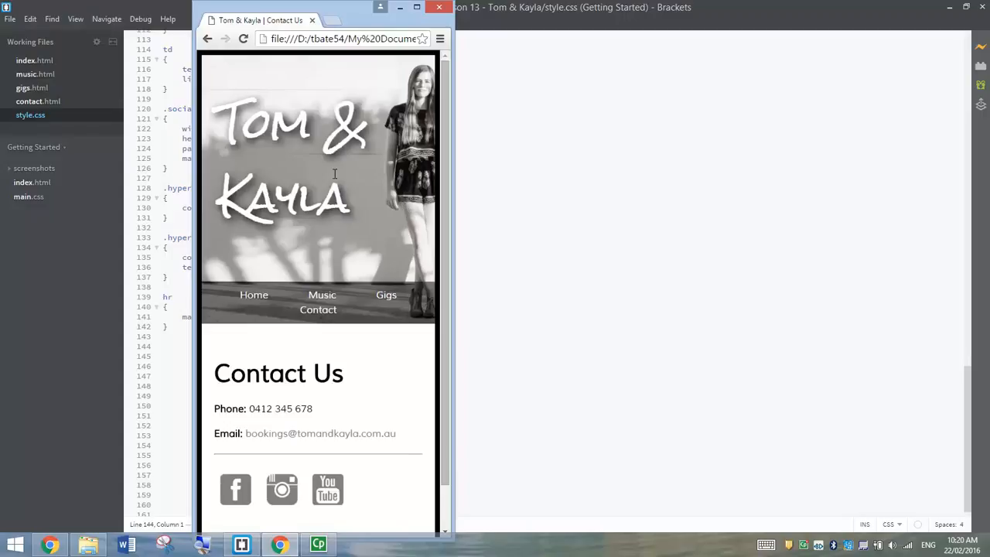
pyautogui.moveTo(396, 165)
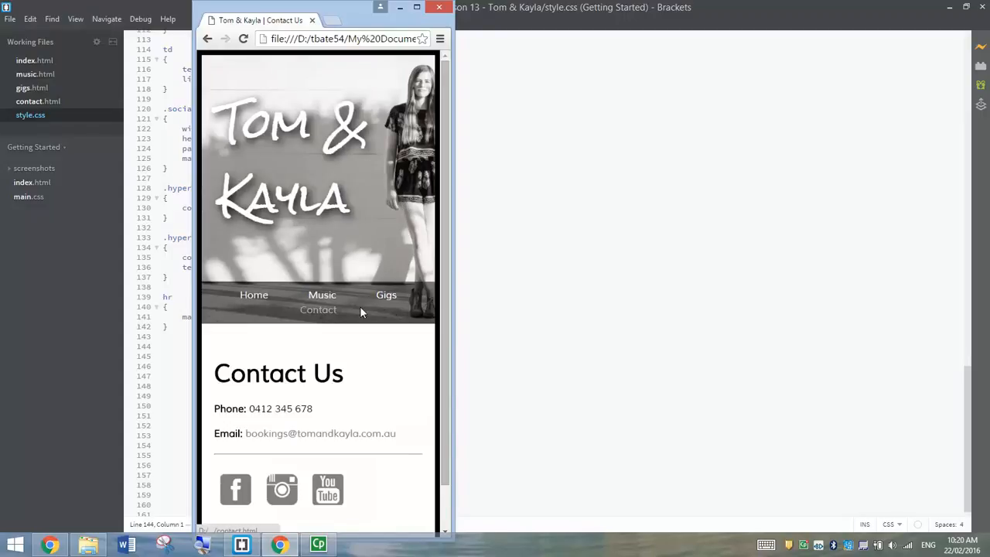
# At narrow width, scroll the Contact page, then view the Music and home pages
pyautogui.scroll(-3)
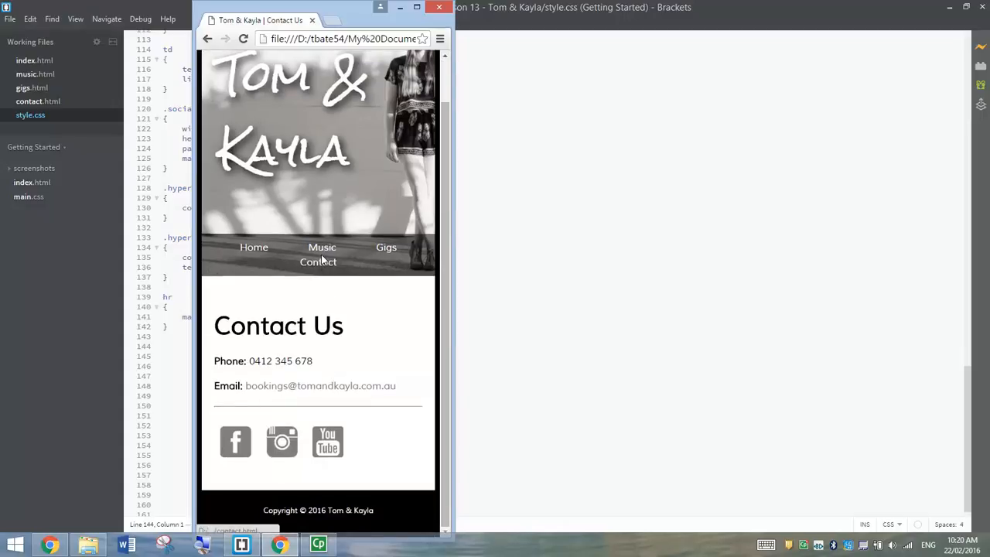
pyautogui.click(321, 247)
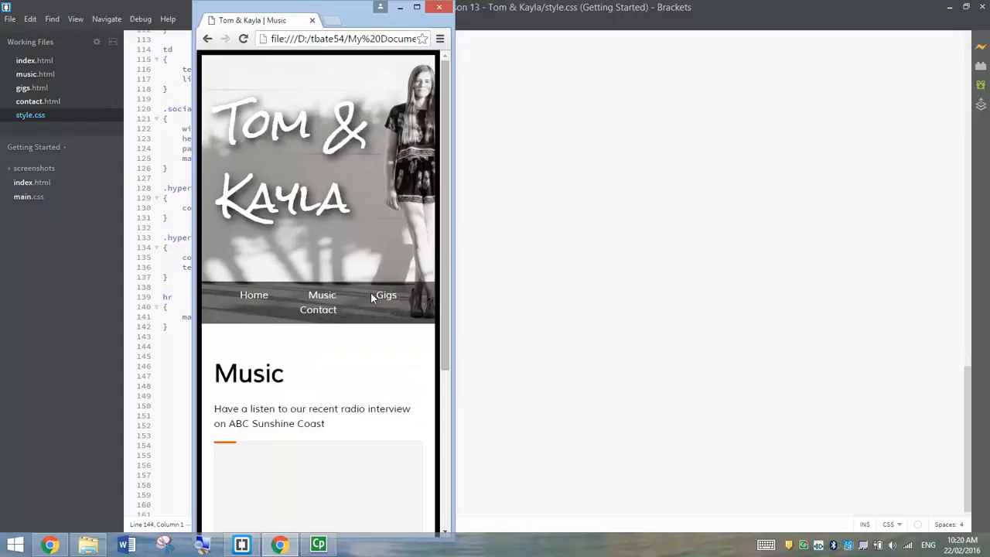
pyautogui.click(385, 294)
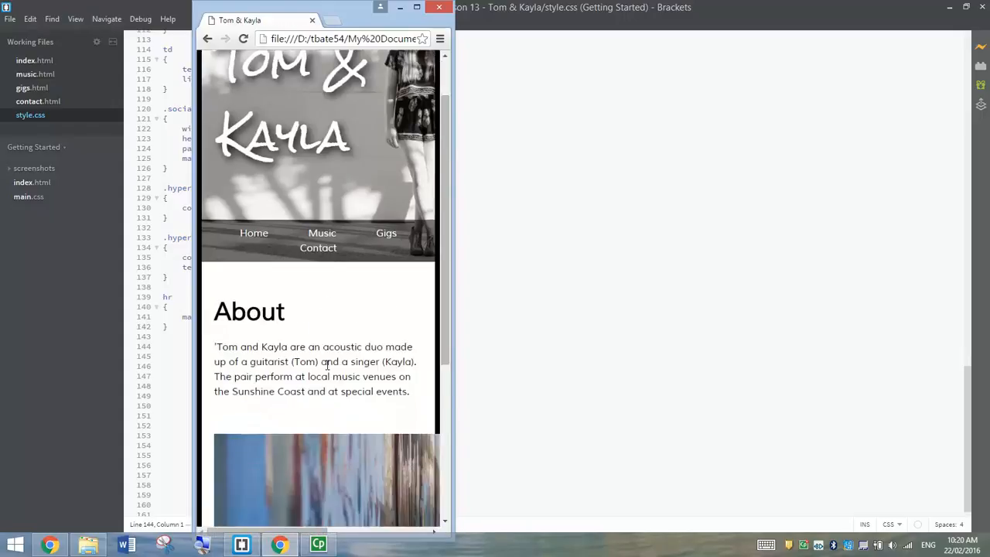
pyautogui.scroll(-3)
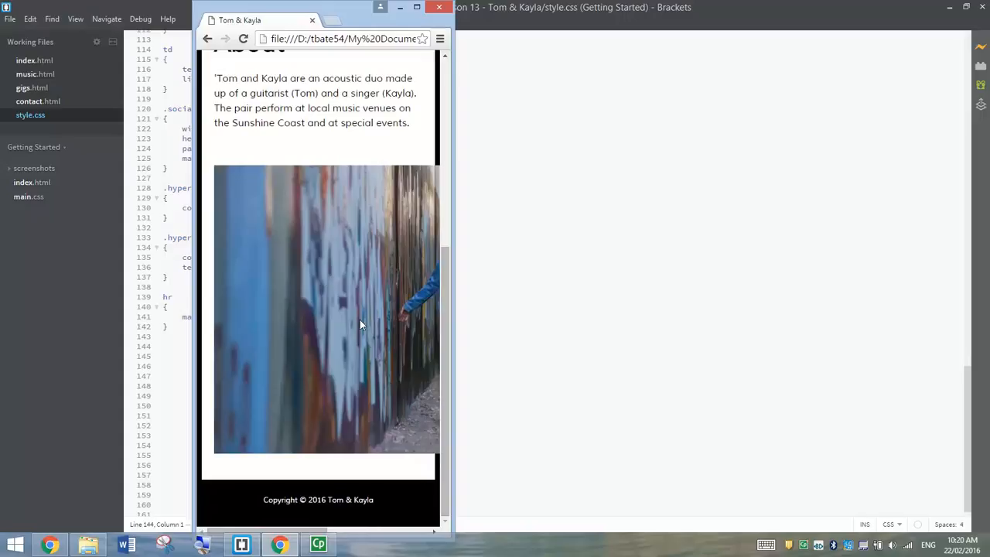
pyautogui.scroll(3)
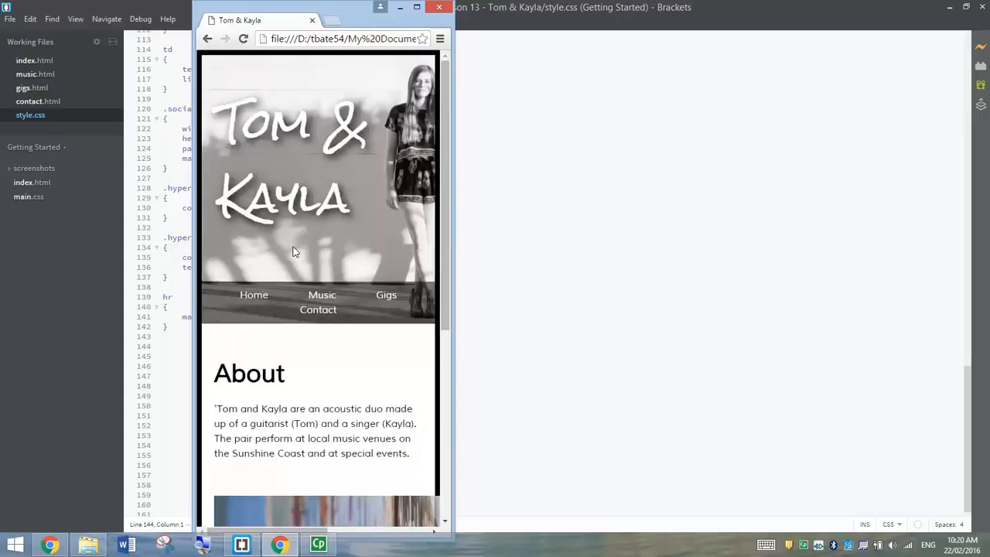
pyautogui.moveTo(411, 116)
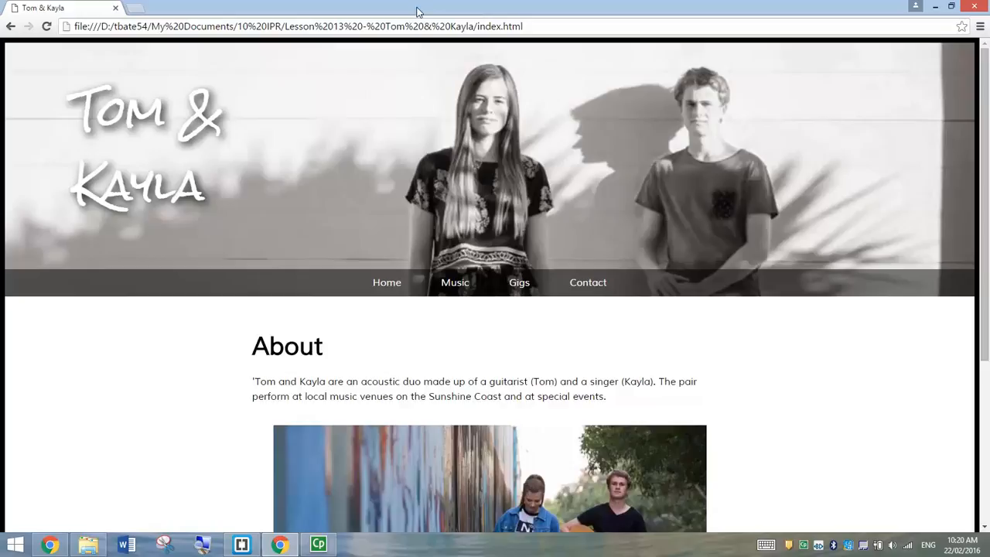
pyautogui.moveTo(268, 488)
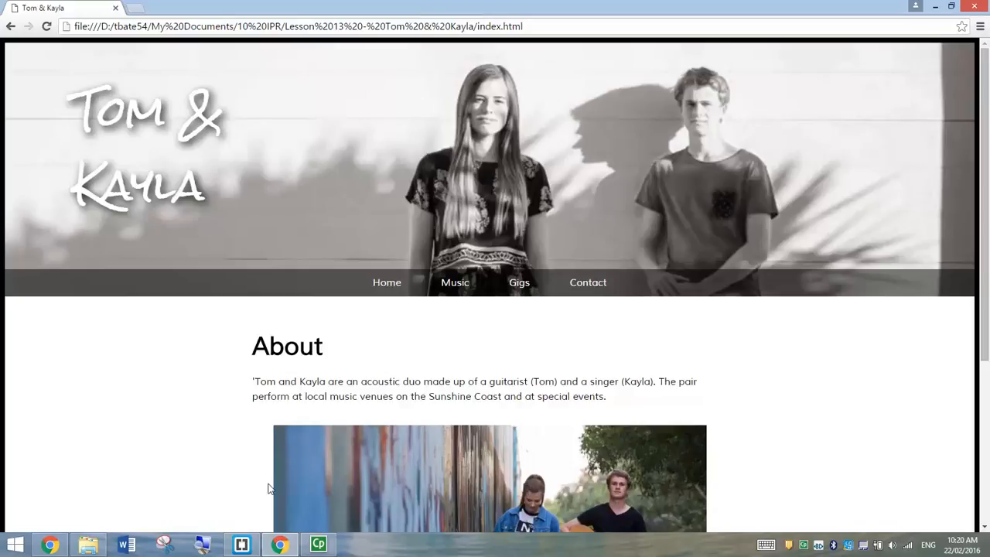
pyautogui.click(243, 543)
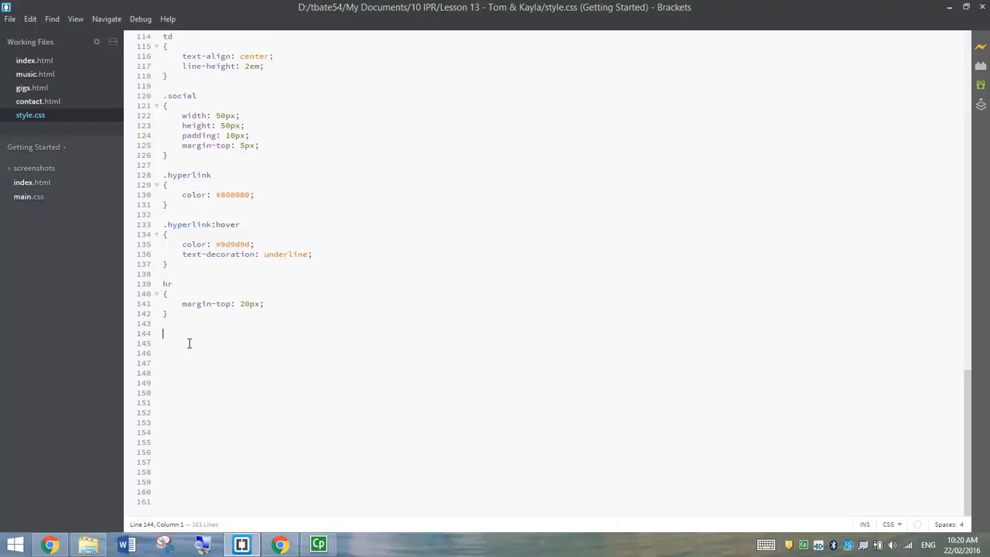
pyautogui.write('@')
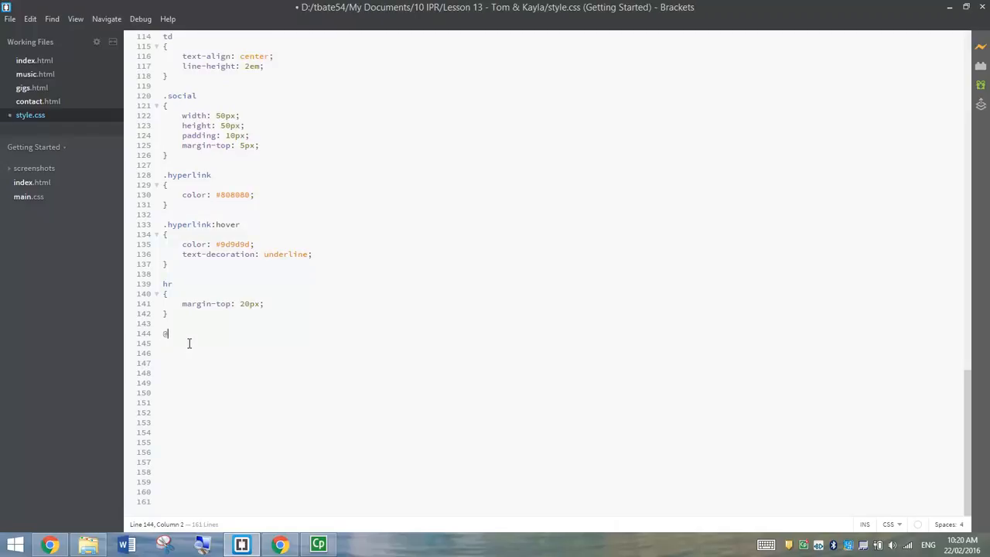
pyautogui.write('media')
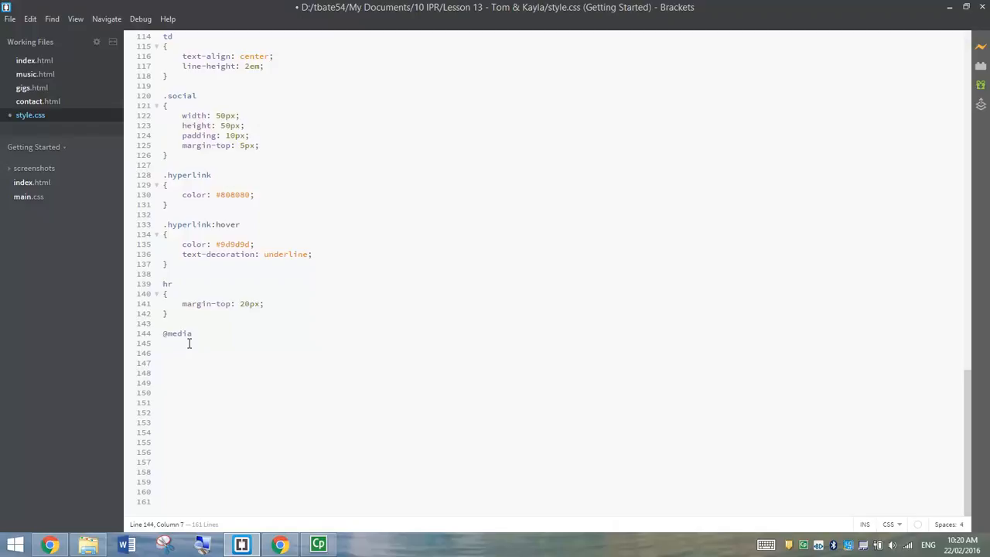
pyautogui.moveTo(344, 362)
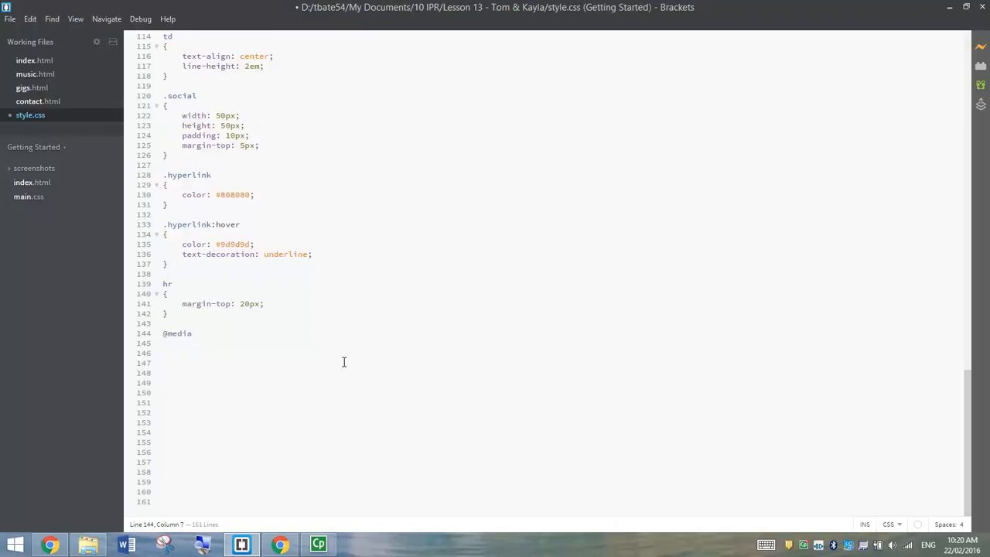
pyautogui.write('(max-')
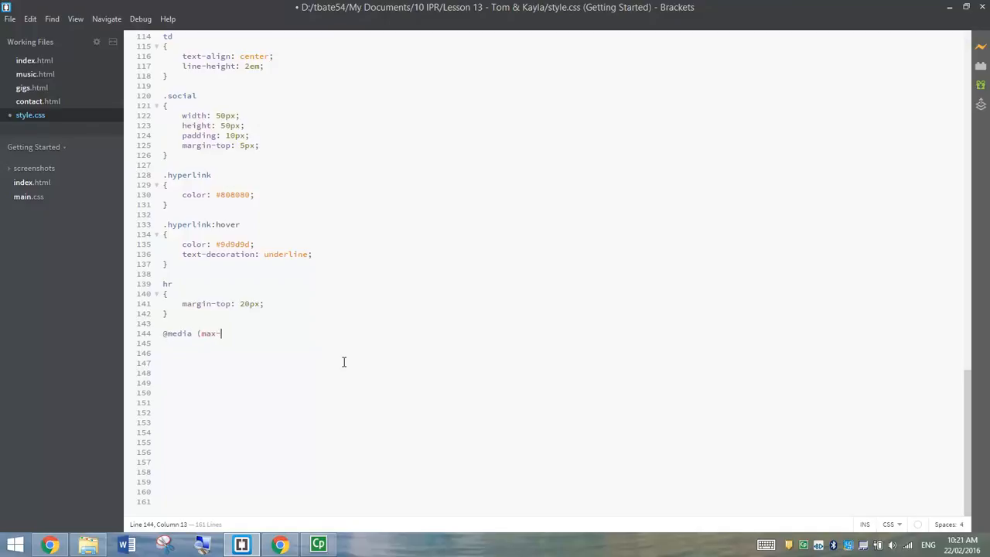
pyautogui.write('width')
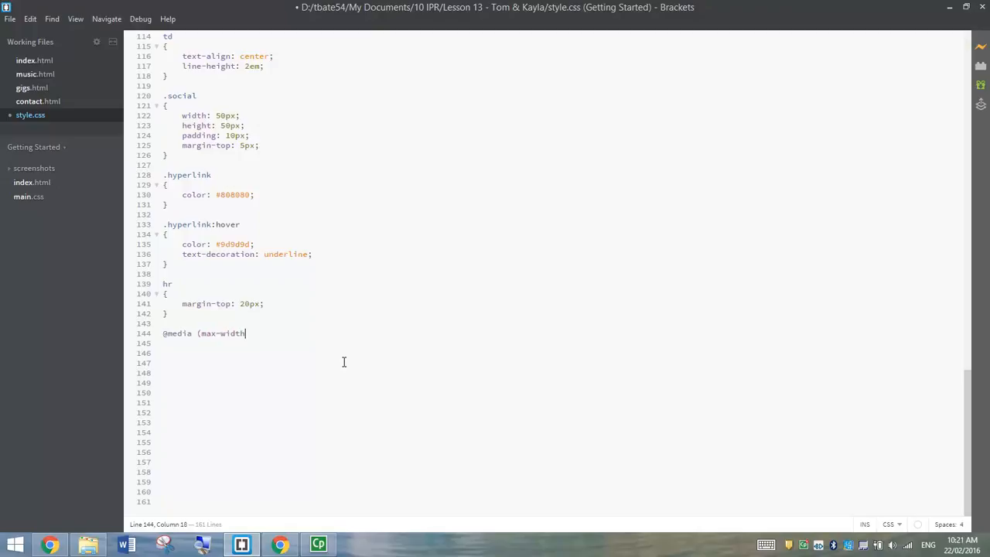
pyautogui.write(':')
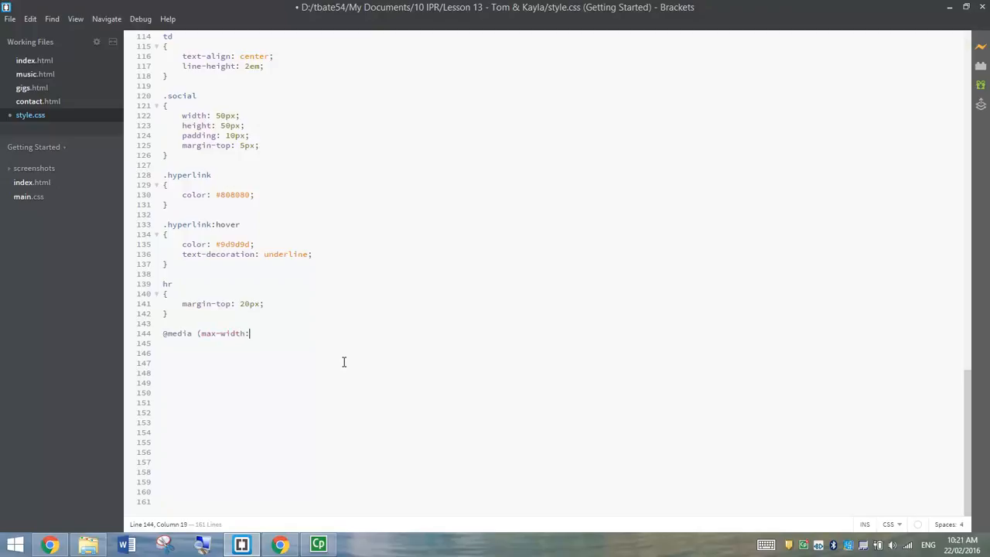
pyautogui.write('768p')
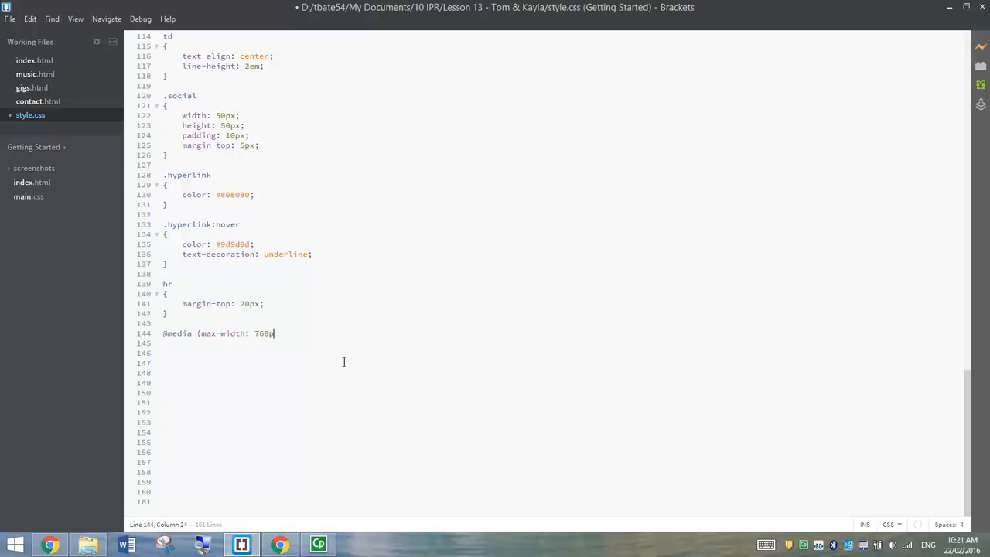
pyautogui.write('x)')
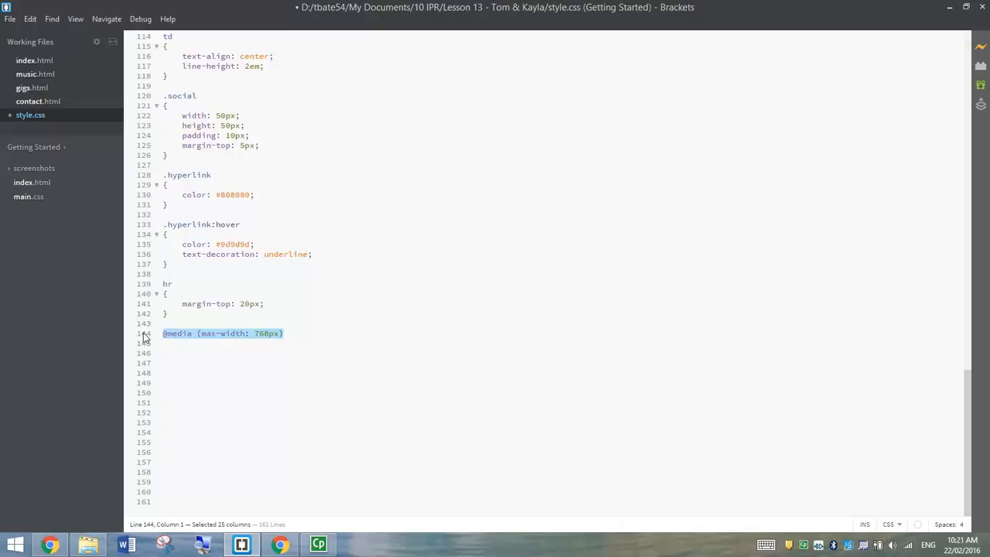
pyautogui.moveTo(273, 351)
pyautogui.write('{')
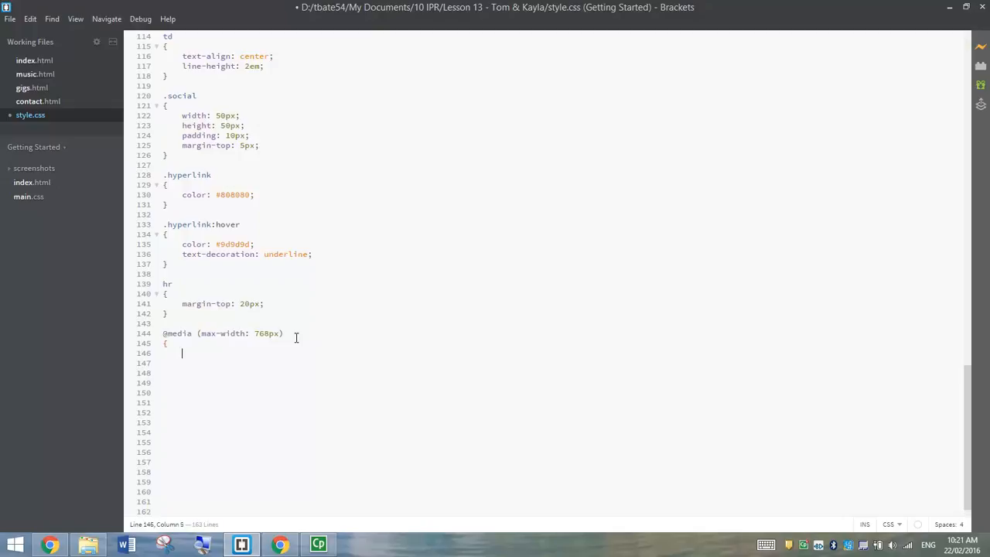
# Switch to Chrome to view the Tom & Kayla home page
pyautogui.press('alt+tab')
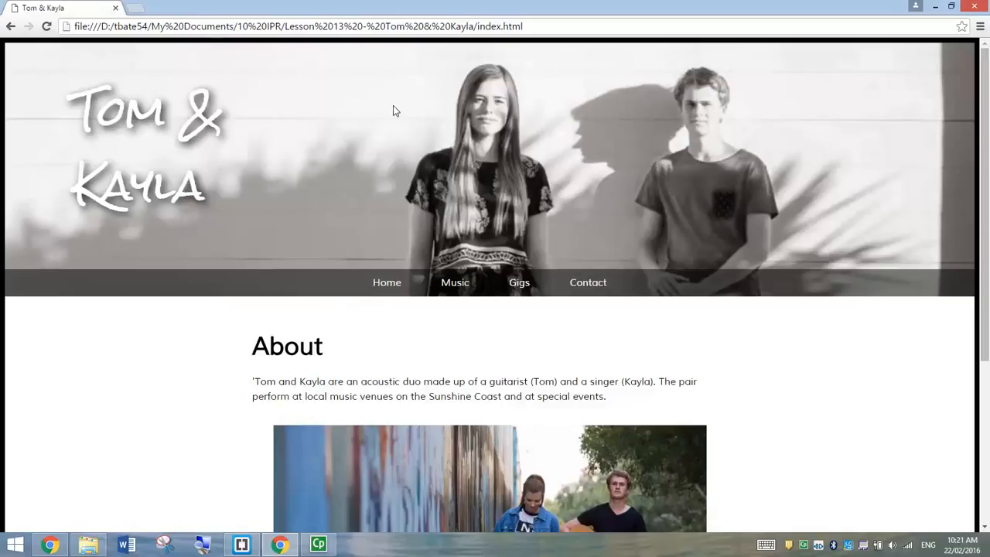
pyautogui.moveTo(348, 82)
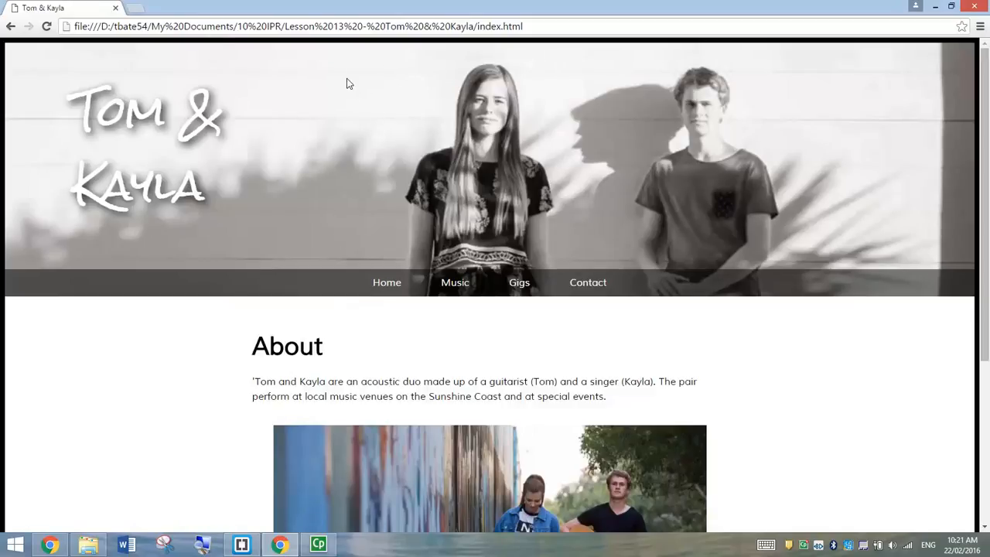
pyautogui.moveTo(305, 50)
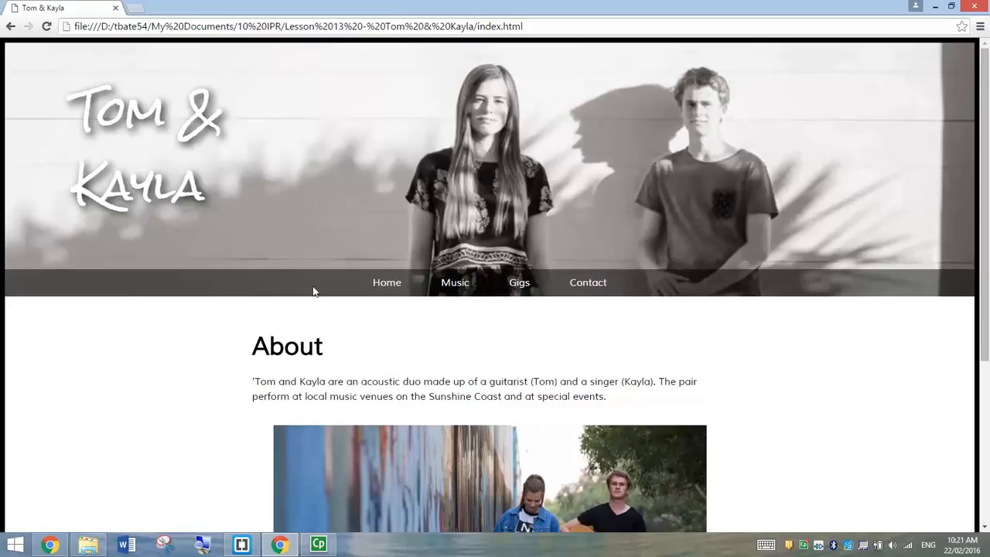
pyautogui.moveTo(310, 218)
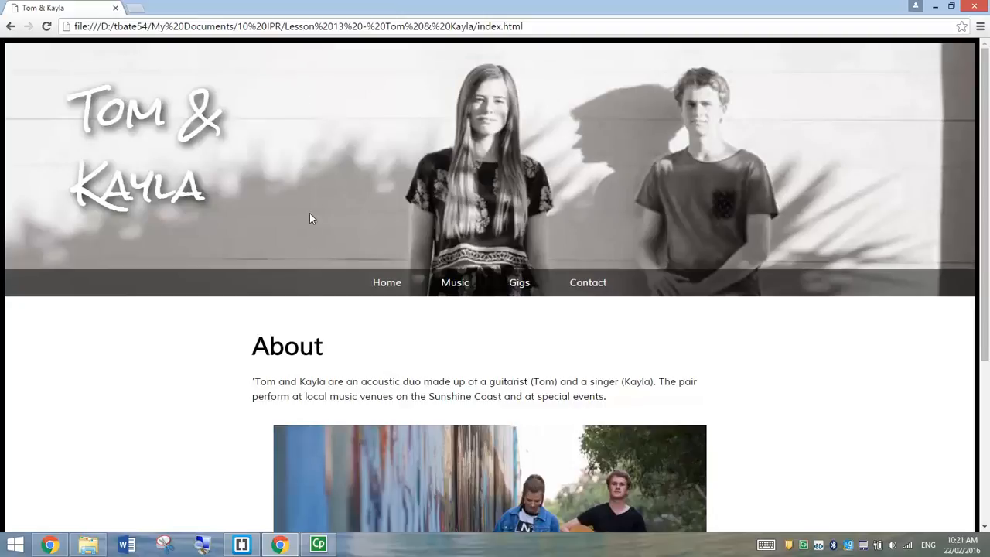
pyautogui.moveTo(303, 301)
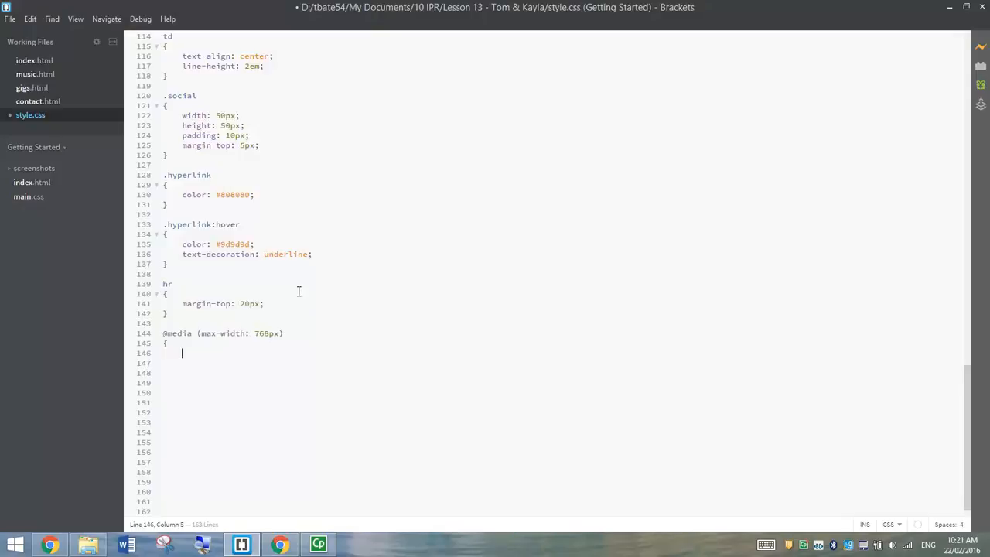
# Write '.spacer { height: 180px }' in the media query, consulting the original .spacer rule
pyautogui.write('.')
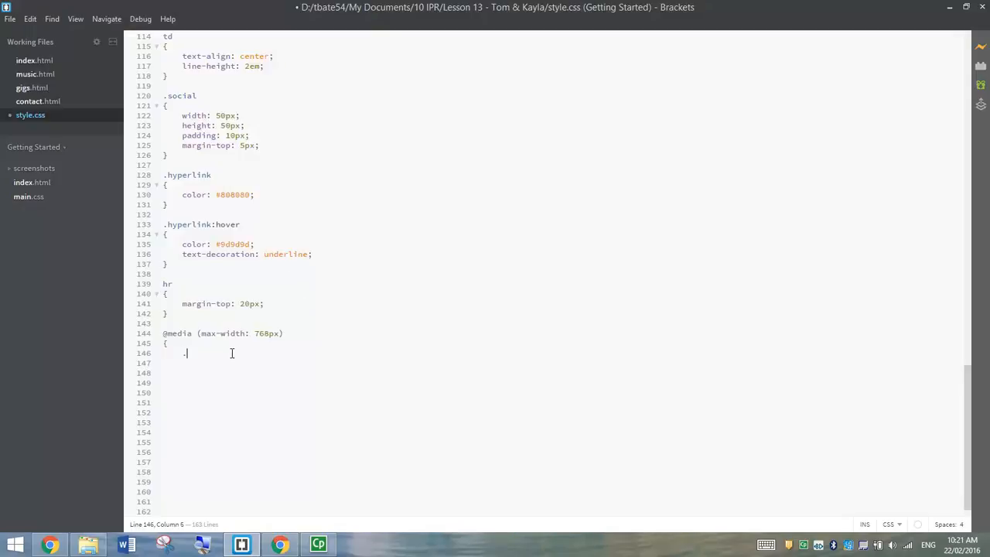
pyautogui.write('spacer')
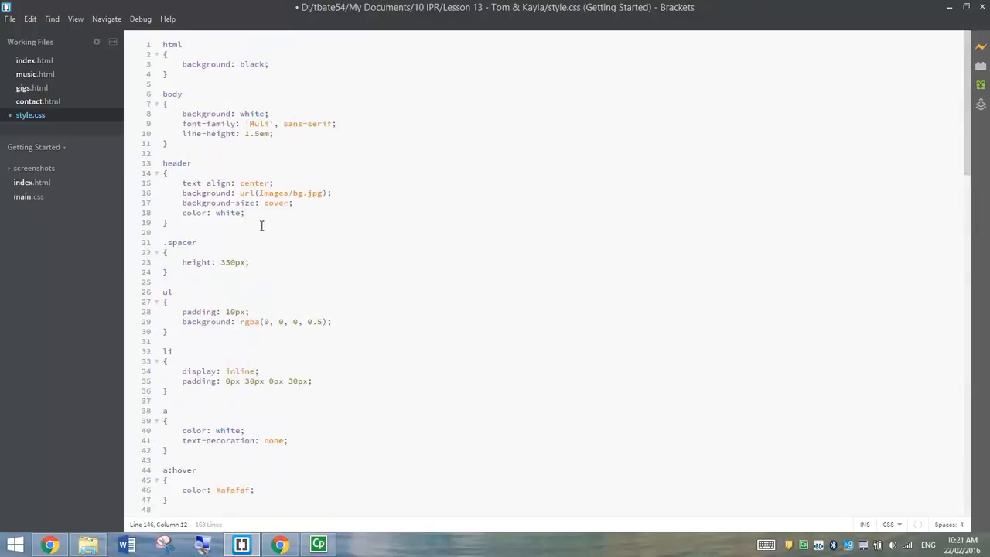
pyautogui.moveTo(162, 242); pyautogui.dragTo(166, 272)
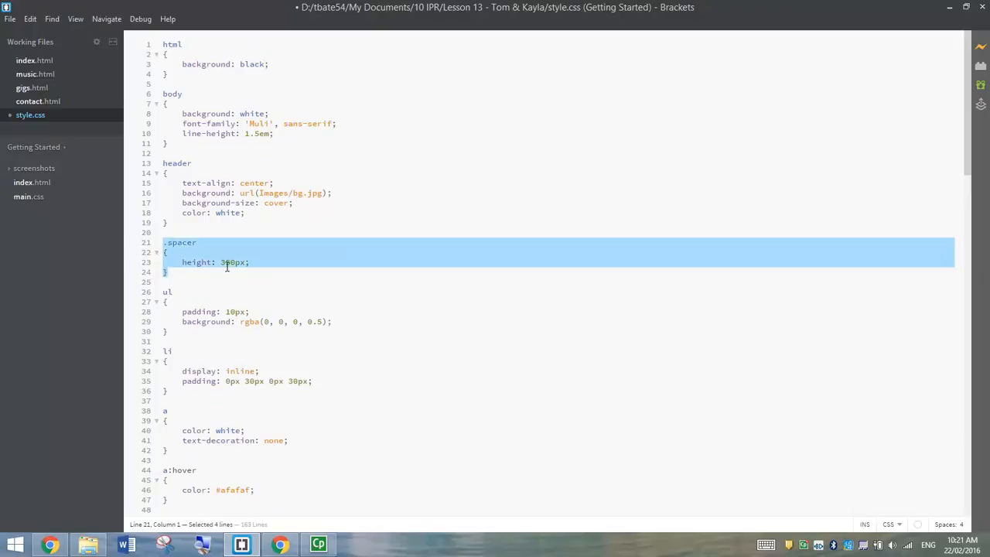
pyautogui.scroll(-3)
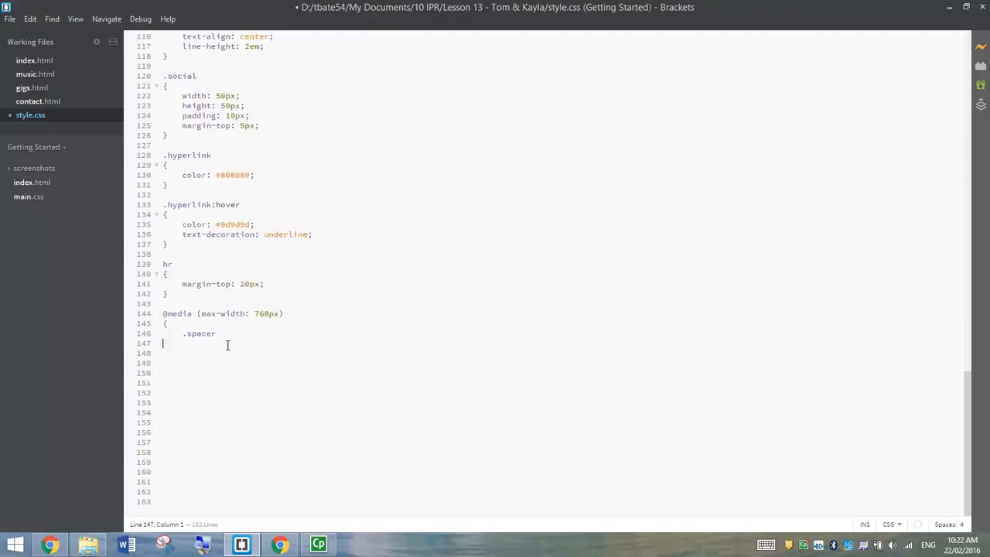
pyautogui.write('{')
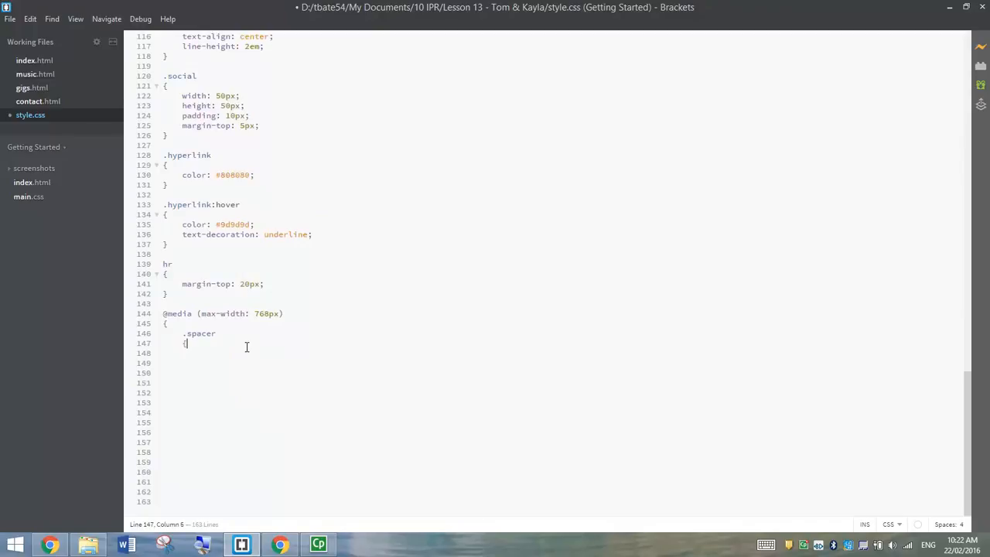
pyautogui.press('Enter')
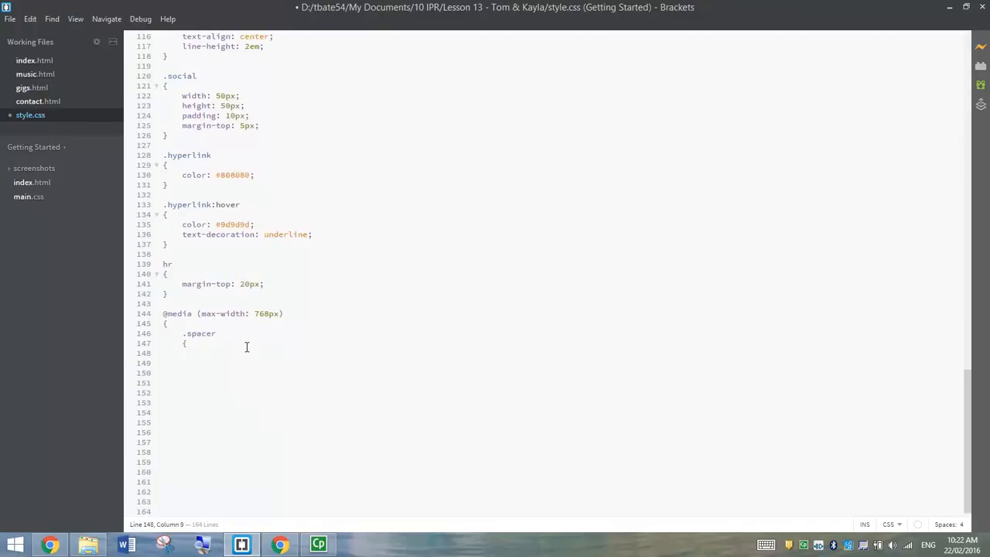
pyautogui.write('height:')
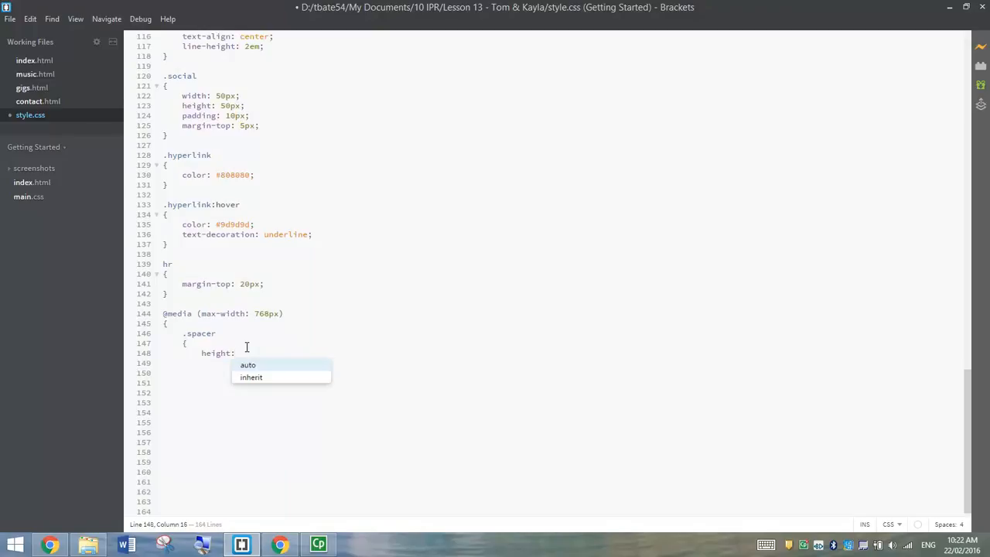
pyautogui.write('180px;')
pyautogui.click(558, 363)
pyautogui.write('}')
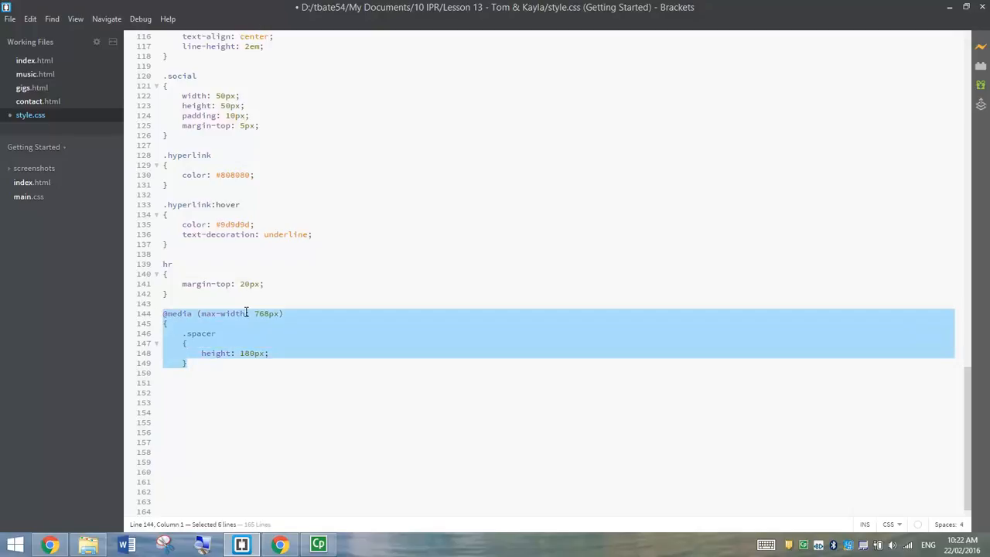
pyautogui.moveTo(269, 313)
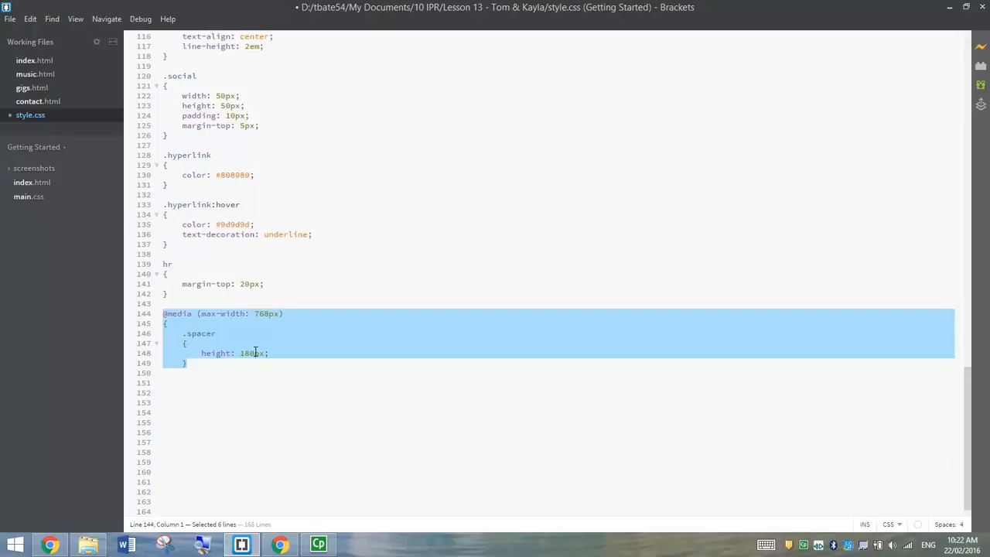
pyautogui.moveTo(314, 502)
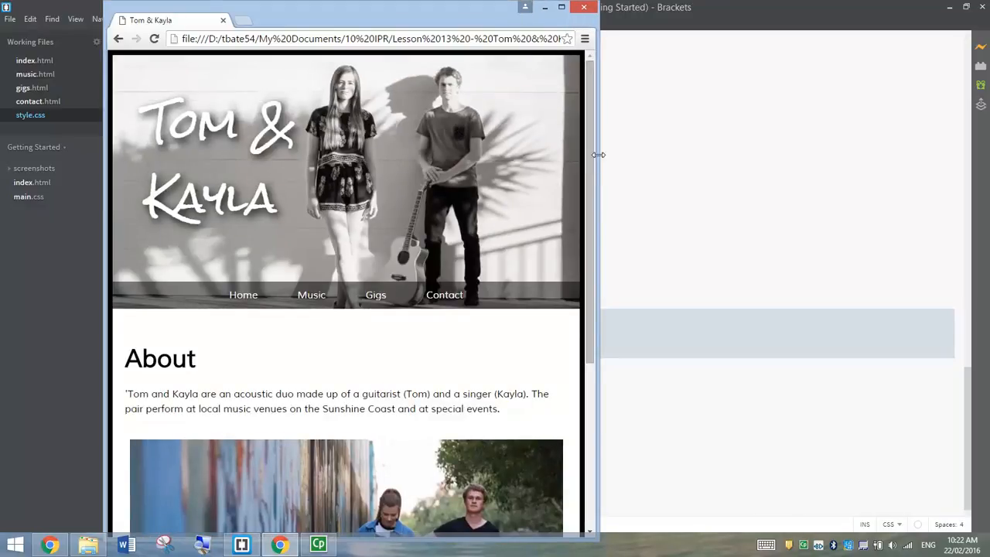
# Narrow the Chrome window to check the shrunken header at mobile width
pyautogui.moveTo(600, 155); pyautogui.dragTo(550, 155)
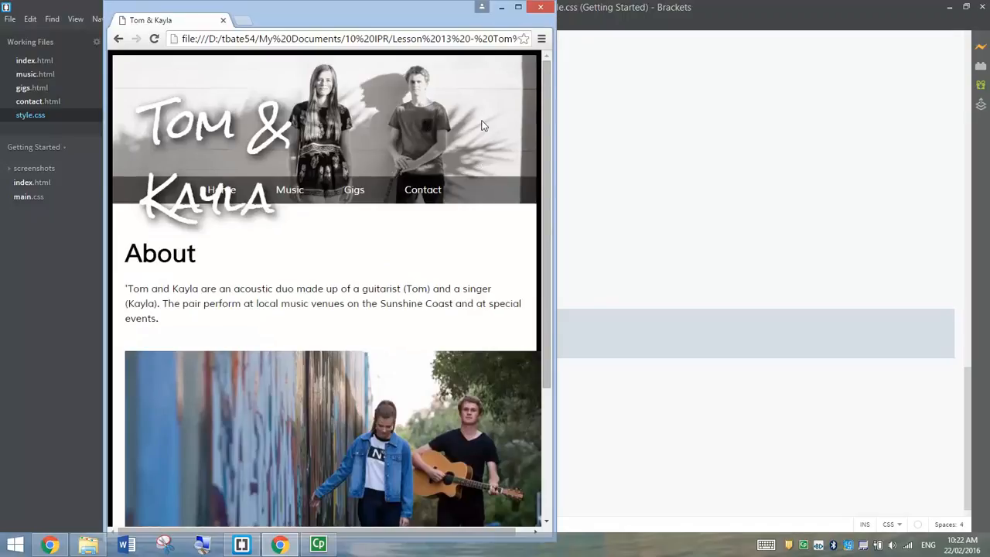
pyautogui.moveTo(255, 143)
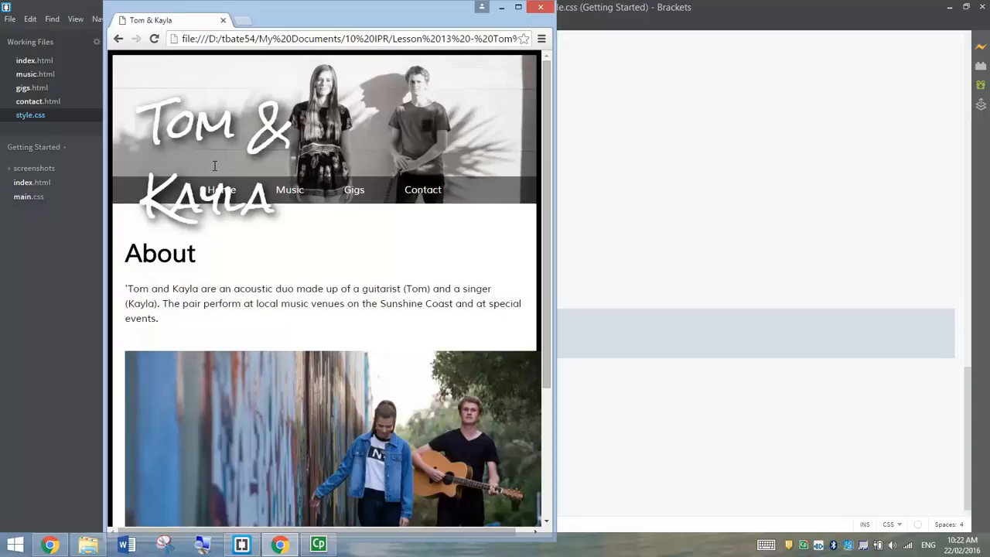
pyautogui.moveTo(484, 460)
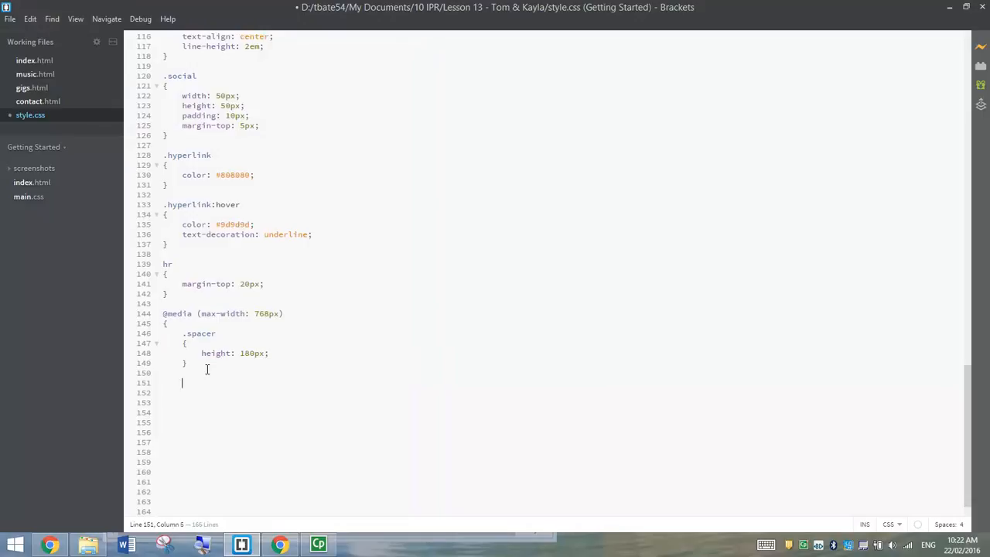
# Start a .bandname rule in the media query with font-size 50px
pyautogui.write('.bandname')
pyautogui.click(563, 393)
pyautogui.write('{')
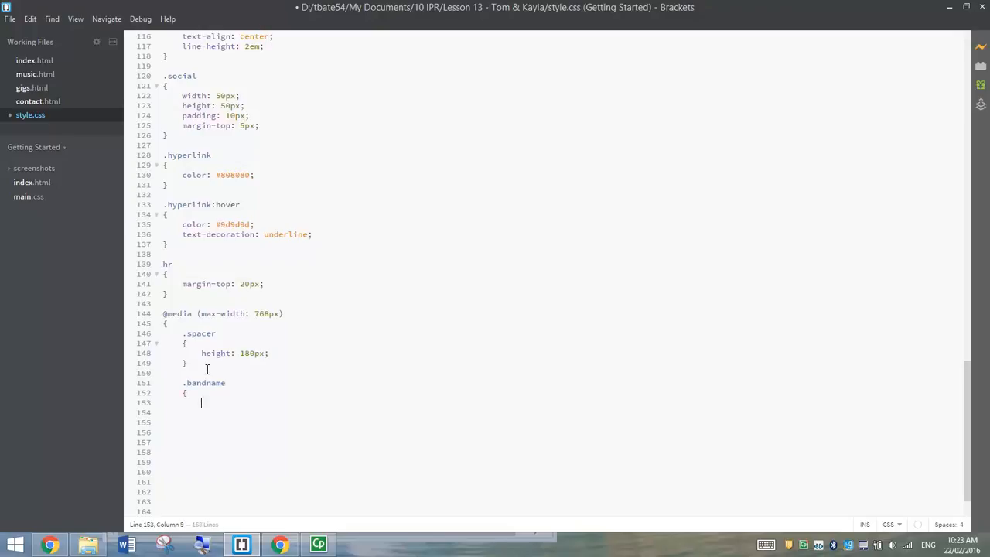
pyautogui.scroll(3)
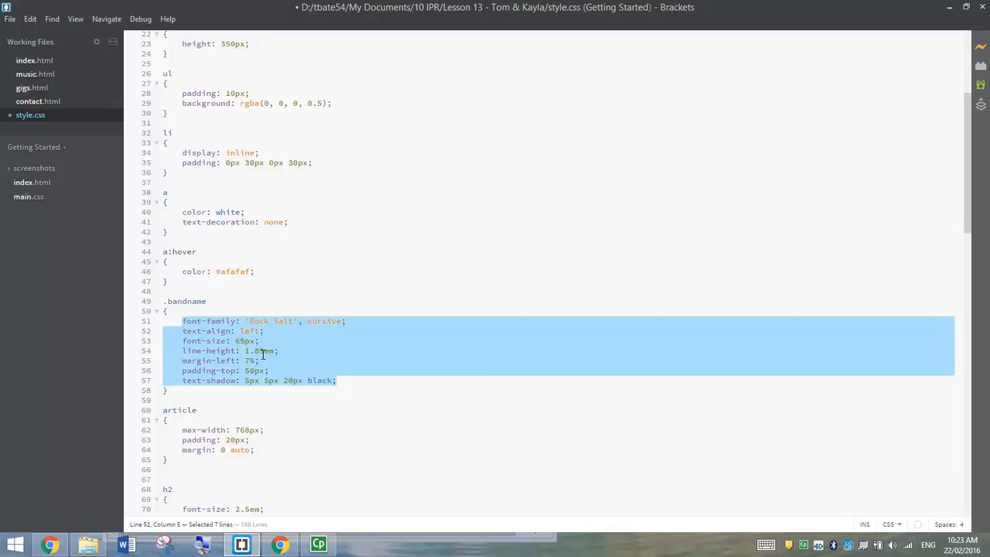
pyautogui.moveTo(314, 351)
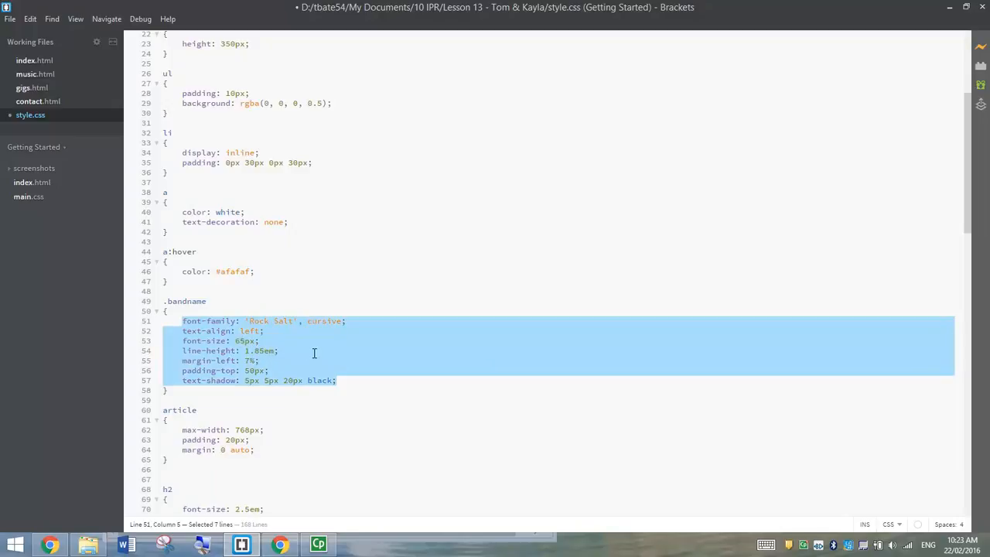
pyautogui.scroll(-3)
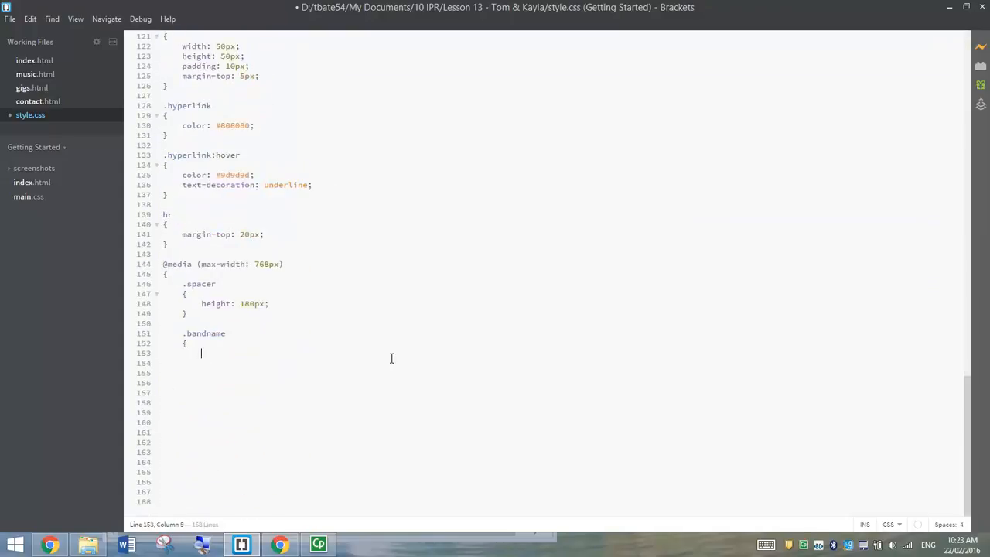
pyautogui.write('font-s')
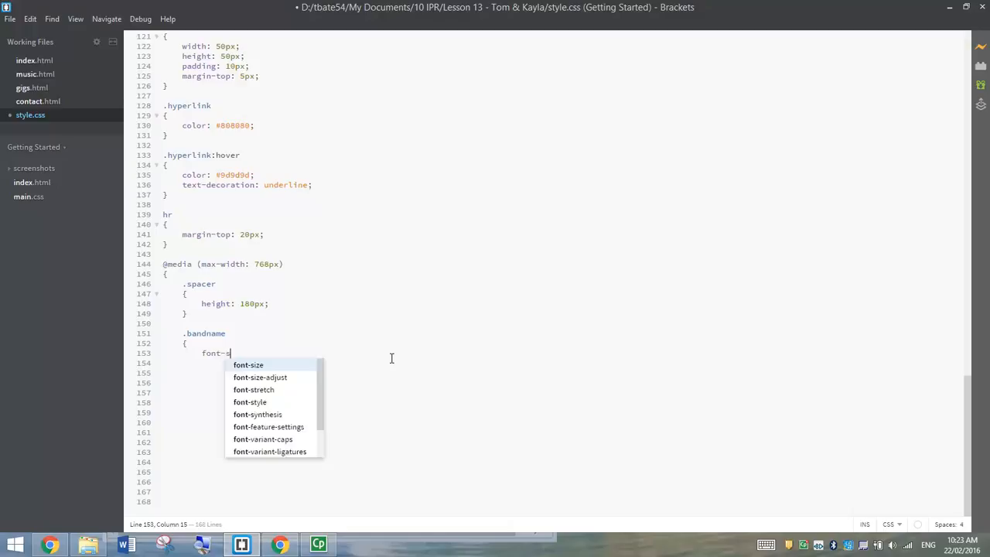
pyautogui.press('Tab')
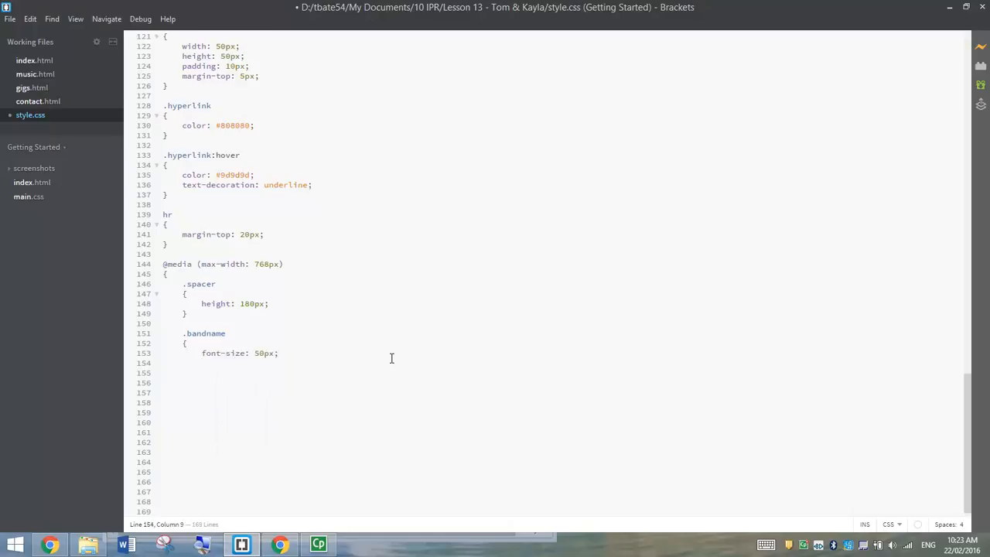
# Add padding-top 30px and line-height 1.65em to the .bandname rule
pyautogui.write('padding')
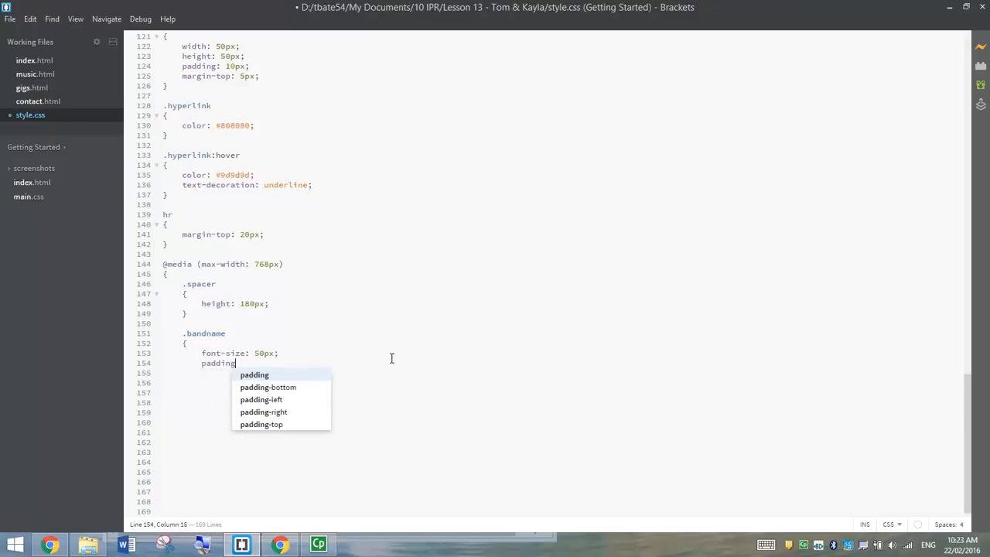
pyautogui.click(261, 424)
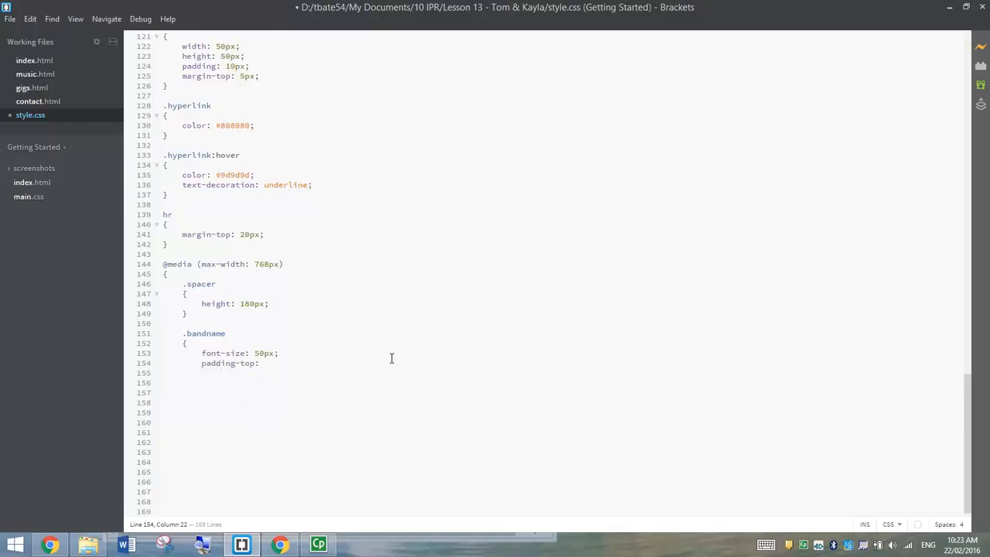
pyautogui.write('30')
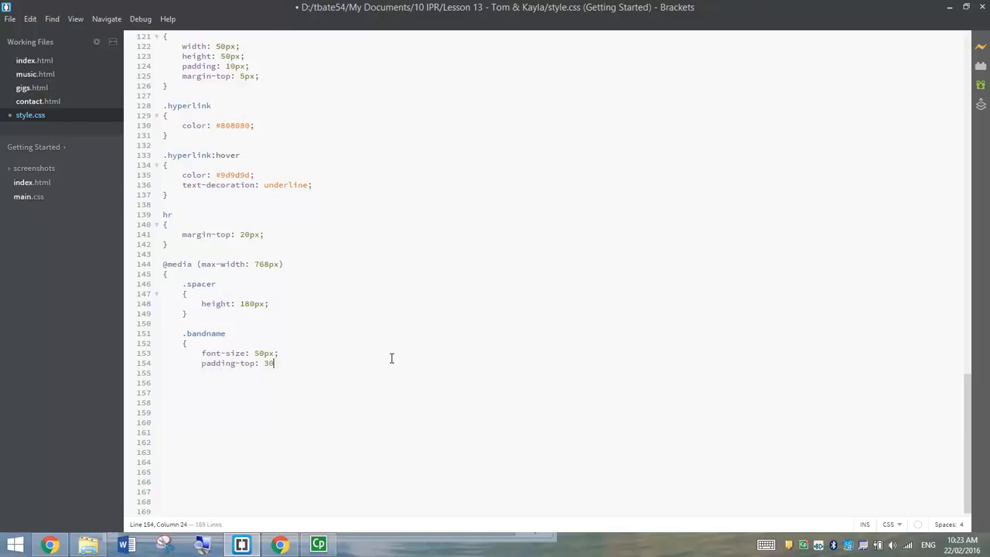
pyautogui.write('px;')
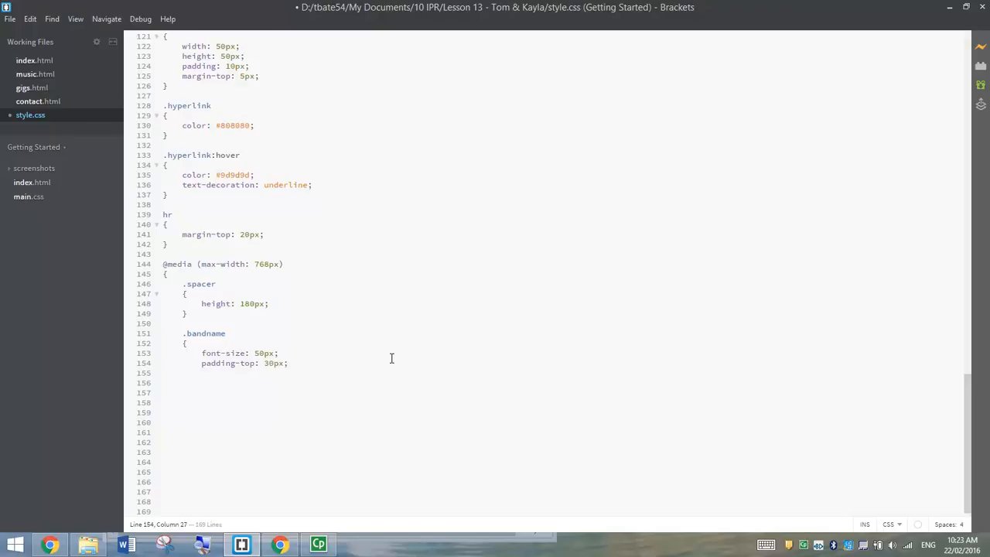
pyautogui.write('line-height:')
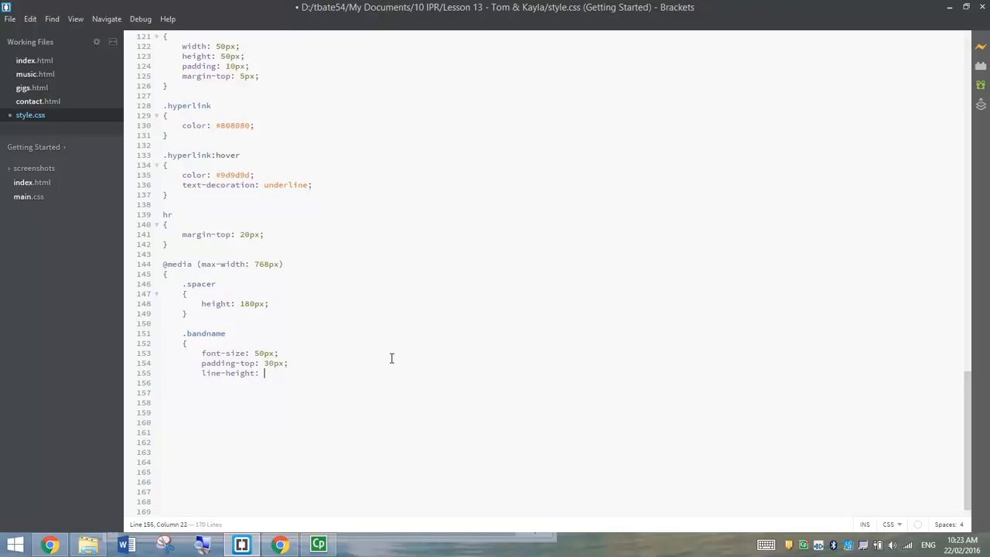
pyautogui.write('1.65')
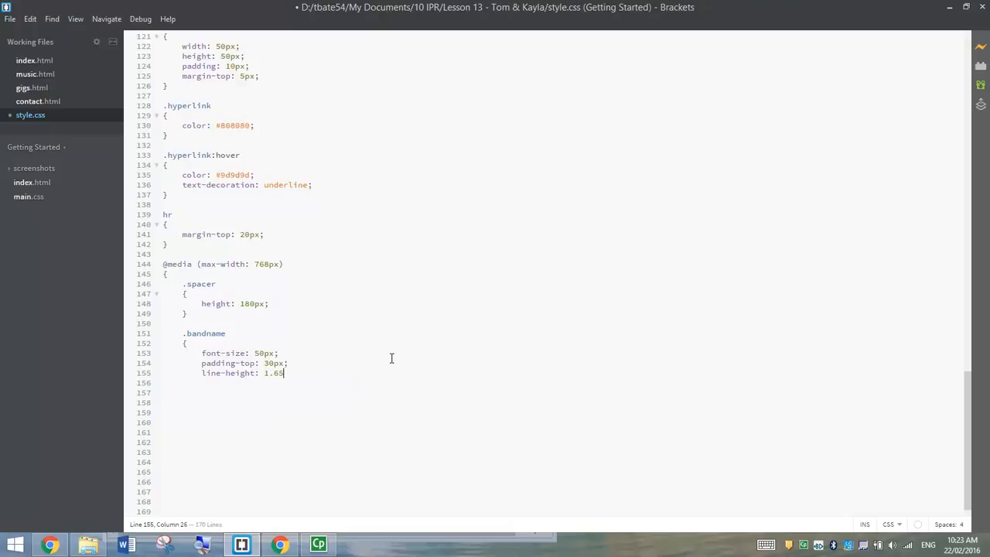
pyautogui.write('em;')
pyautogui.write('}')
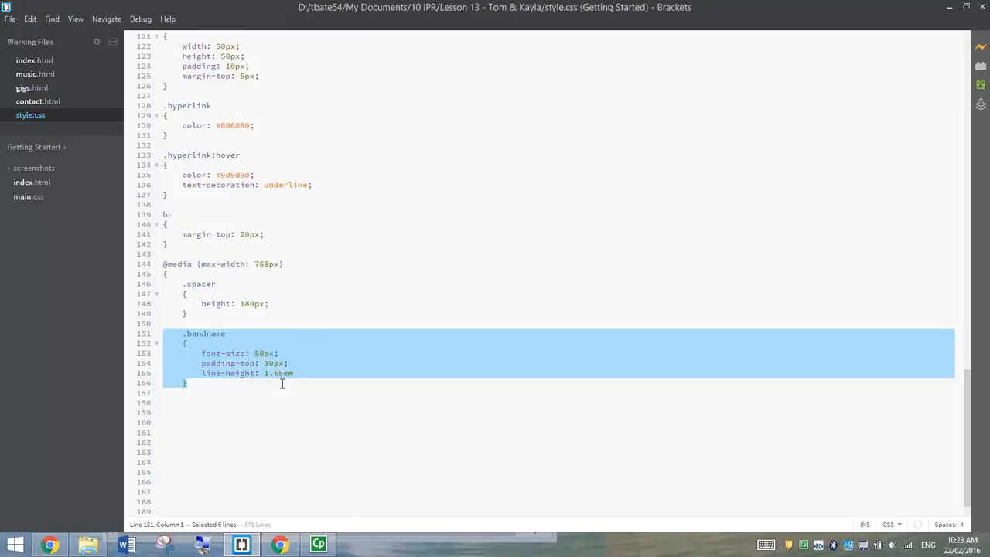
pyautogui.click(317, 545)
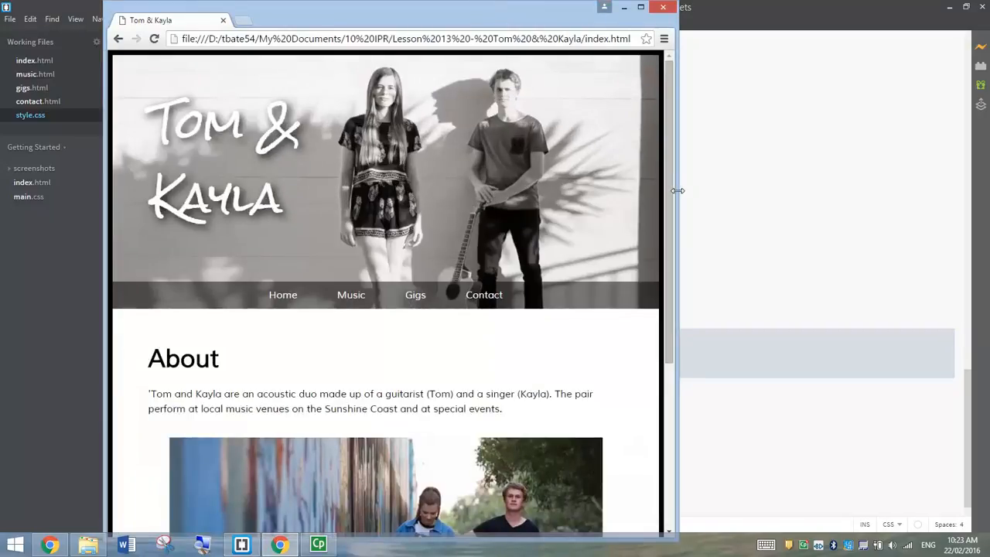
pyautogui.moveTo(284, 197)
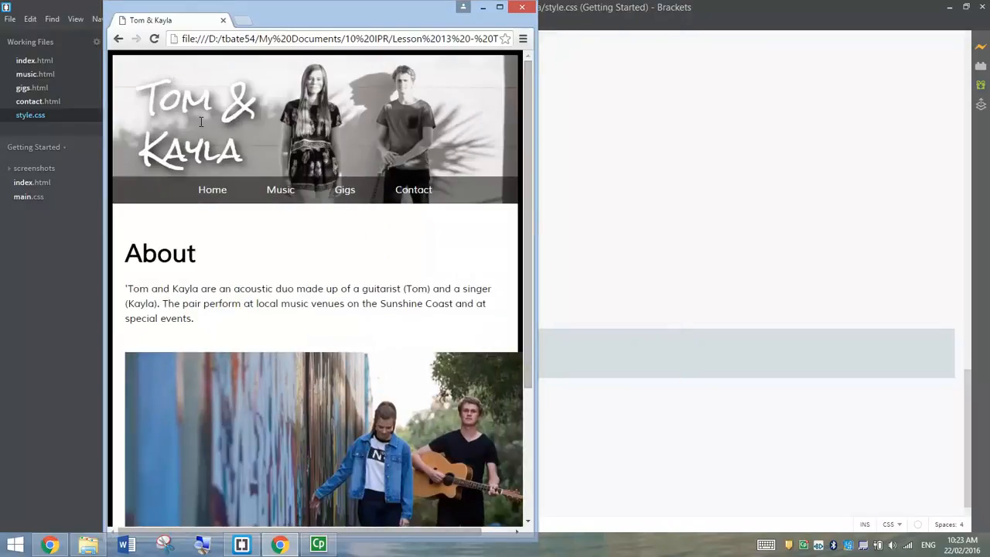
pyautogui.moveTo(179, 139)
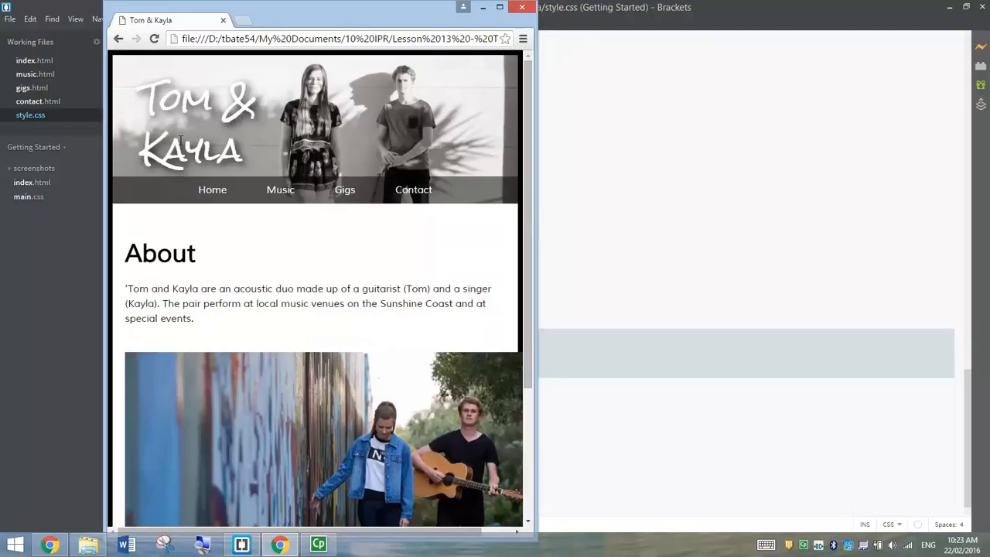
pyautogui.moveTo(295, 183)
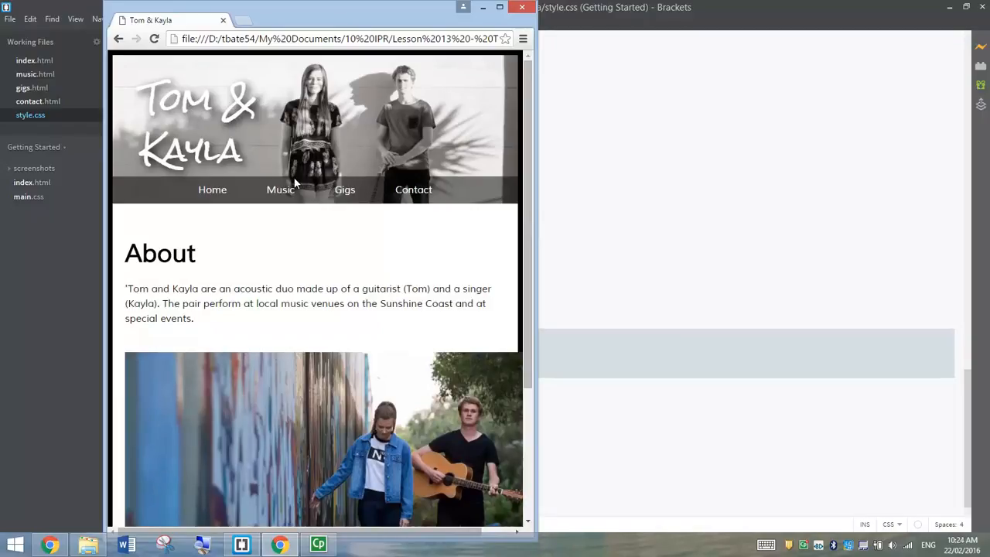
pyautogui.moveTo(582, 309)
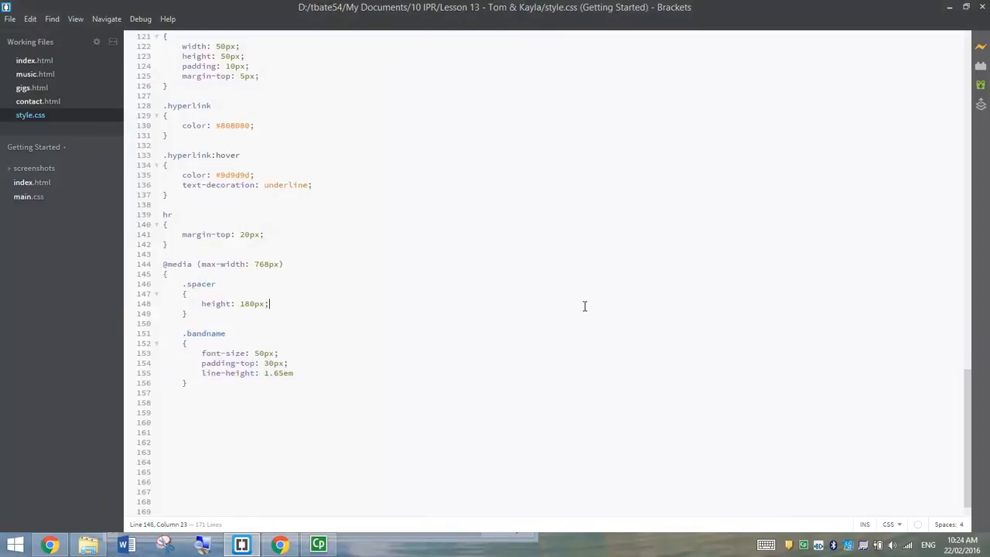
# View the Music page in the narrow Chrome preview, then return to style.css
pyautogui.click(279, 544)
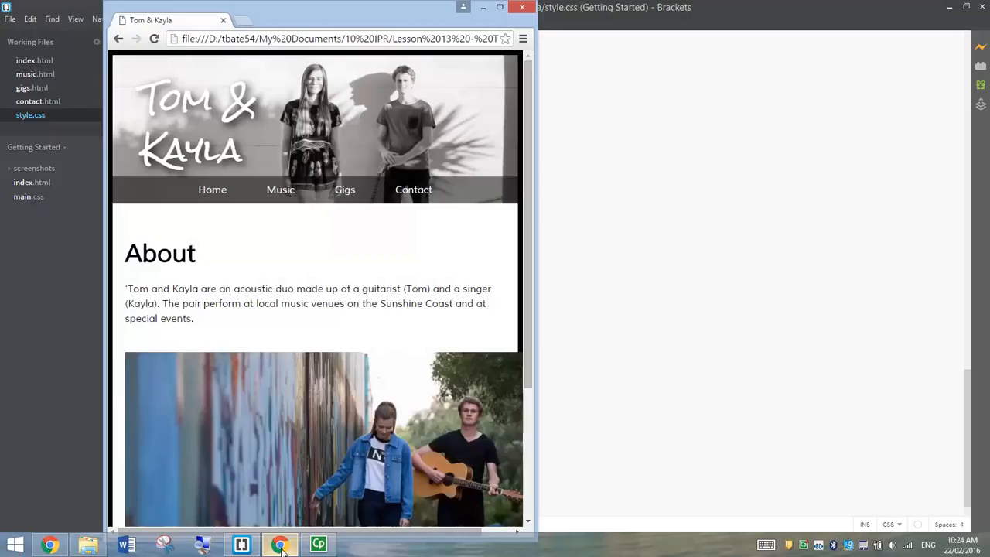
pyautogui.doubleClick(161, 253)
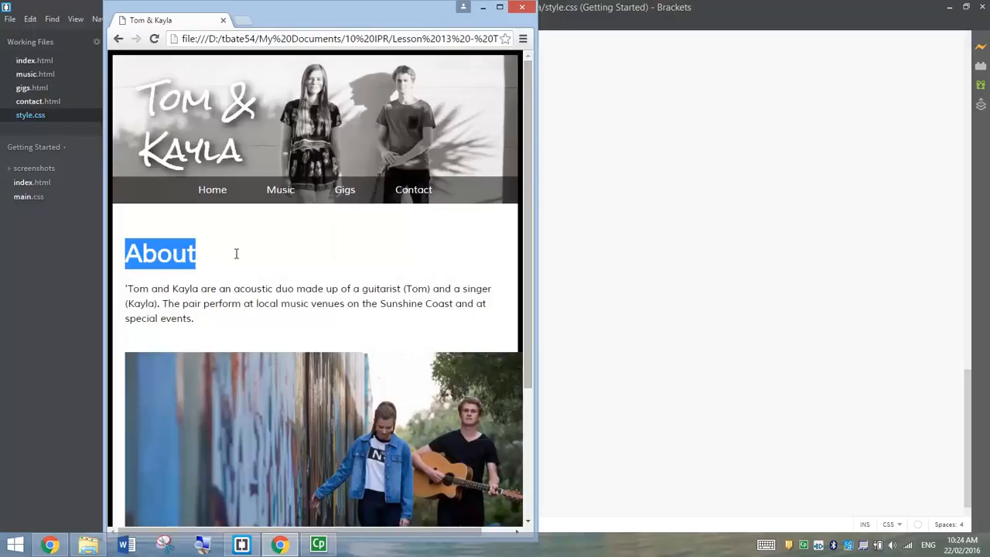
pyautogui.click(280, 189)
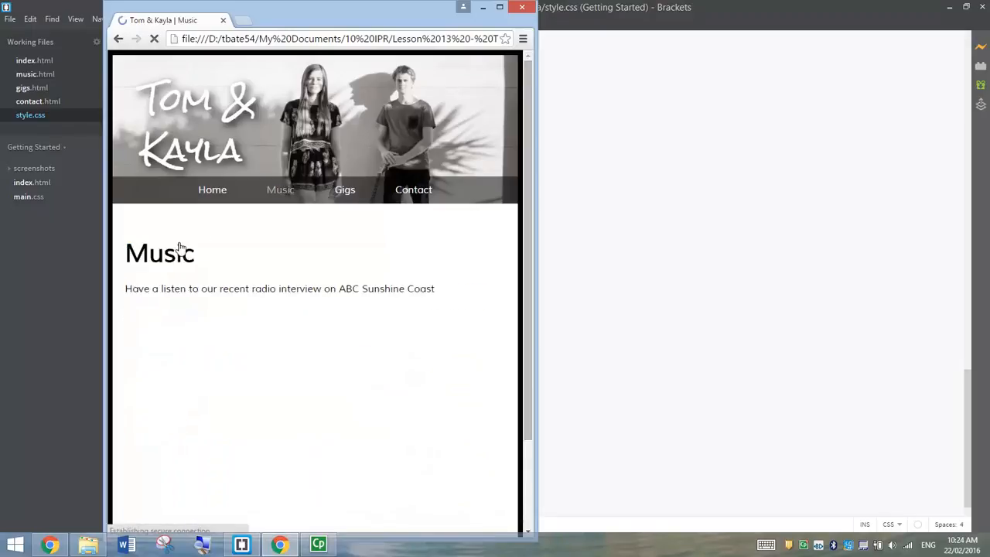
pyautogui.click(344, 189)
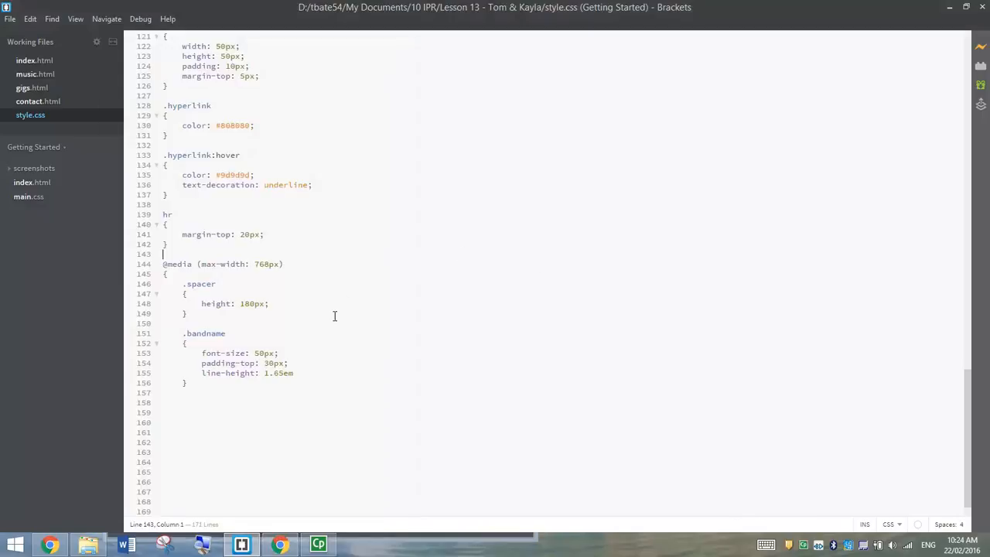
# Add 'h2 { font-size: 2em }' below .bandname and begin a new li rule
pyautogui.click(187, 383)
pyautogui.write('h2')
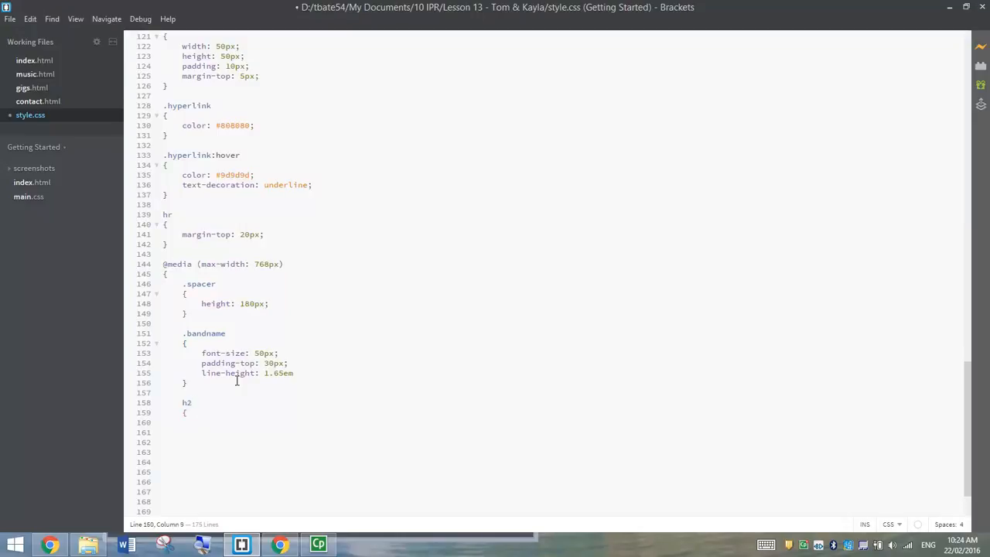
pyautogui.write('font-size')
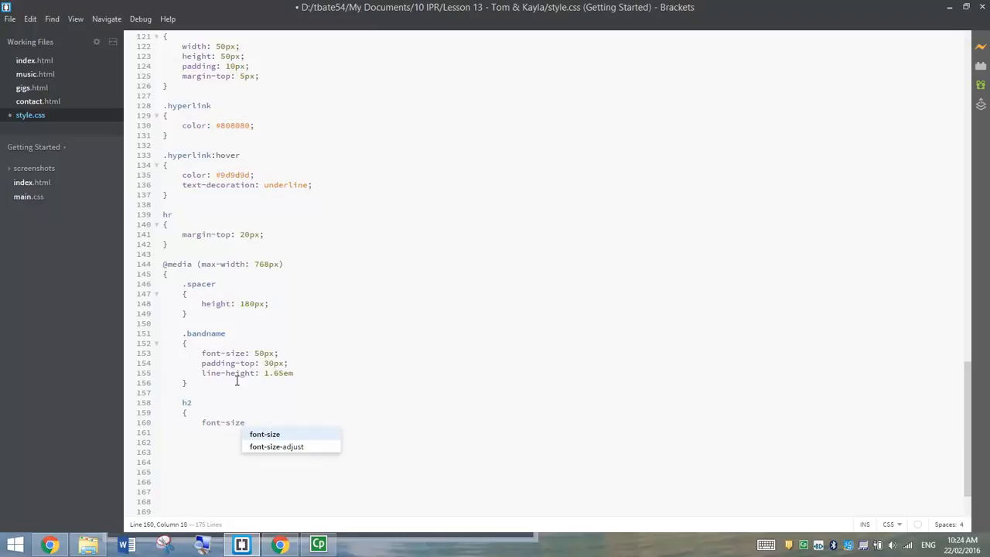
pyautogui.write(': 2em;')
pyautogui.click(545, 433)
pyautogui.write('}')
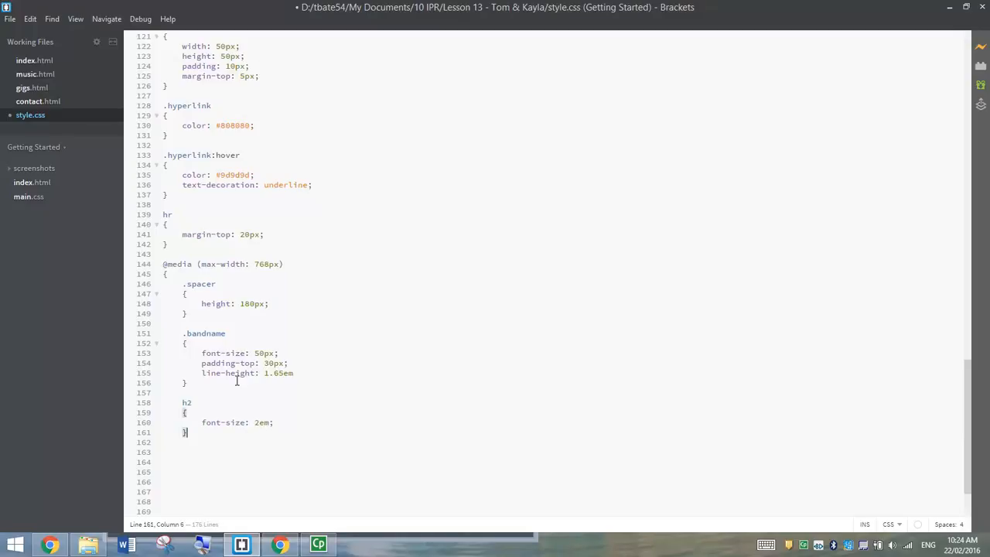
pyautogui.moveTo(191, 432)
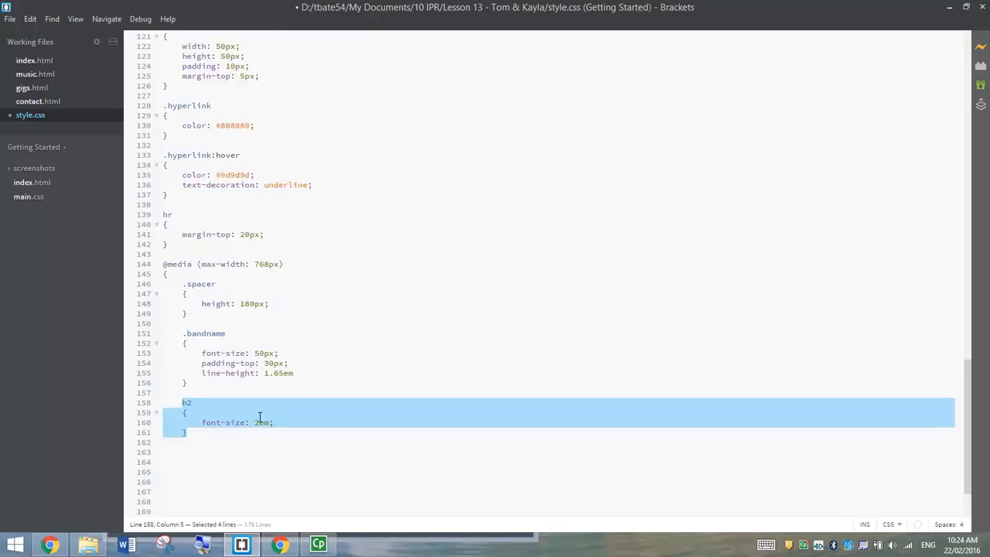
pyautogui.click(280, 544)
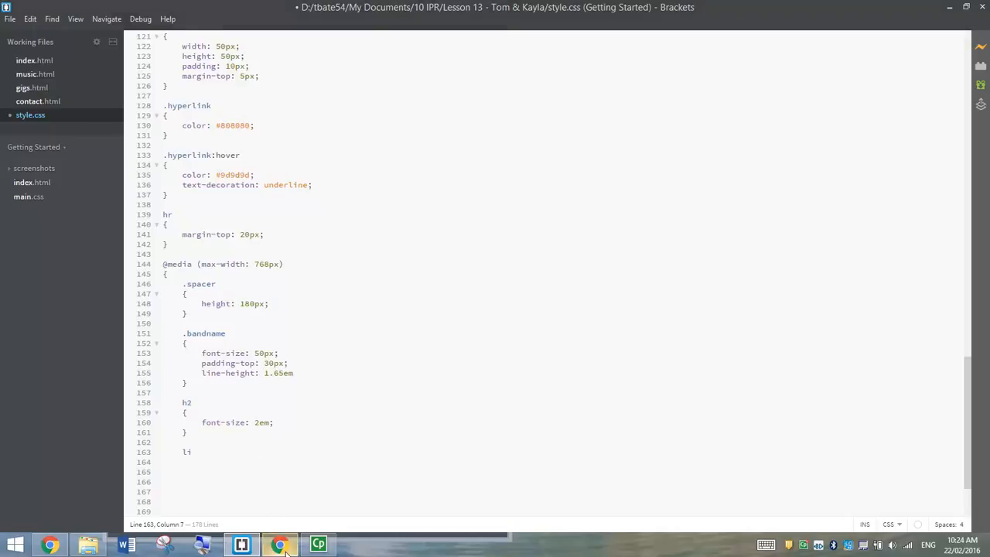
# Bring Chrome forward to check the Upcoming Gigs page at narrow width
pyautogui.click(280, 544)
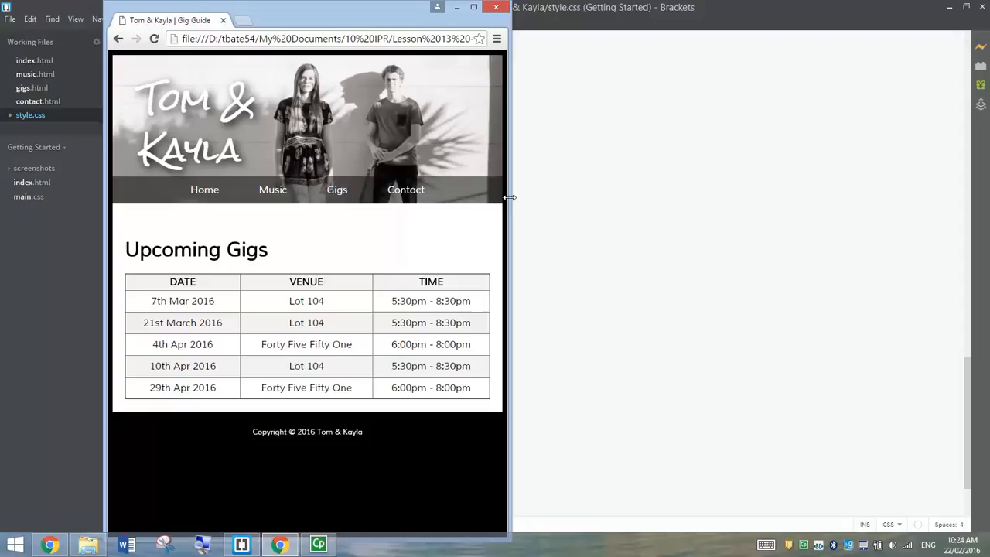
pyautogui.moveTo(525, 183)
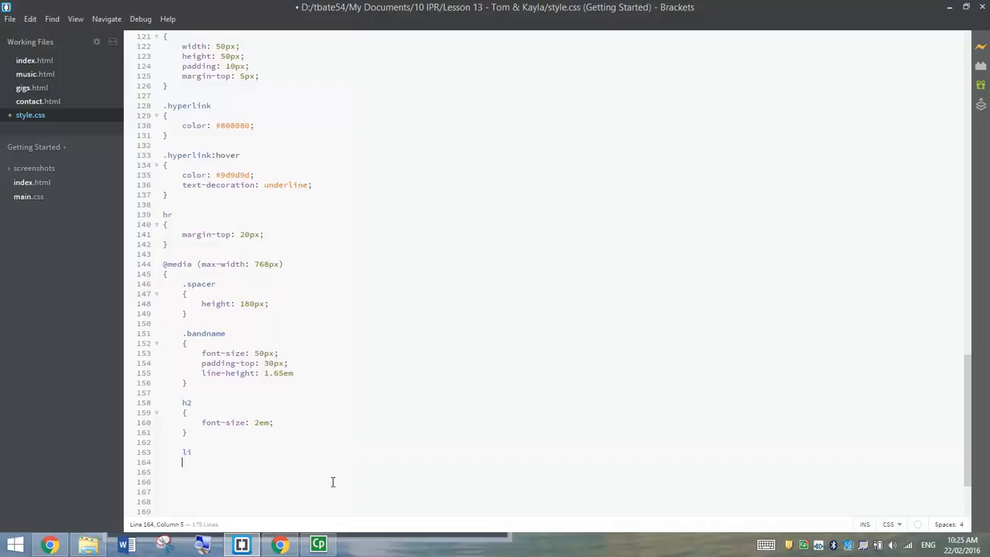
# Give the media query's li rule padding: 5px and begin a display property
pyautogui.write('{')
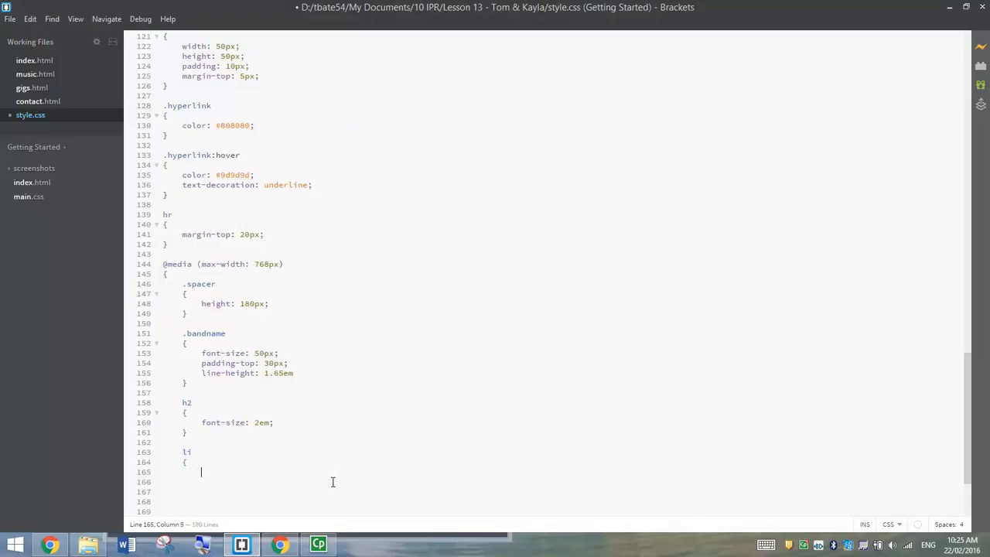
pyautogui.write('padding: 5px;')
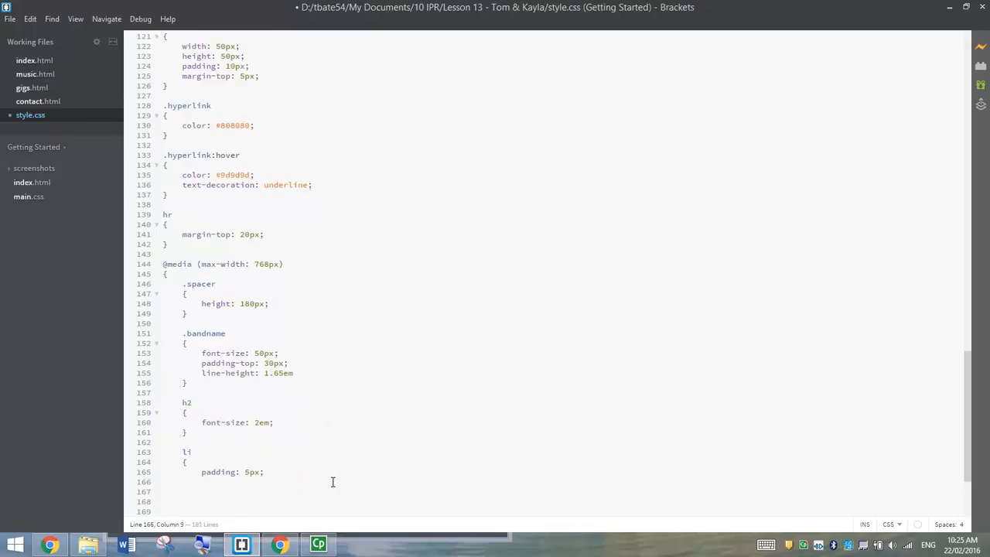
pyautogui.click(203, 482)
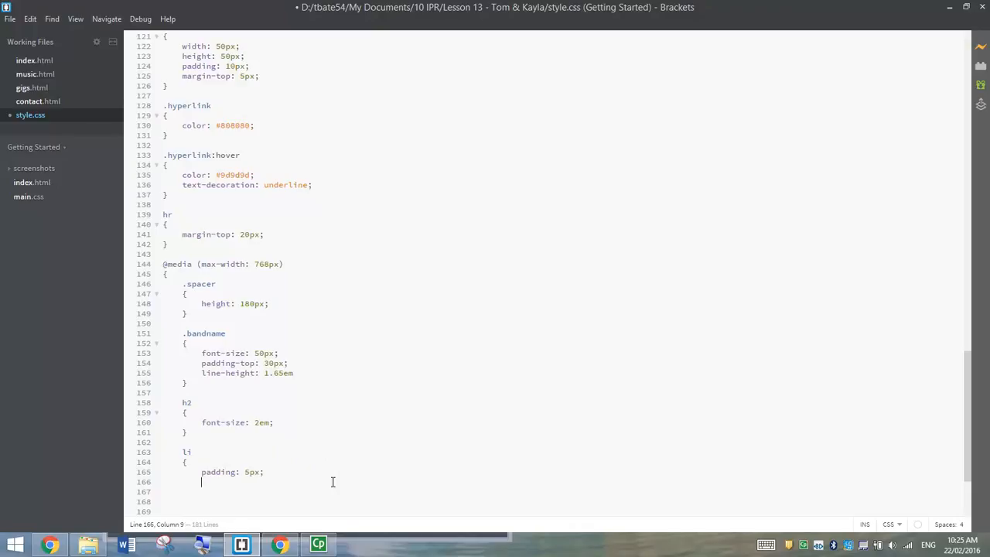
pyautogui.write('displ')
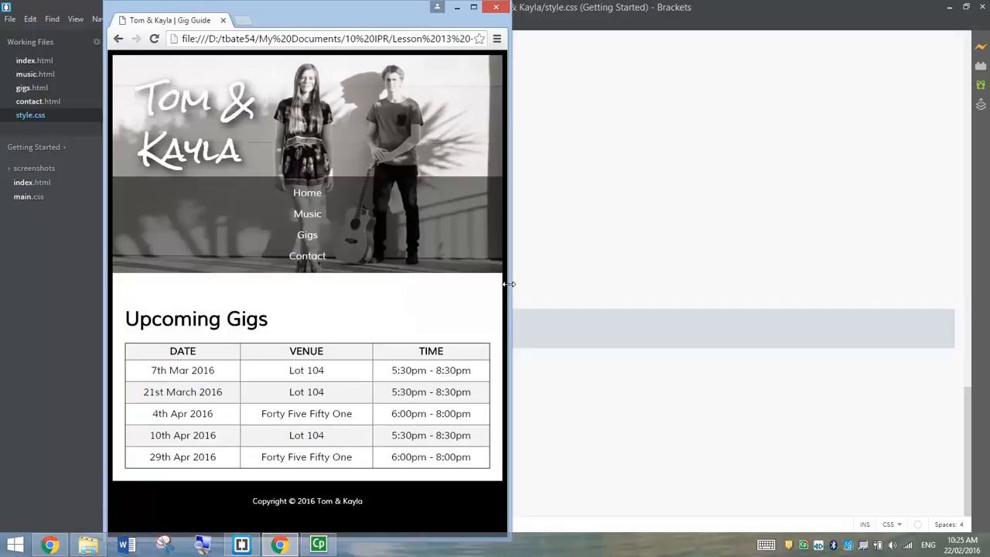
# Widen Chrome to compare the Gigs page layouts, then return to style.css in Brackets
pyautogui.moveTo(508, 284); pyautogui.dragTo(694, 276)
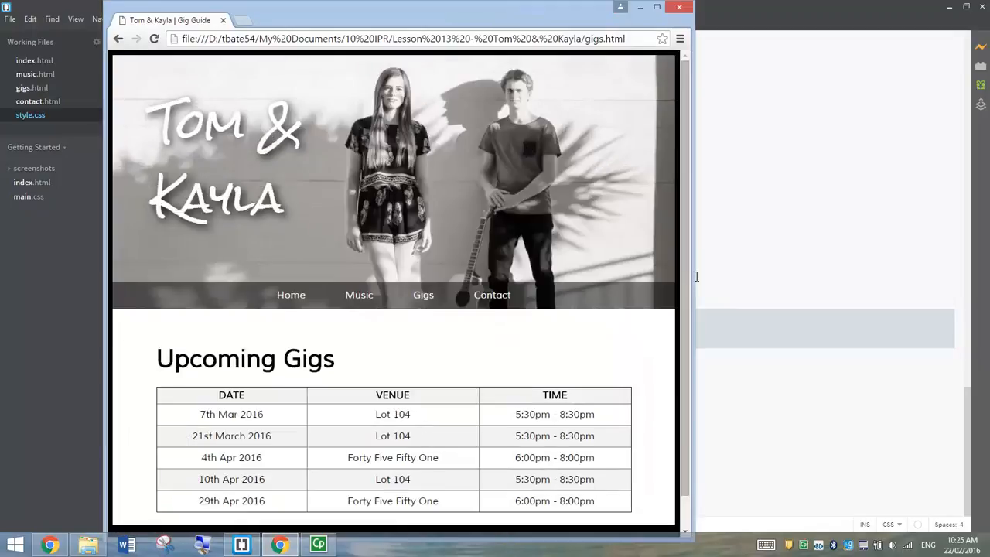
pyautogui.moveTo(514, 302)
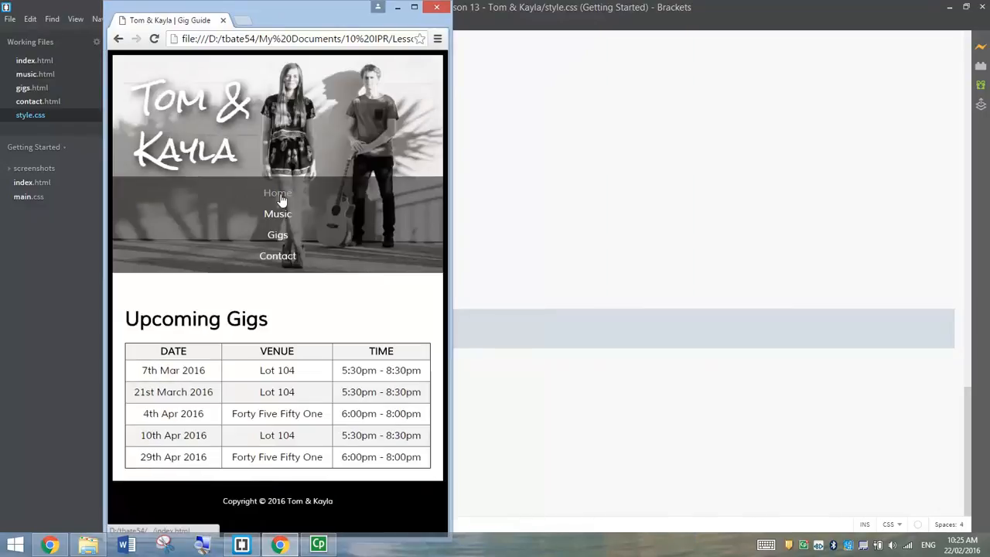
pyautogui.moveTo(516, 317)
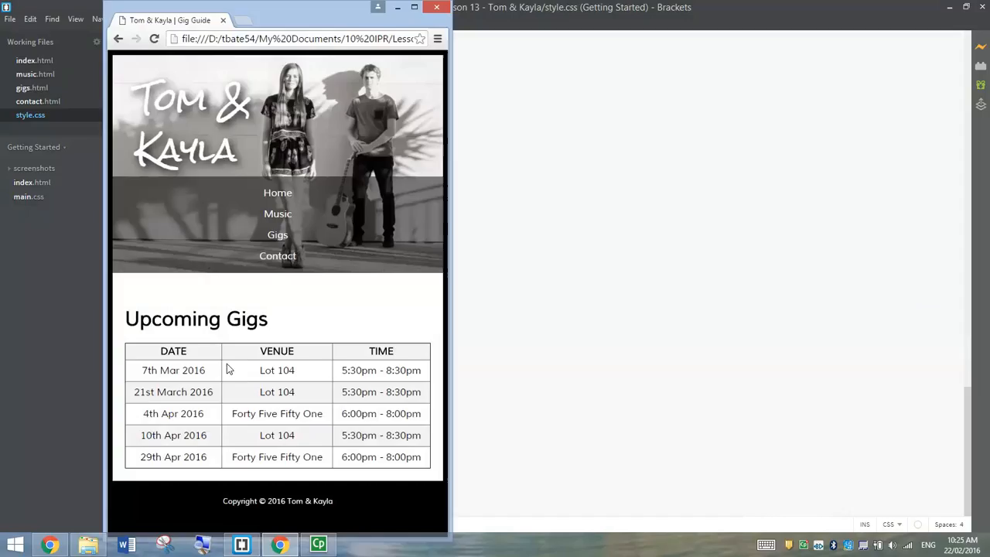
pyautogui.click(278, 193)
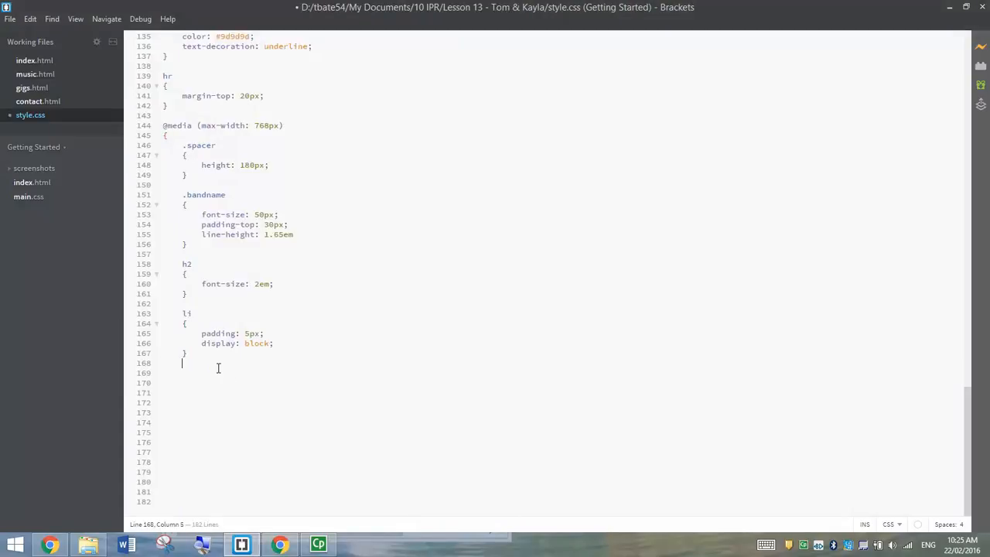
# Add an img { max-width: 430px; } rule under li in the 768px media query
pyautogui.write('img')
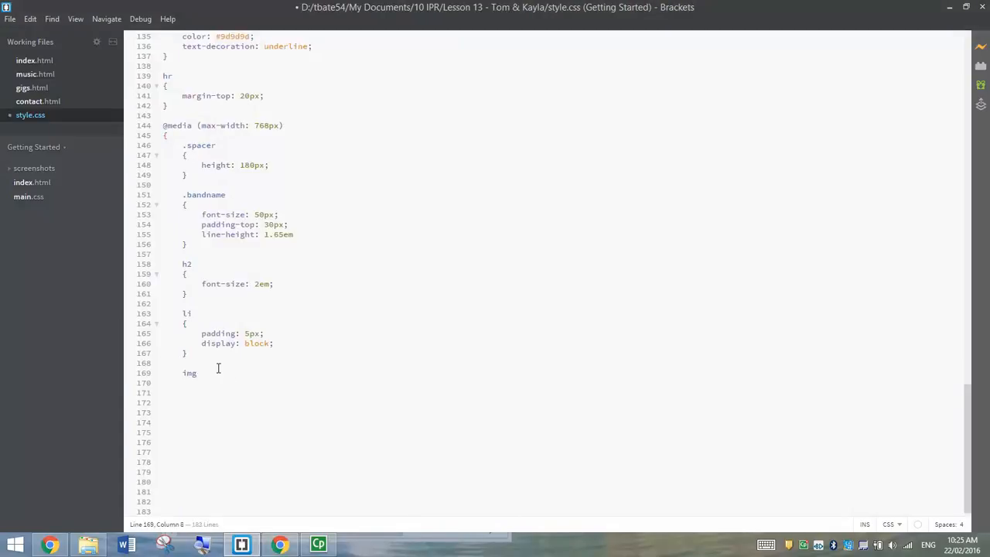
pyautogui.press('Enter')
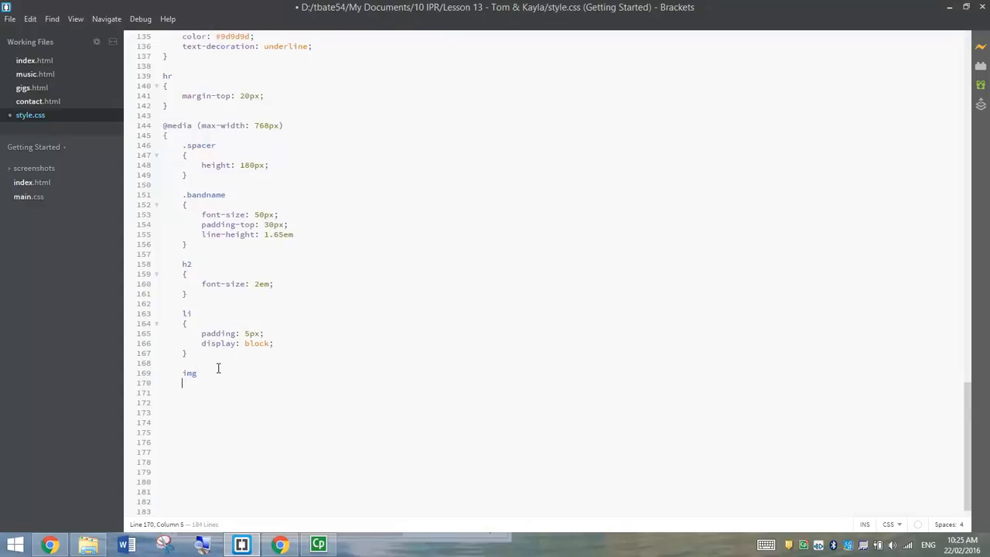
pyautogui.write('{')
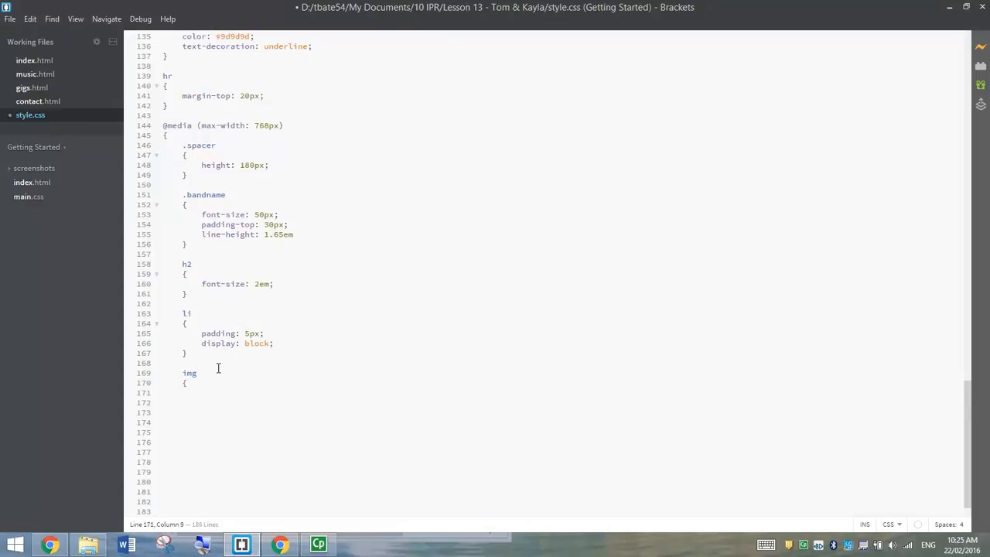
pyautogui.write('max-')
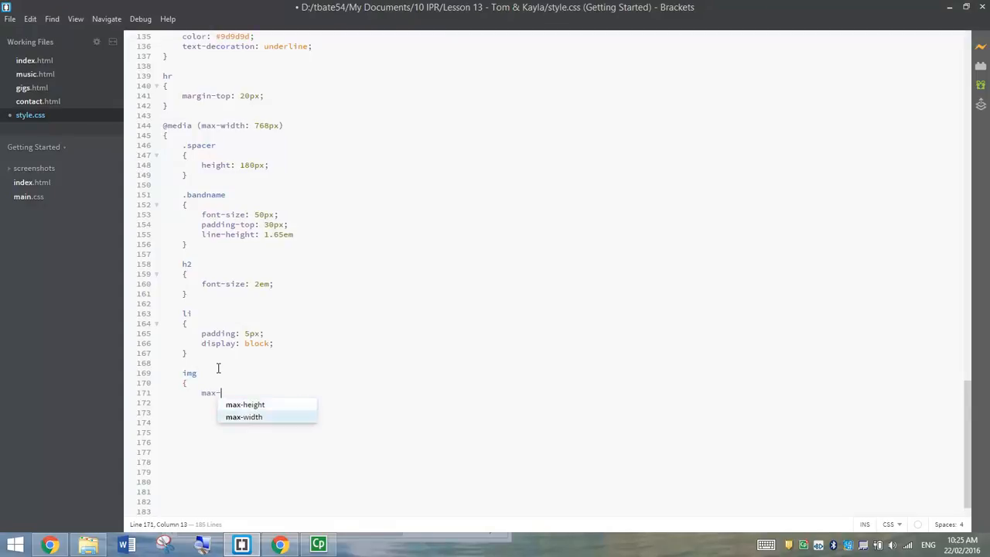
pyautogui.write('width:')
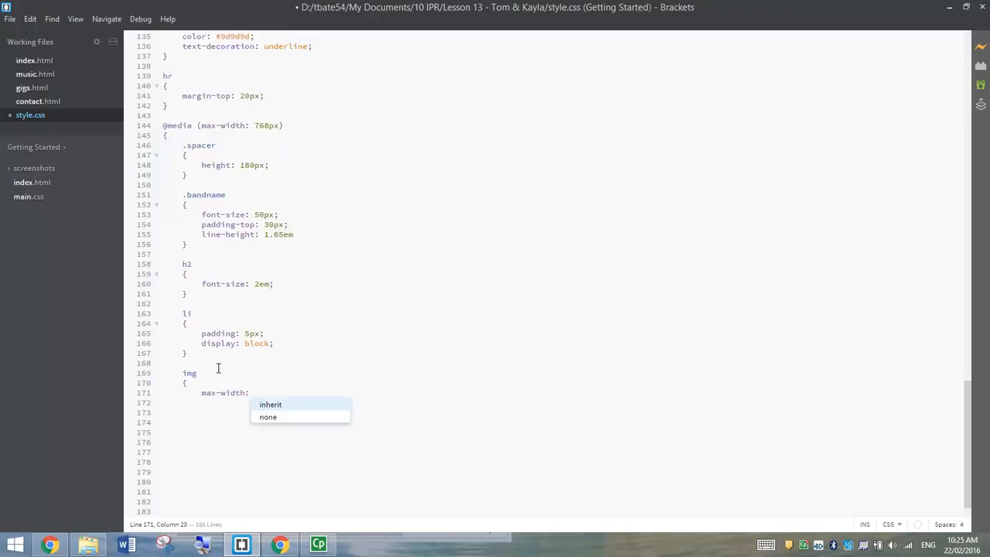
pyautogui.write('430px')
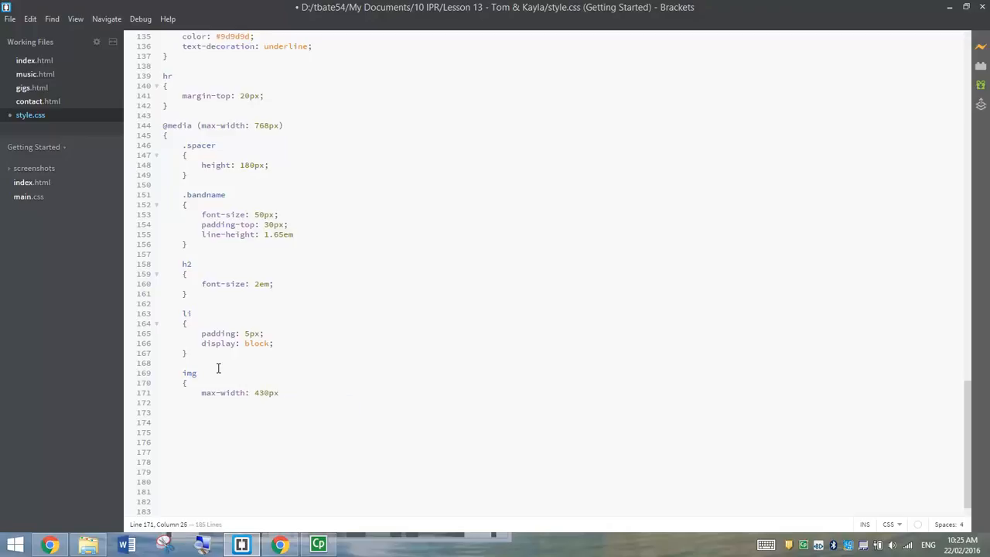
pyautogui.write(';')
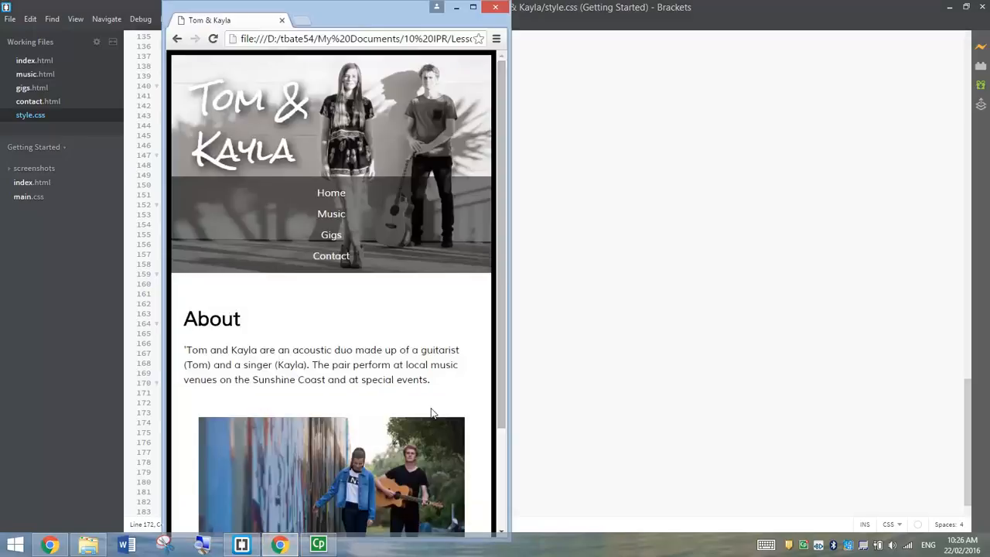
# Narrow Chrome to tablet, then phone width, scrolling the homepage down to the footer
pyautogui.scroll(-3)
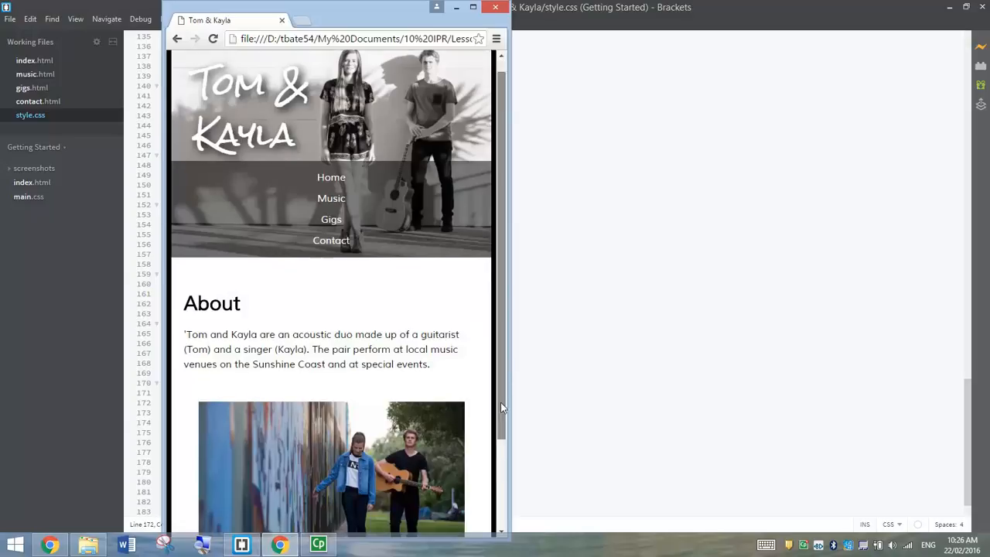
pyautogui.scroll(-3)
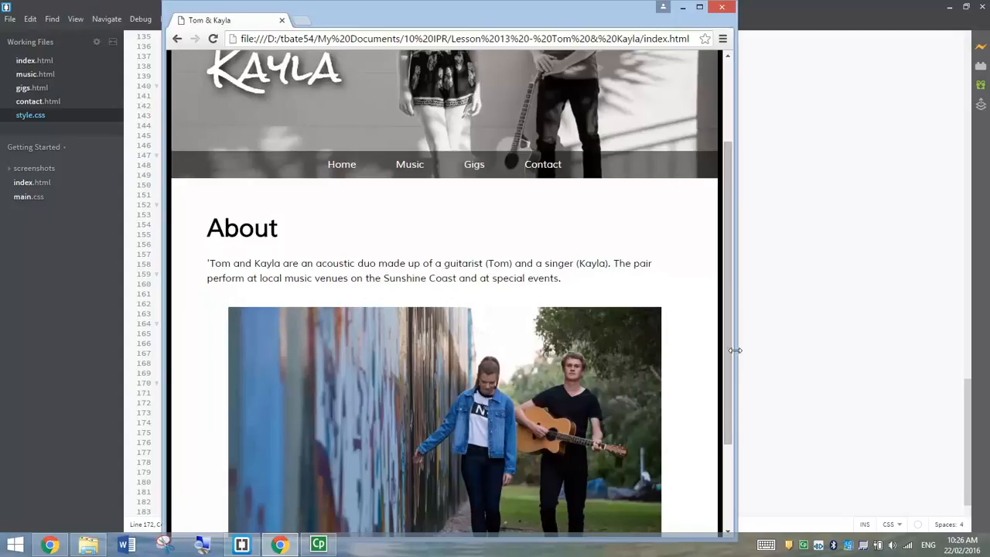
pyautogui.moveTo(735, 349); pyautogui.dragTo(547, 349)
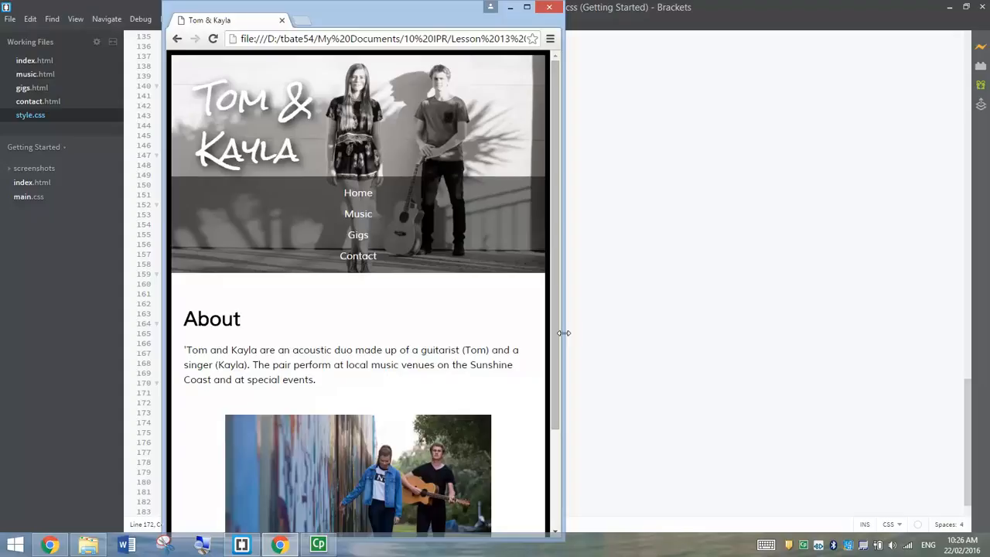
pyautogui.moveTo(564, 333); pyautogui.dragTo(379, 322)
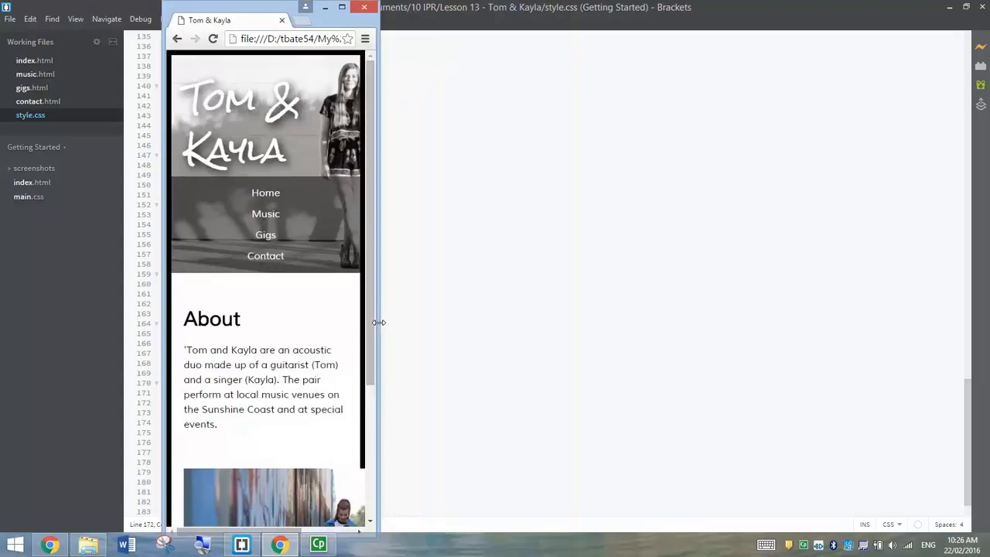
pyautogui.moveTo(349, 91)
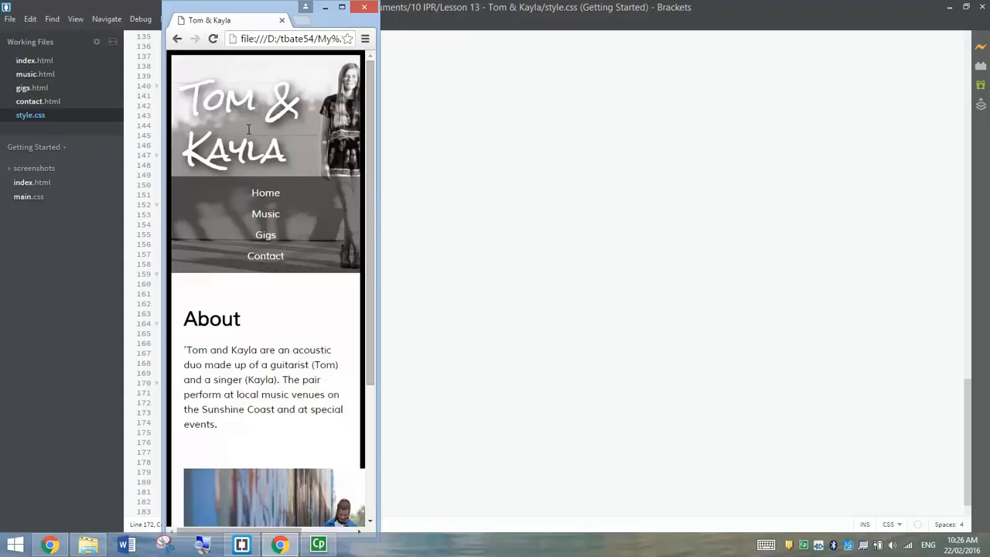
pyautogui.scroll(-3)
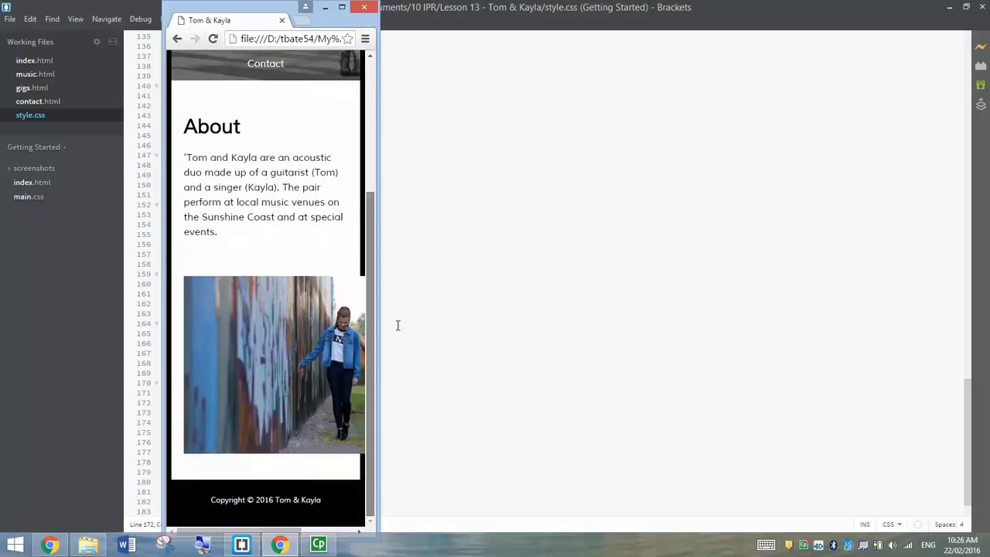
pyautogui.moveTo(382, 222)
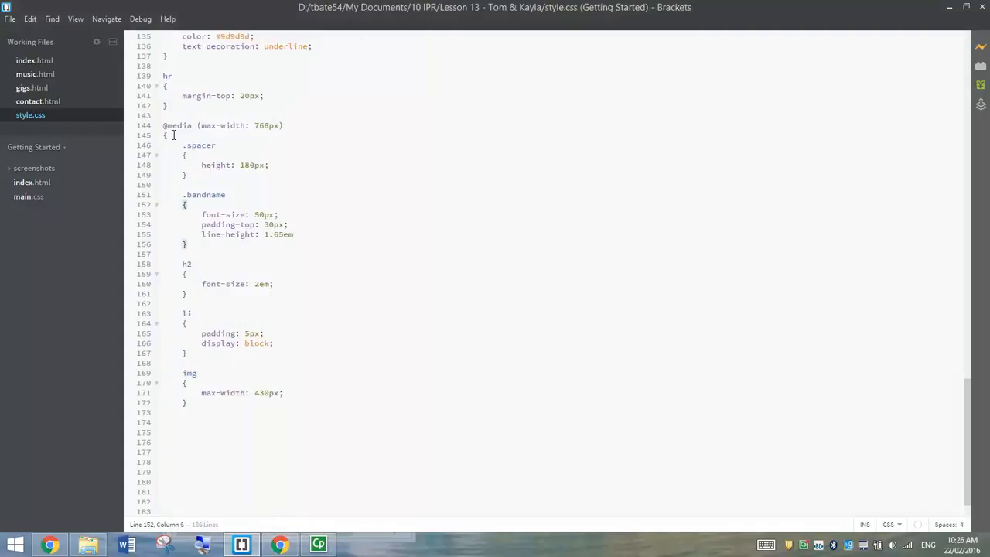
pyautogui.moveTo(163, 124); pyautogui.dragTo(283, 125)
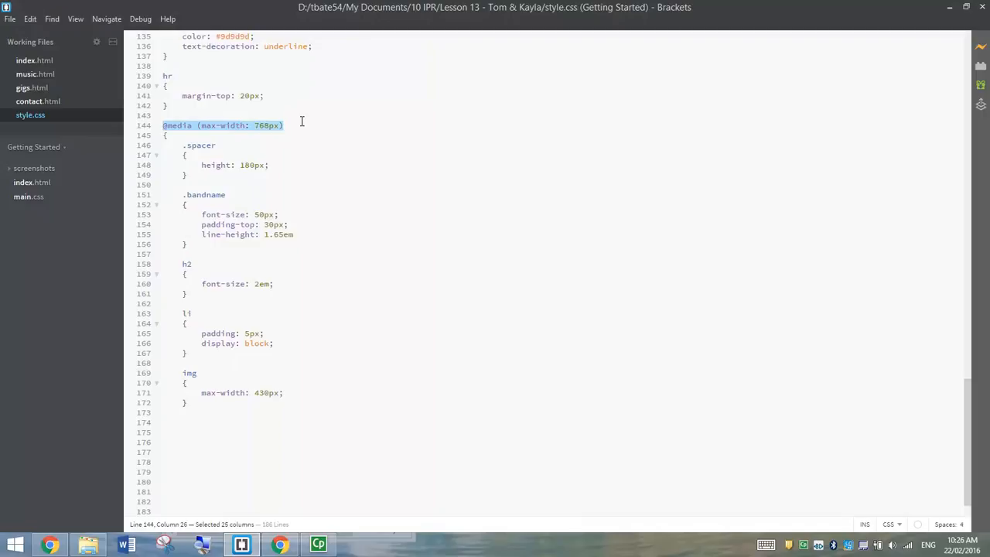
pyautogui.moveTo(237, 421)
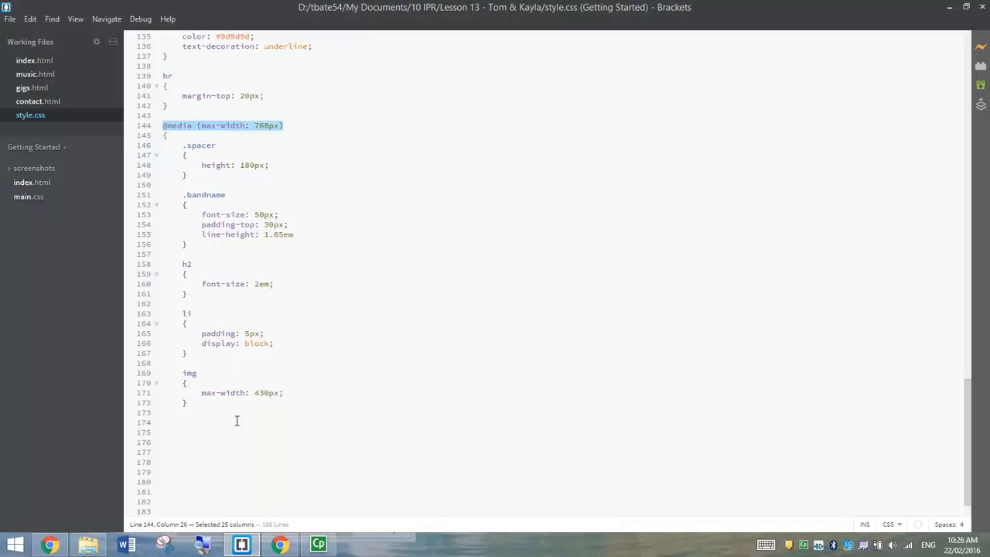
pyautogui.write('@')
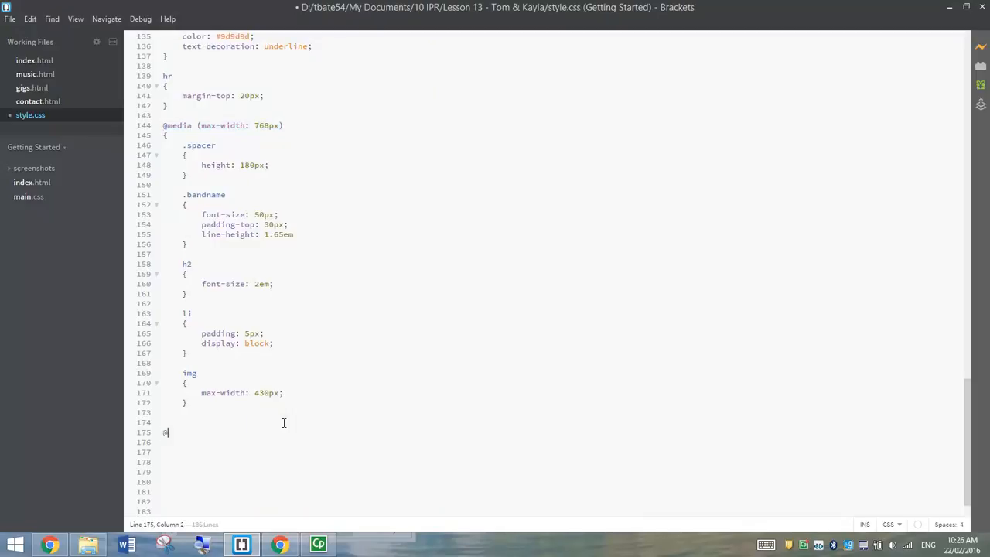
pyautogui.write('media')
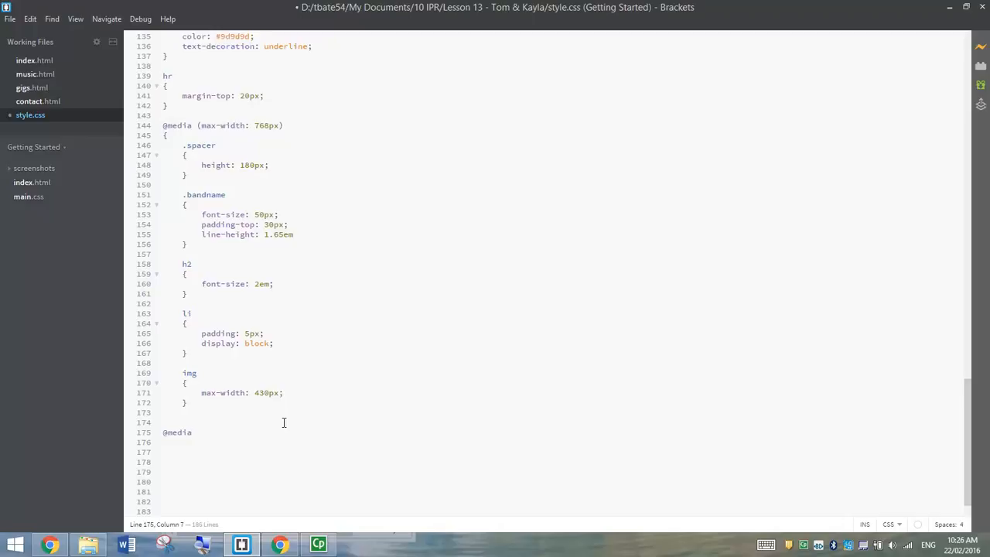
pyautogui.write('(ma')
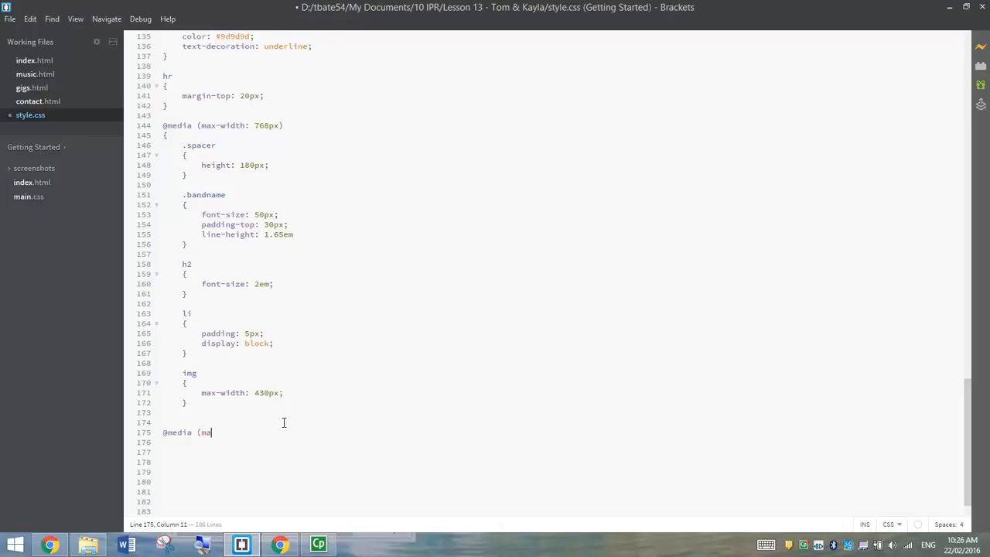
pyautogui.write('x-wi')
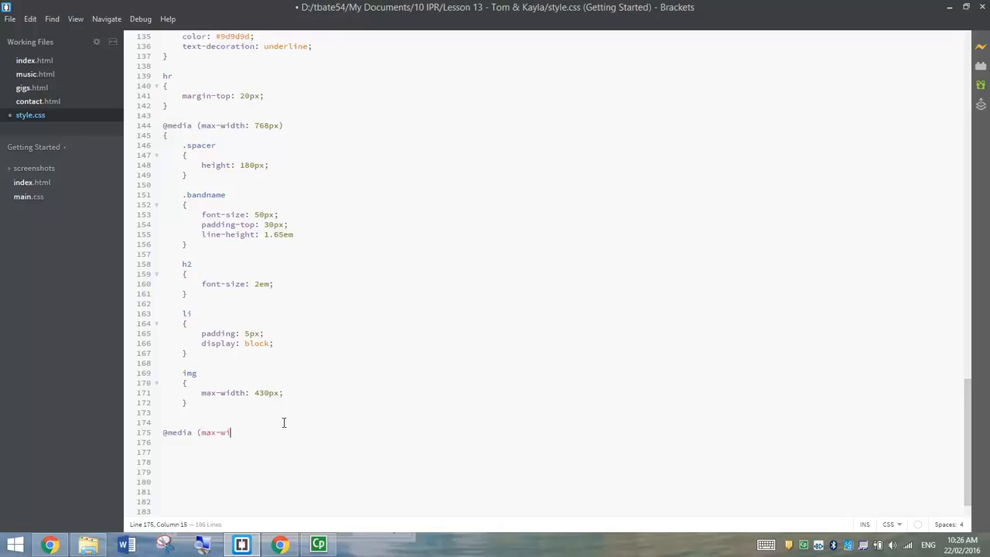
pyautogui.write('dth:')
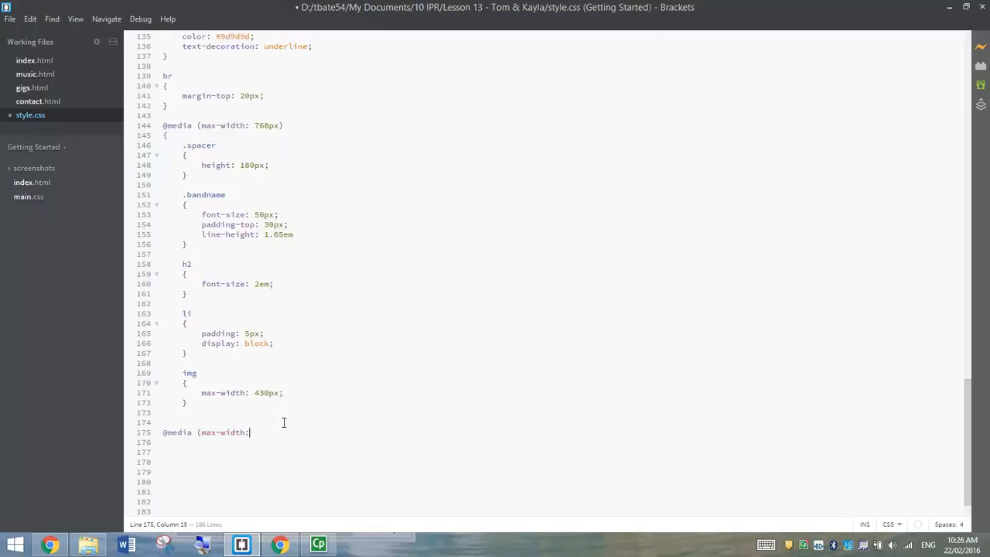
pyautogui.write('480px')
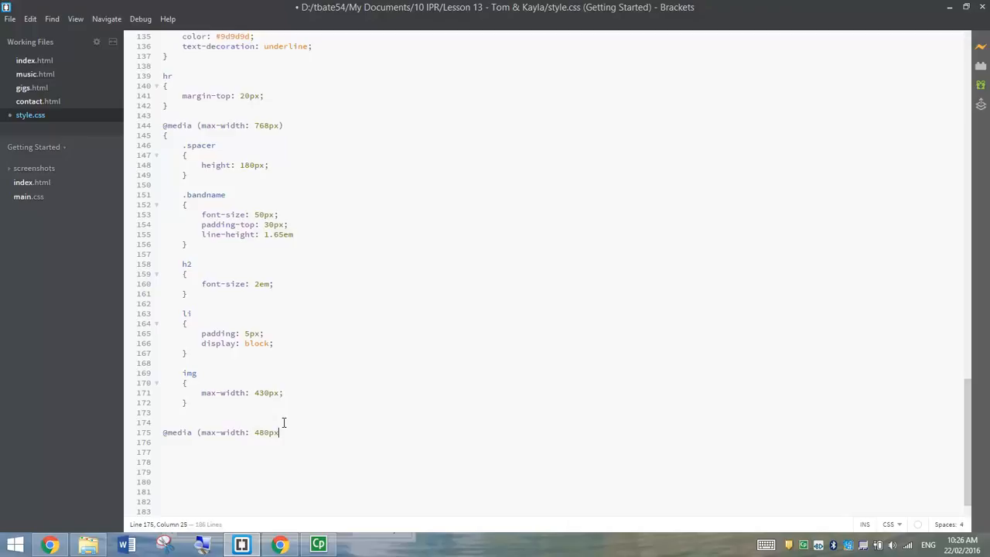
pyautogui.write(')')
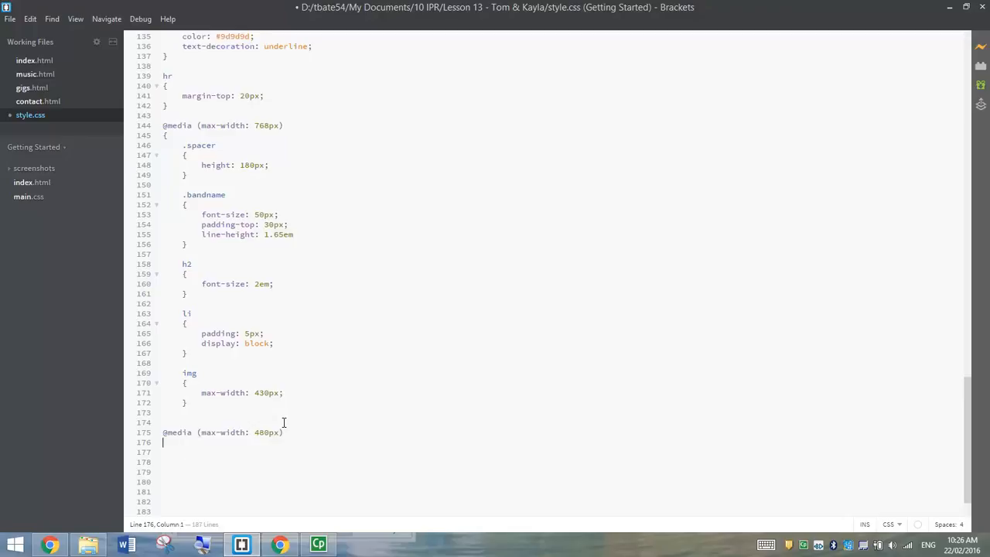
pyautogui.write('{')
pyautogui.click(561, 412)
pyautogui.write('}')
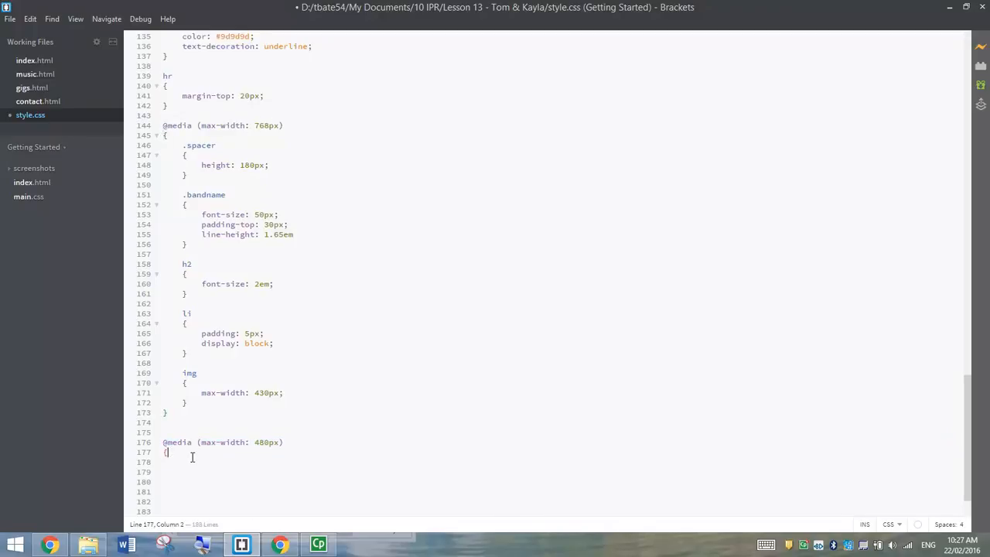
pyautogui.moveTo(229, 453)
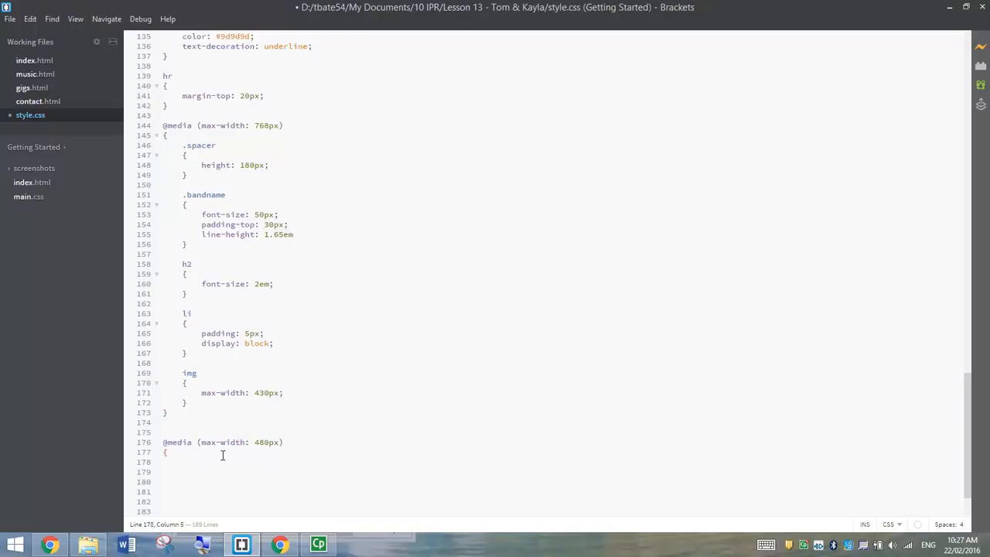
pyautogui.moveTo(302, 467)
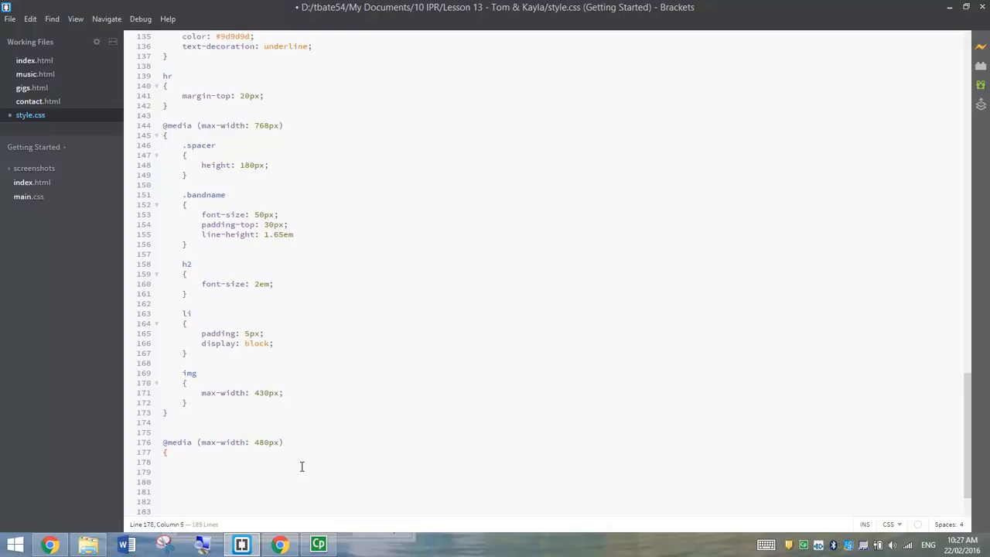
pyautogui.write('.')
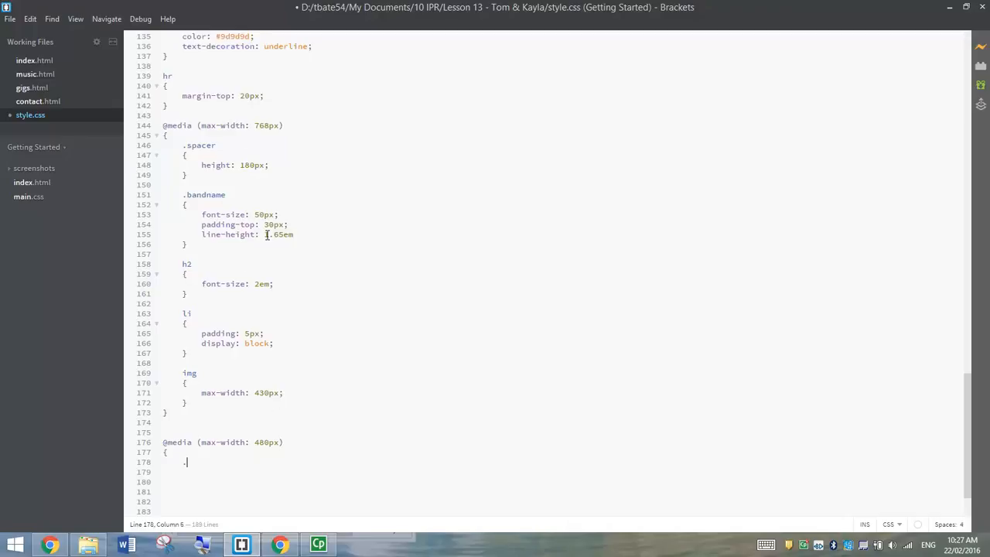
# Add a .spacer rule with height: 100px inside the 480px query
pyautogui.write('spac')
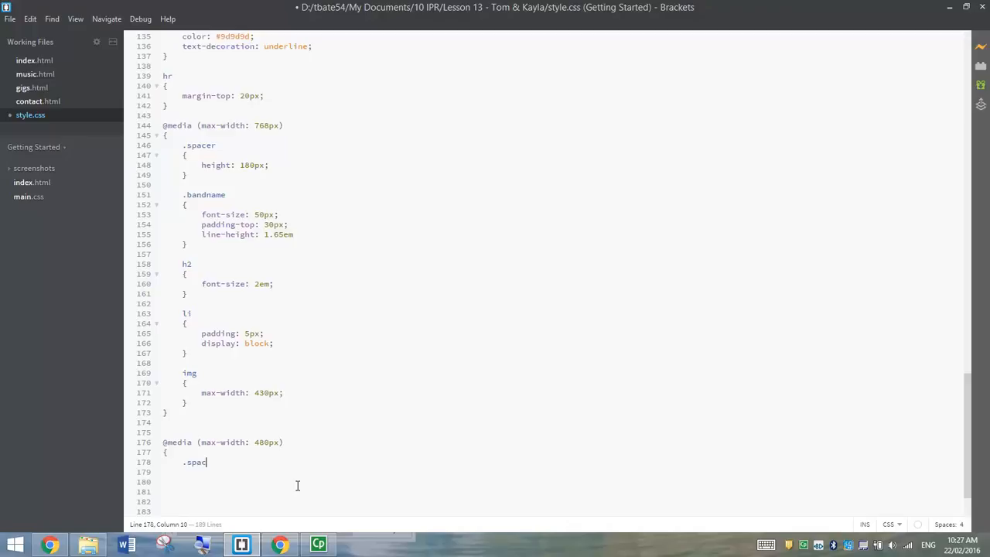
pyautogui.write('er')
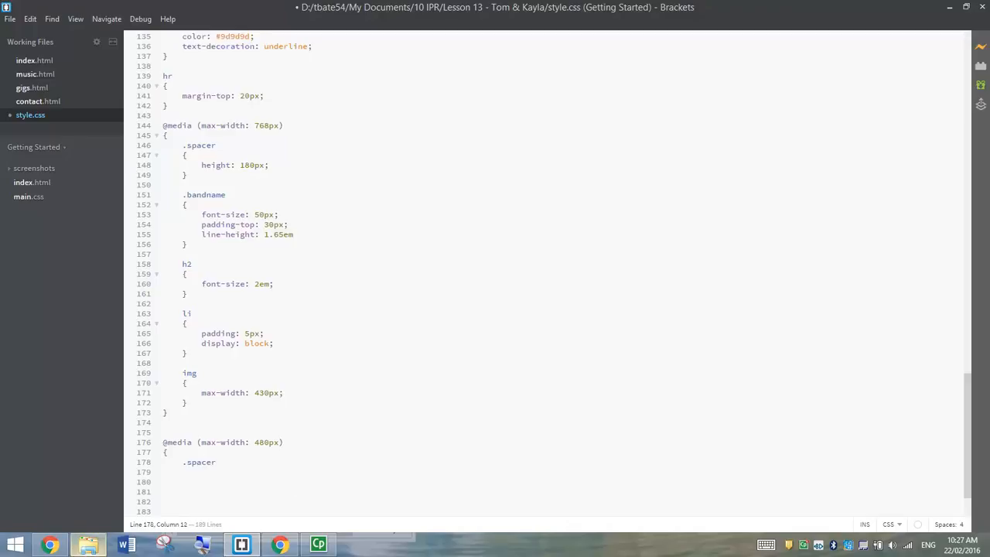
pyautogui.moveTo(367, 475)
pyautogui.write('{')
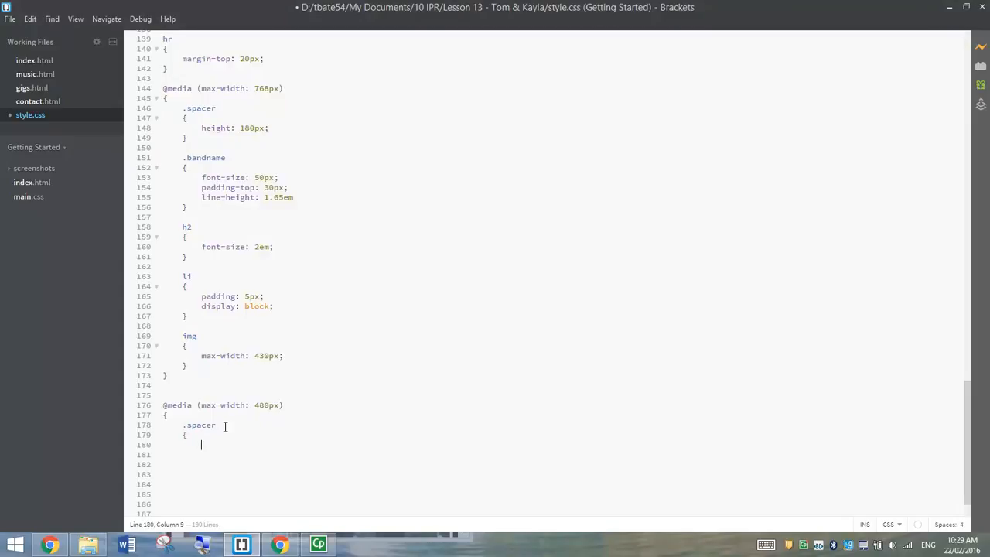
pyautogui.write('height')
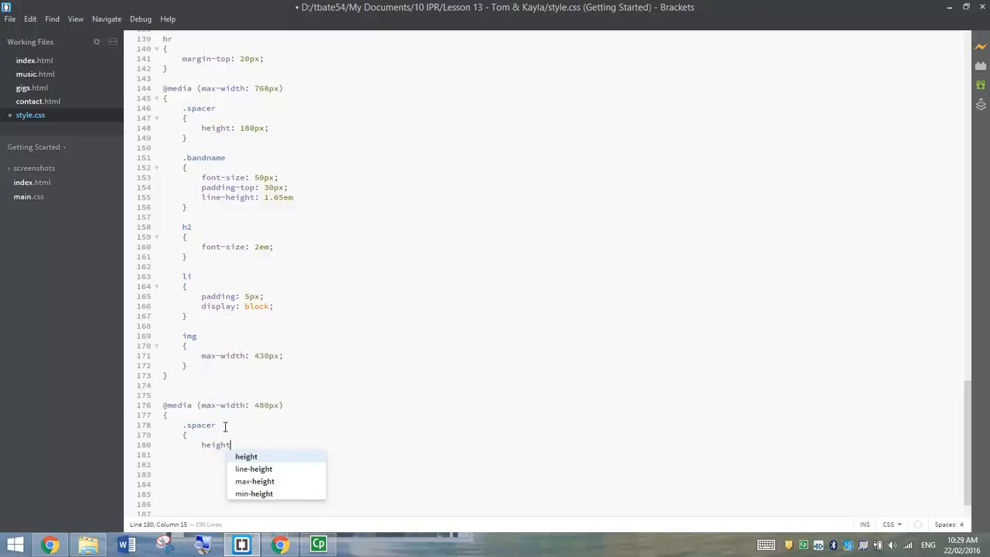
pyautogui.write(': 100px;')
pyautogui.click(557, 455)
pyautogui.write('}')
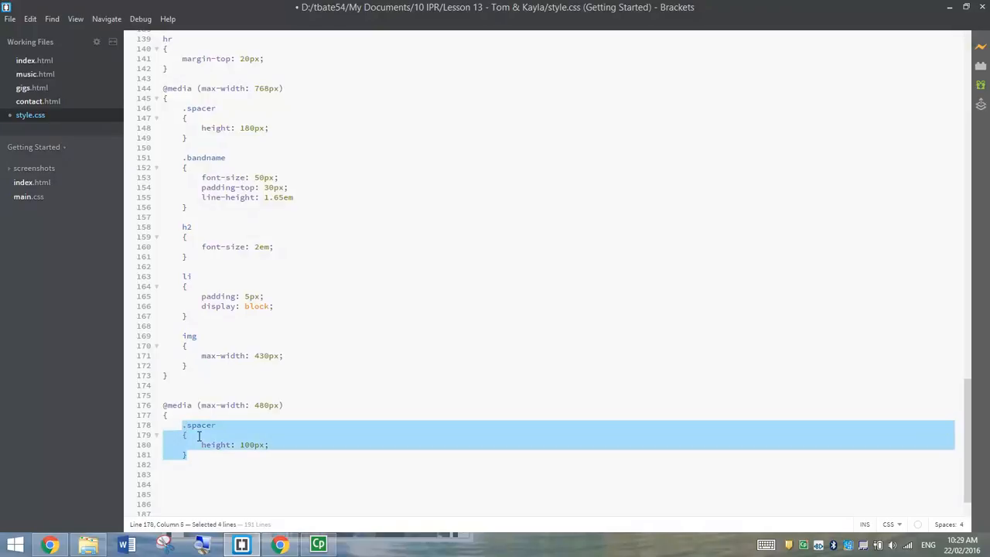
pyautogui.moveTo(217, 448)
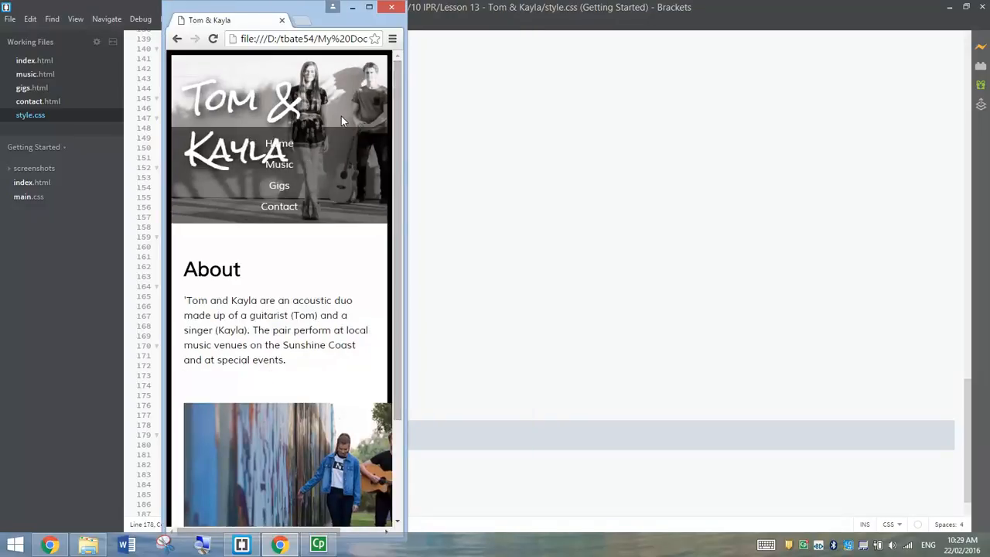
pyautogui.moveTo(394, 124)
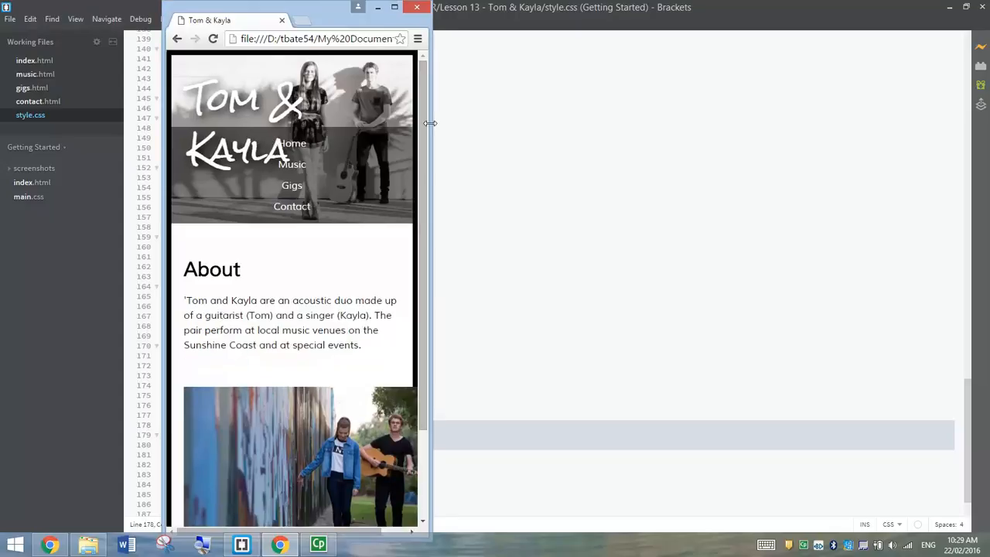
pyautogui.moveTo(375, 162)
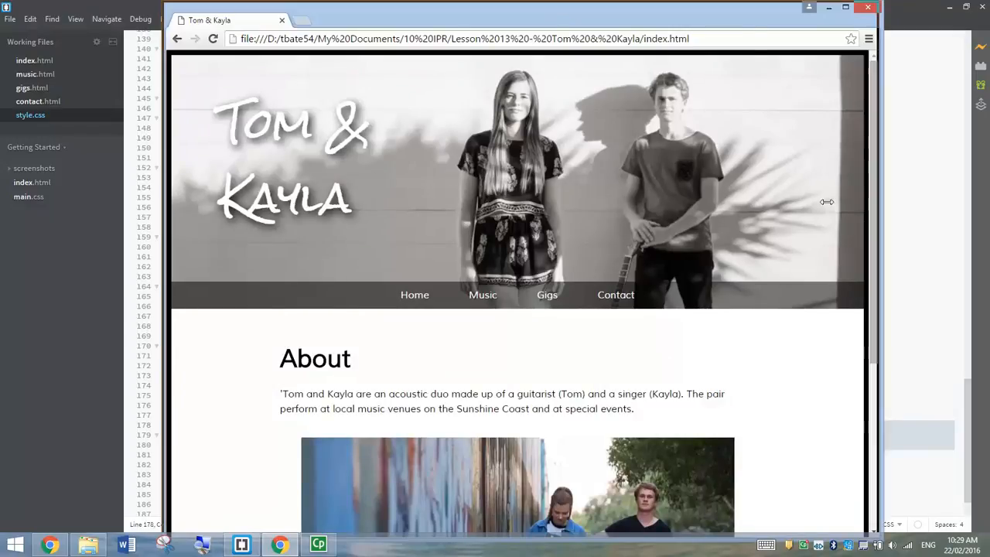
# Shrink Chrome back to phone width to check the spacer, then return to Brackets
pyautogui.moveTo(826, 202); pyautogui.dragTo(415, 201)
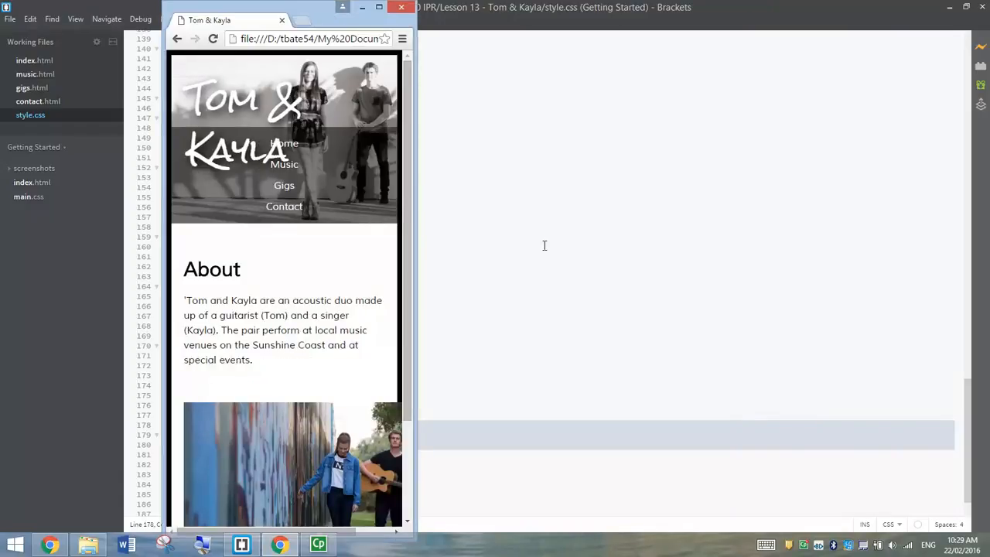
pyautogui.click(399, 20)
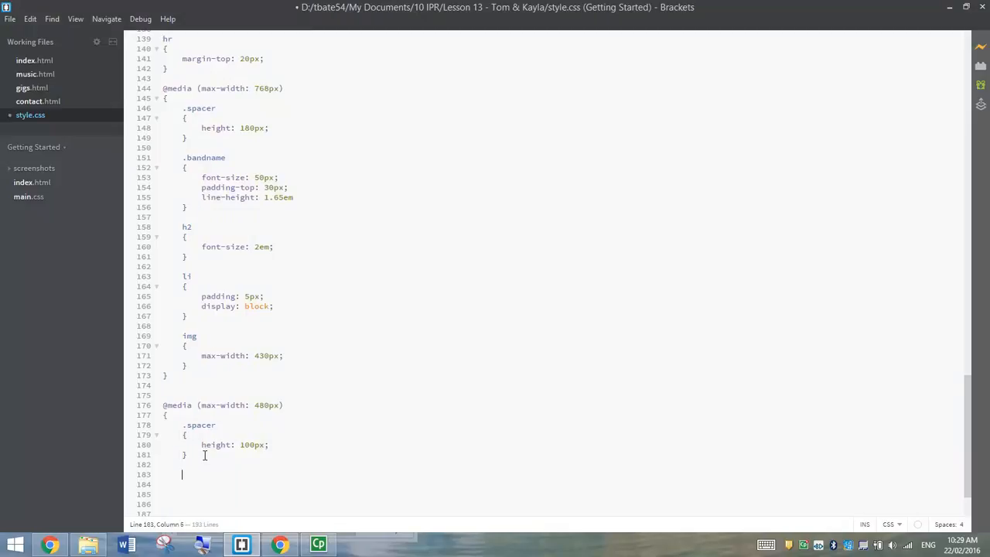
# Add a .bandname rule with font-size 30px, padding-top 15px and line-height 1.5em
pyautogui.write('.bandname')
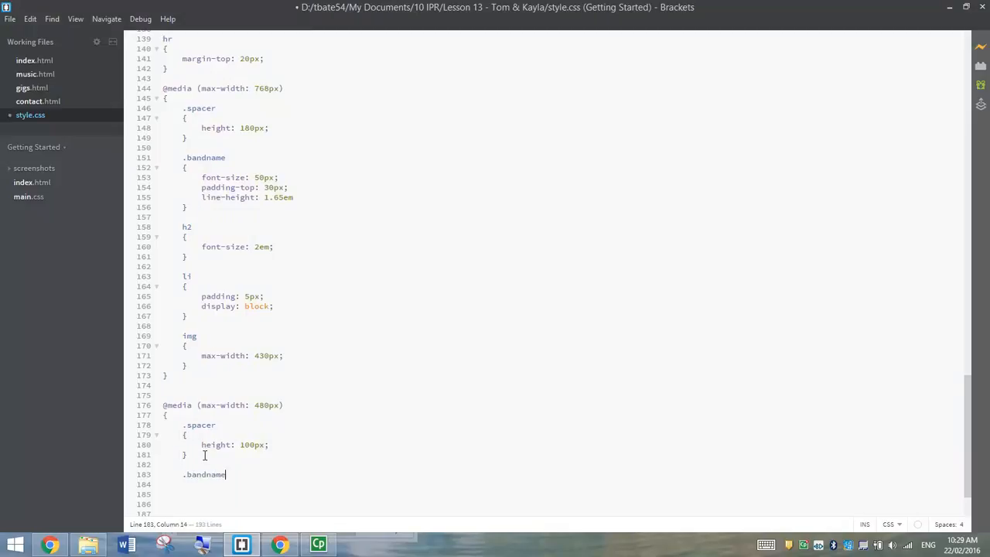
pyautogui.write('{')
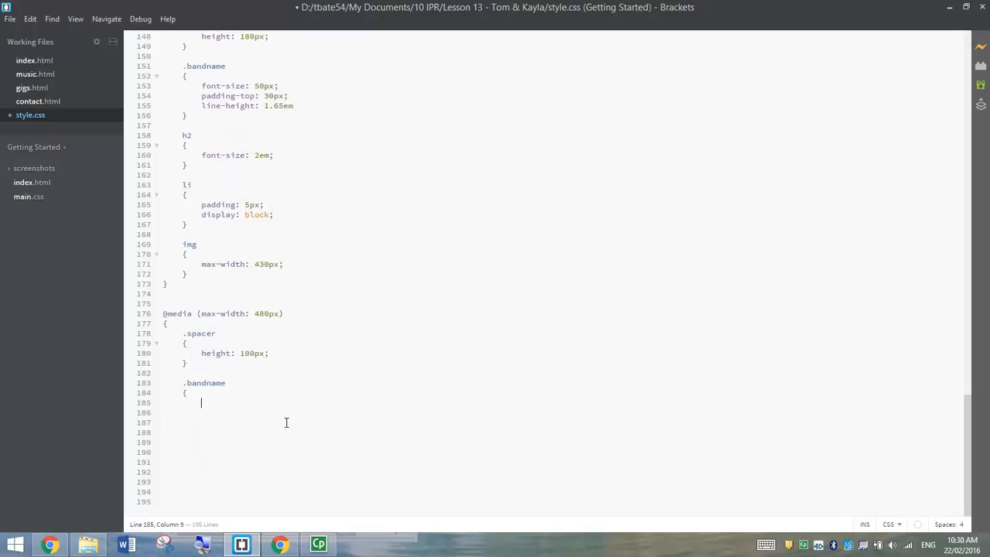
pyautogui.write('font-size:')
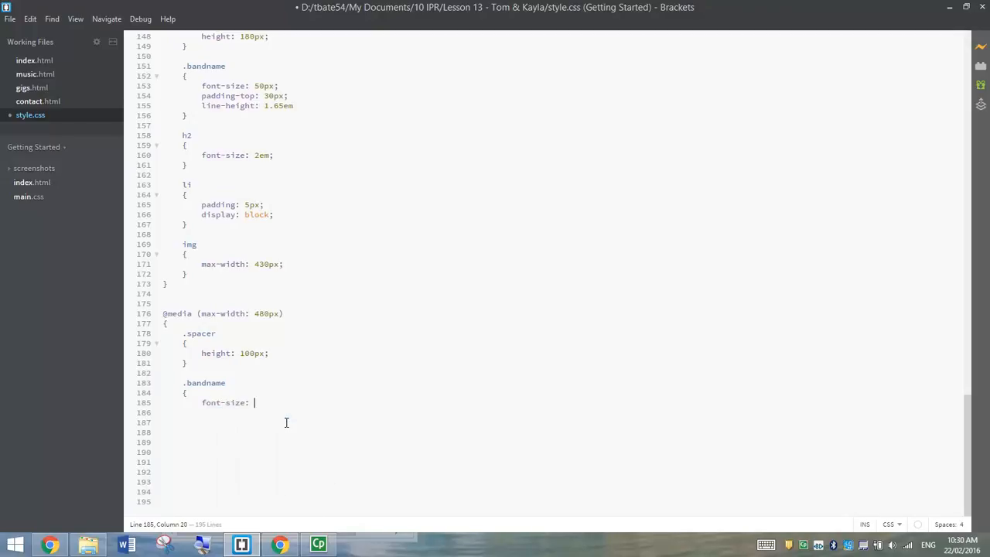
pyautogui.write('30px;')
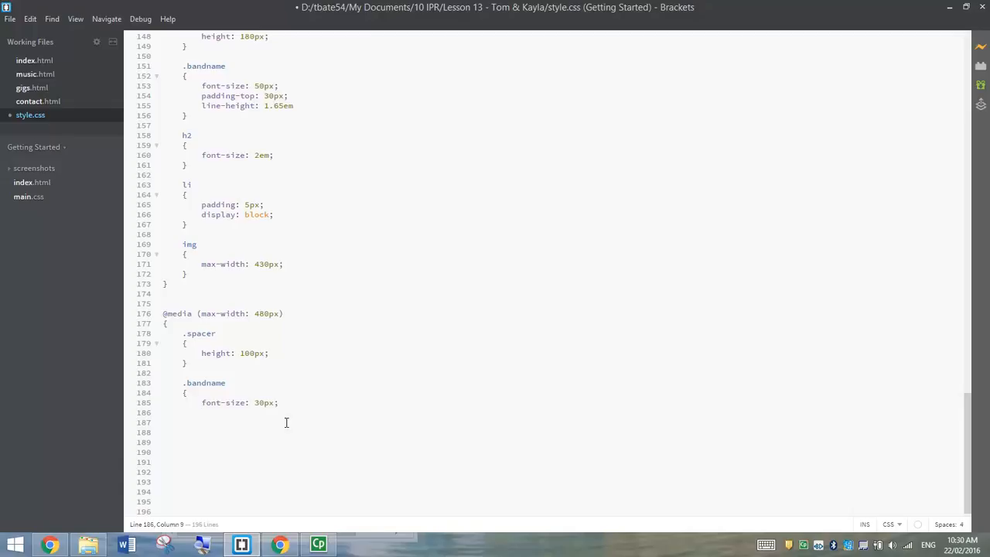
pyautogui.write('padding-')
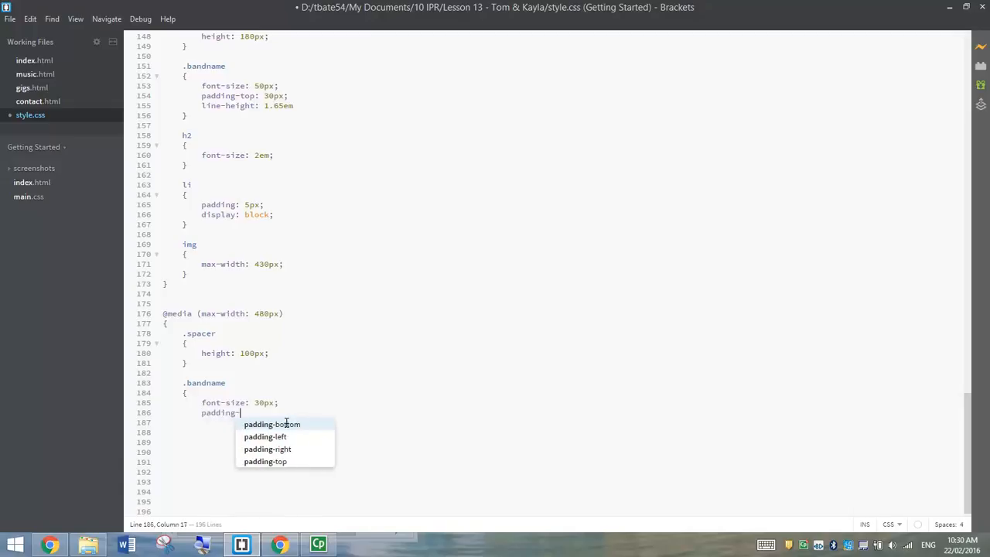
pyautogui.click(265, 461)
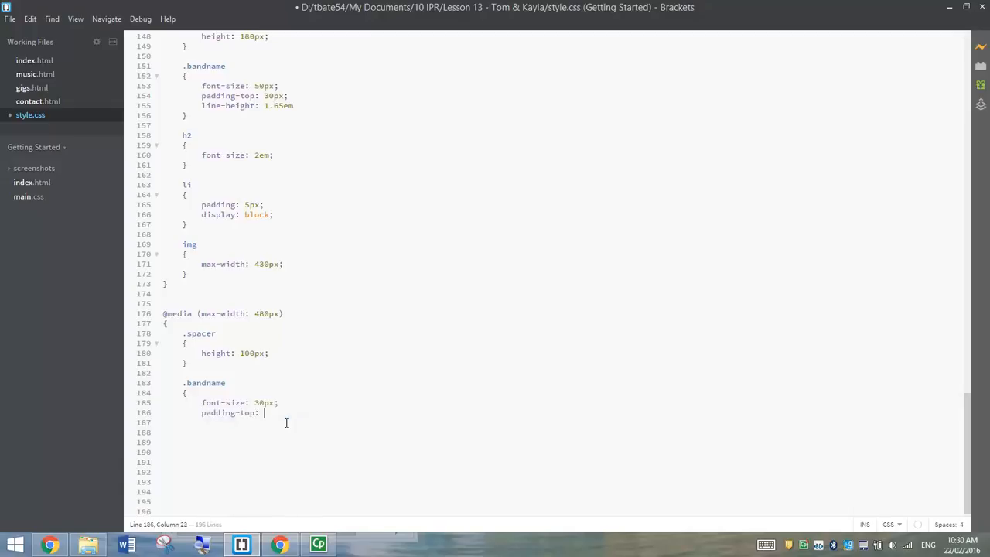
pyautogui.write('15px;')
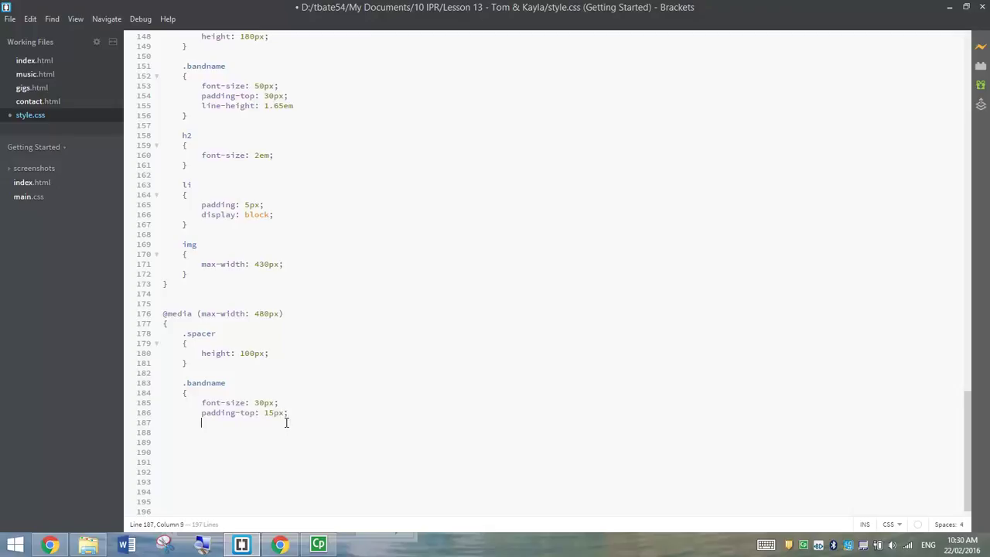
pyautogui.write('line-')
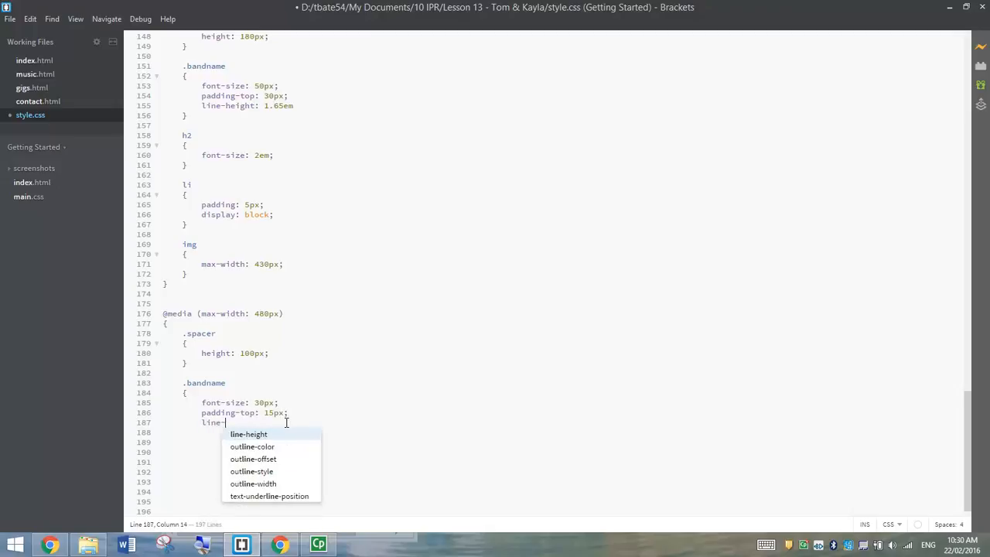
pyautogui.write('-height: 1.5em;')
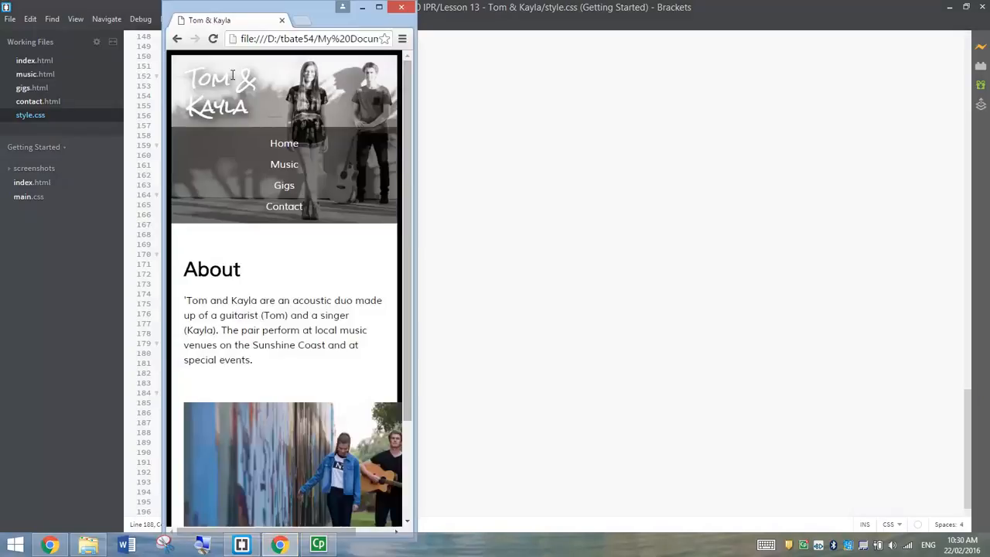
# Check the narrow Chrome homepage header for the smaller two-line band name
pyautogui.doubleClick(221, 89)
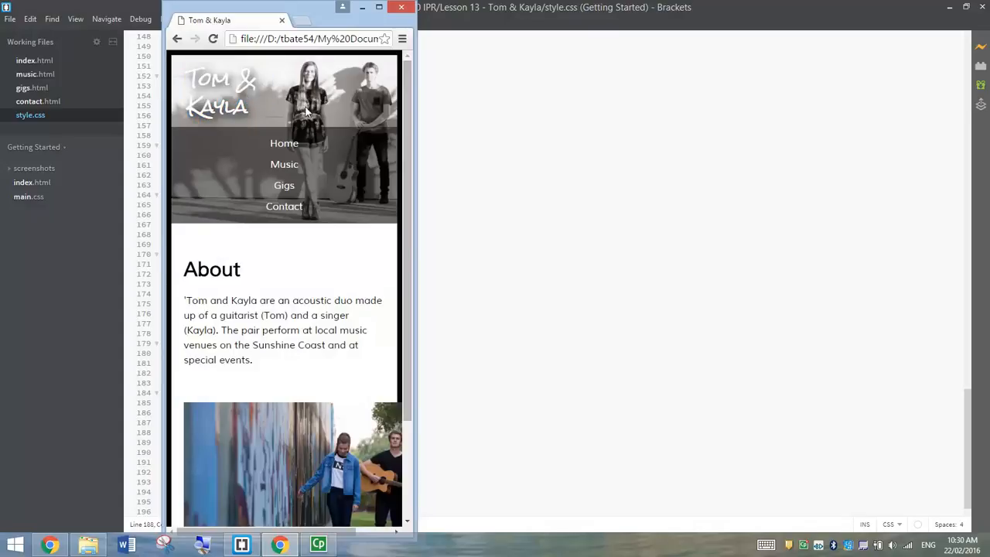
pyautogui.moveTo(411, 138)
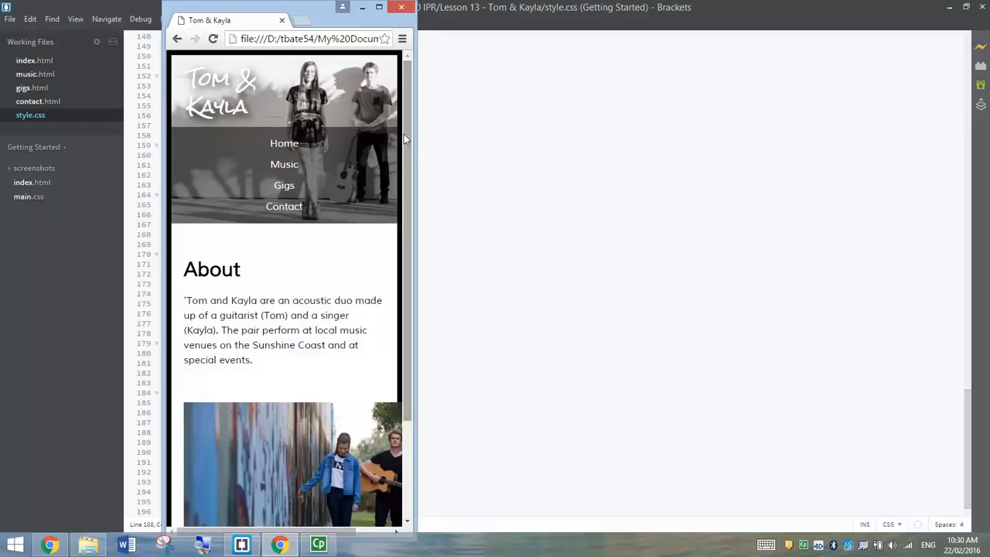
pyautogui.moveTo(284, 176)
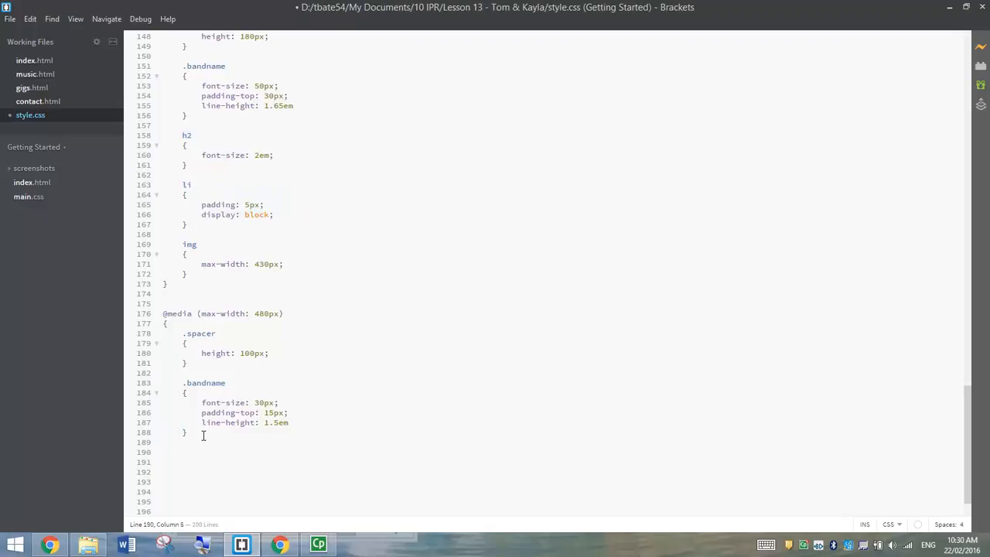
# Add an h2 rule with font-size: 1.5em below .bandname in the 480px query
pyautogui.write('h2')
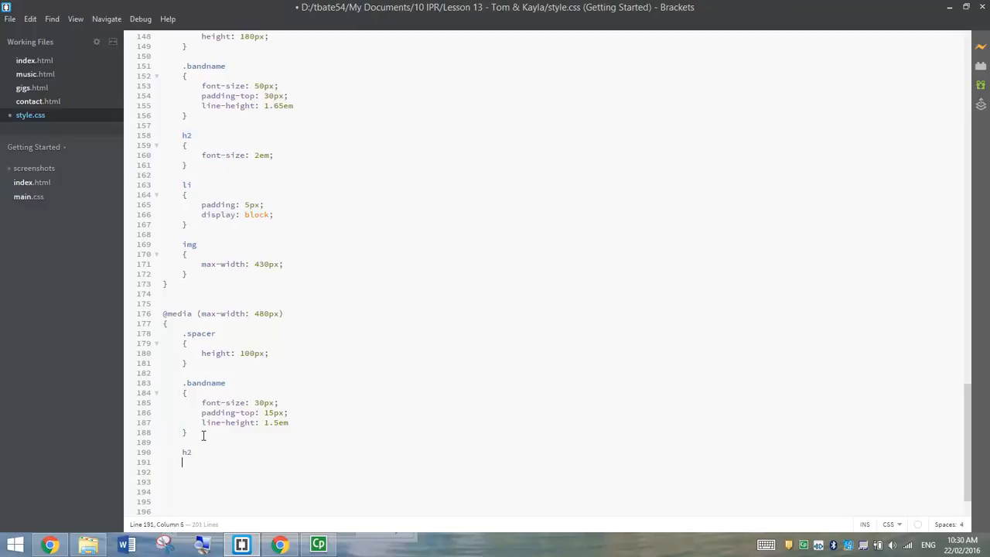
pyautogui.write('font-size:')
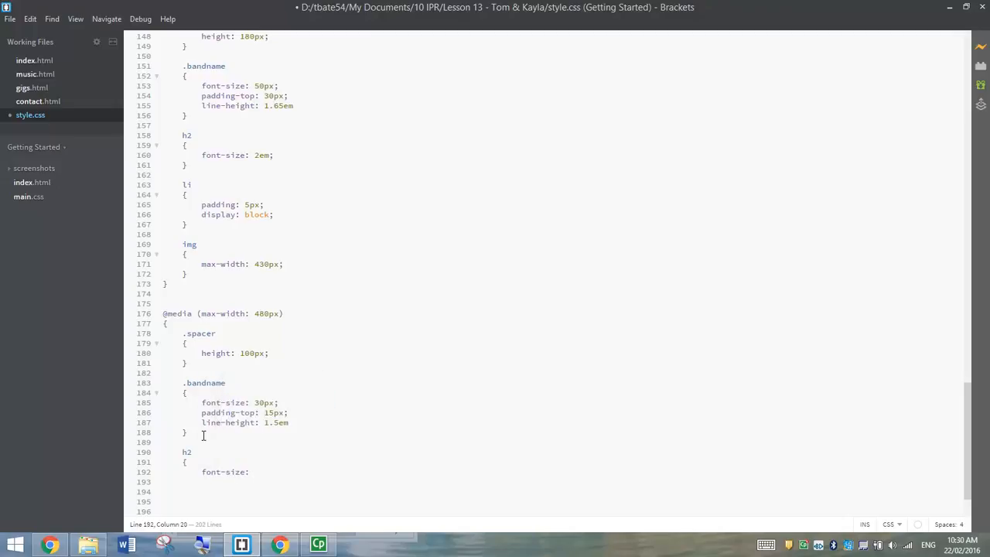
pyautogui.write('1.5em;')
pyautogui.click(561, 482)
pyautogui.write('}')
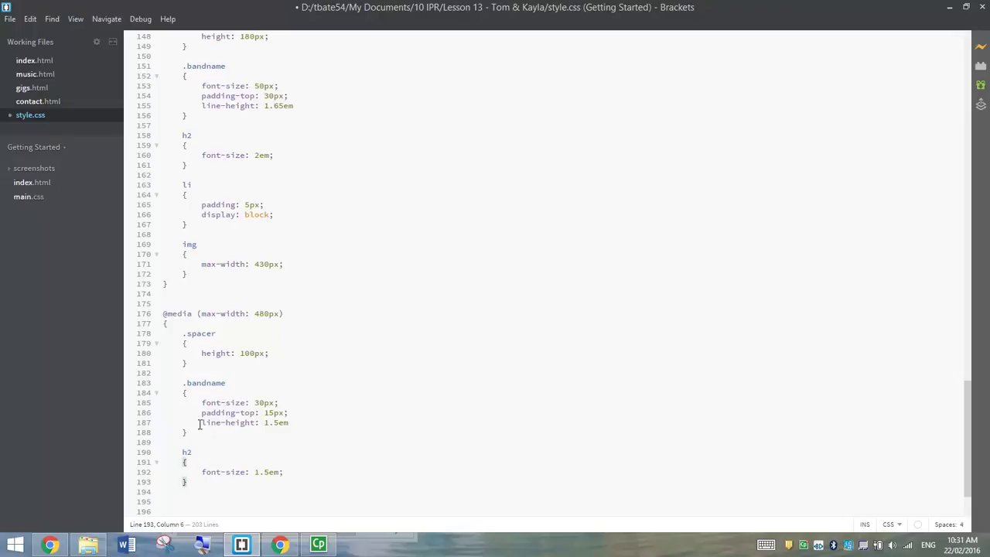
pyautogui.scroll(-3)
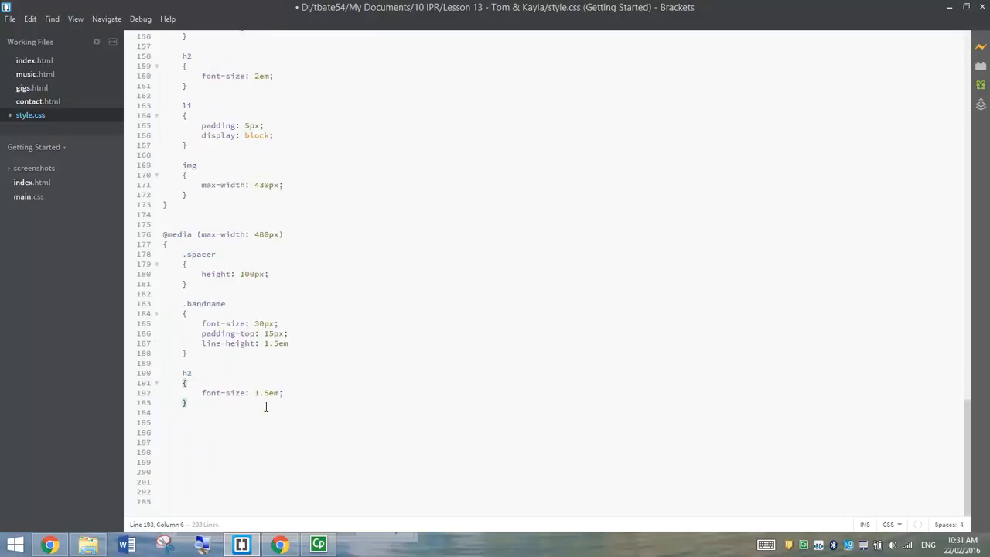
pyautogui.moveTo(280, 543)
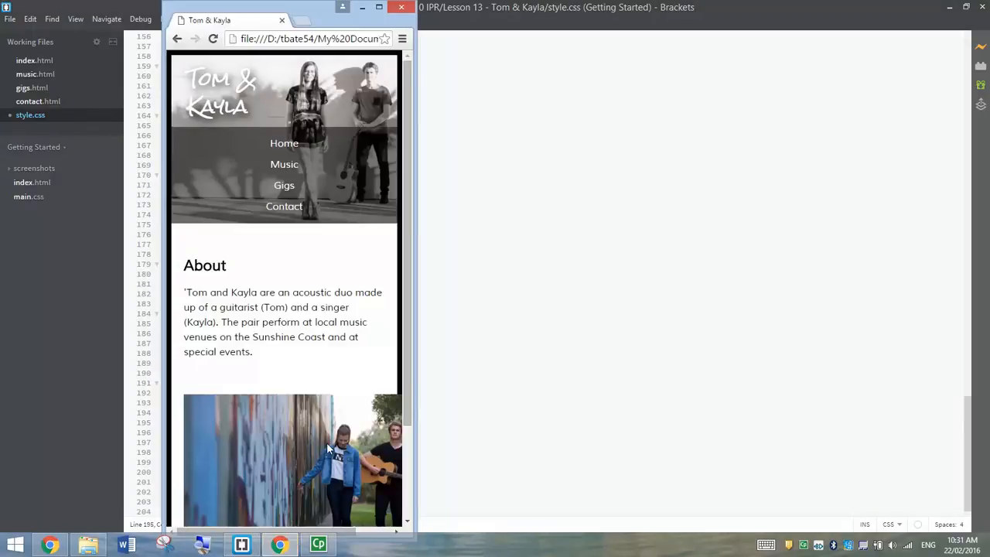
pyautogui.moveTo(336, 457)
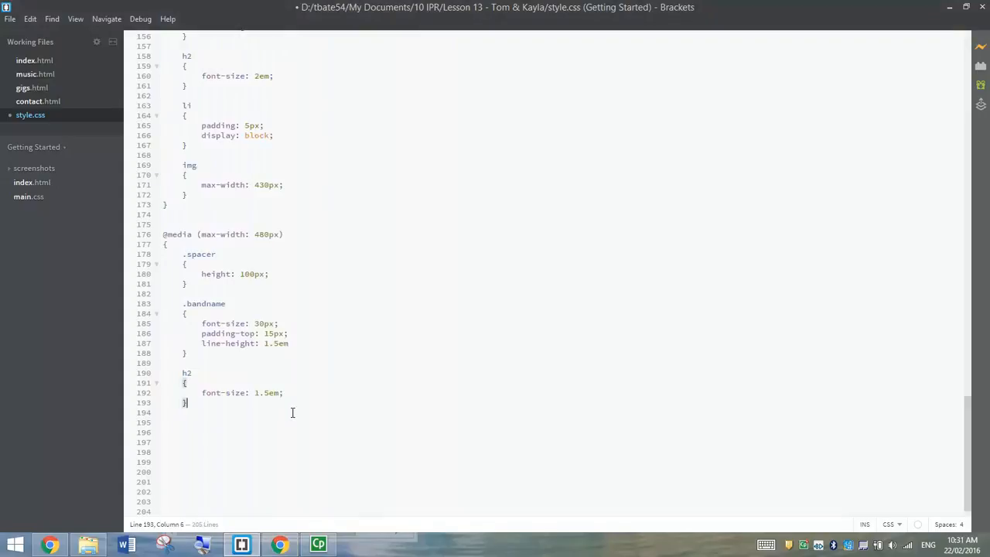
# Add an img rule with max-width: 350px inside the 480px media query in style.css
pyautogui.write('img')
pyautogui.click(561, 432)
pyautogui.write('{')
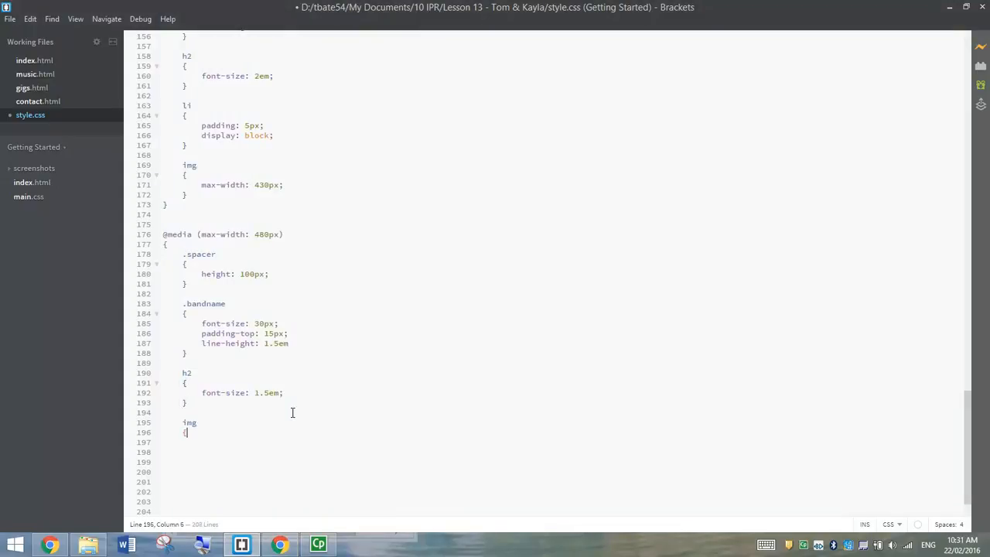
pyautogui.press('Enter')
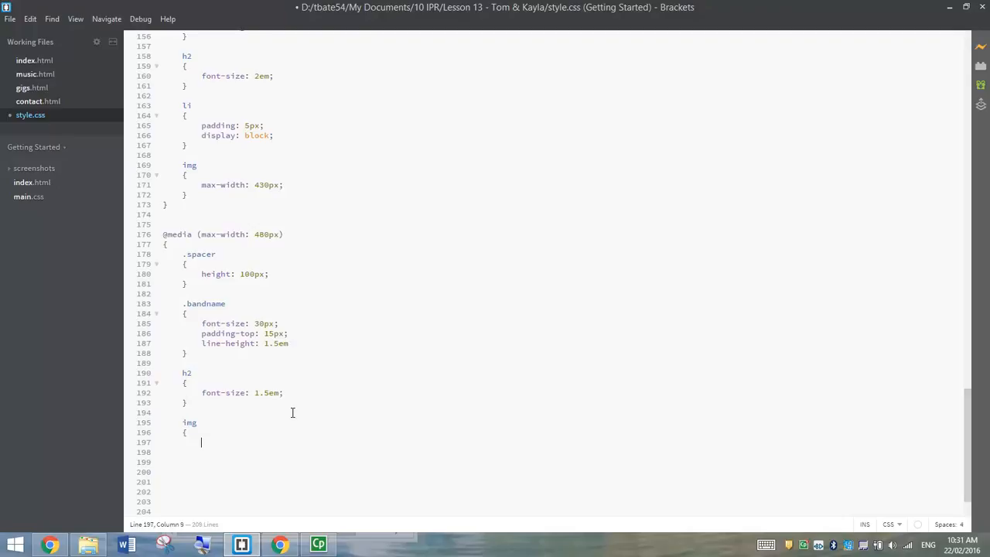
pyautogui.write('max-wi')
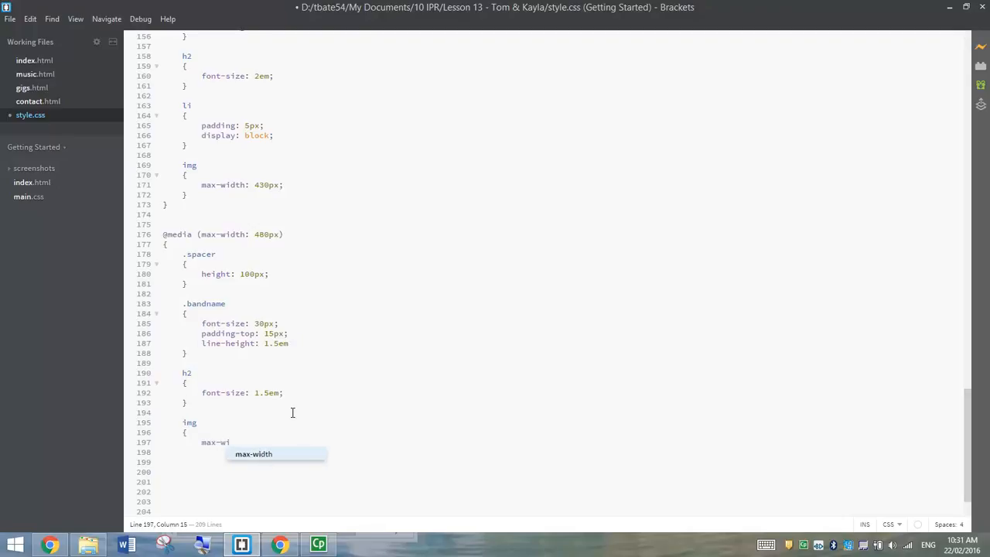
pyautogui.write('dth: 350px')
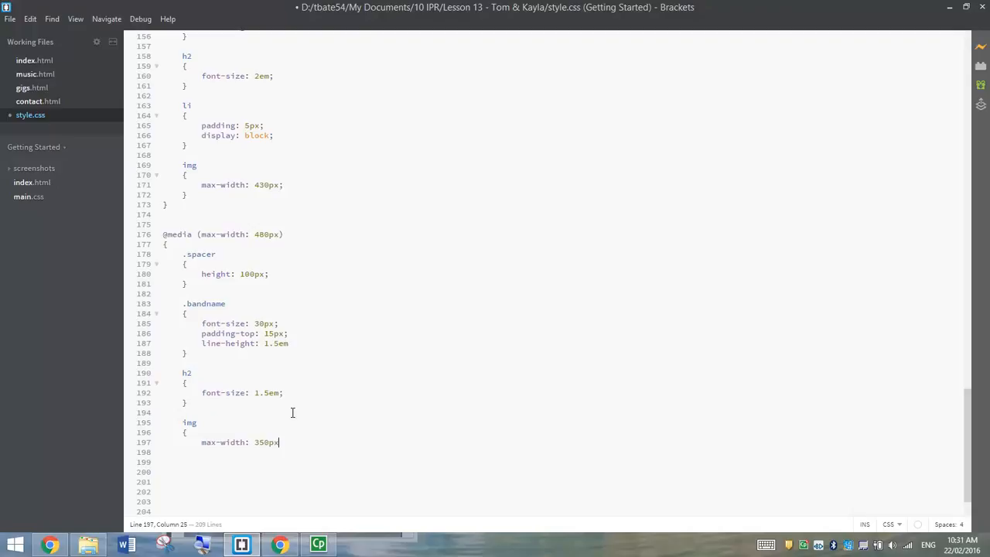
pyautogui.write(';')
pyautogui.click(565, 452)
pyautogui.write('}')
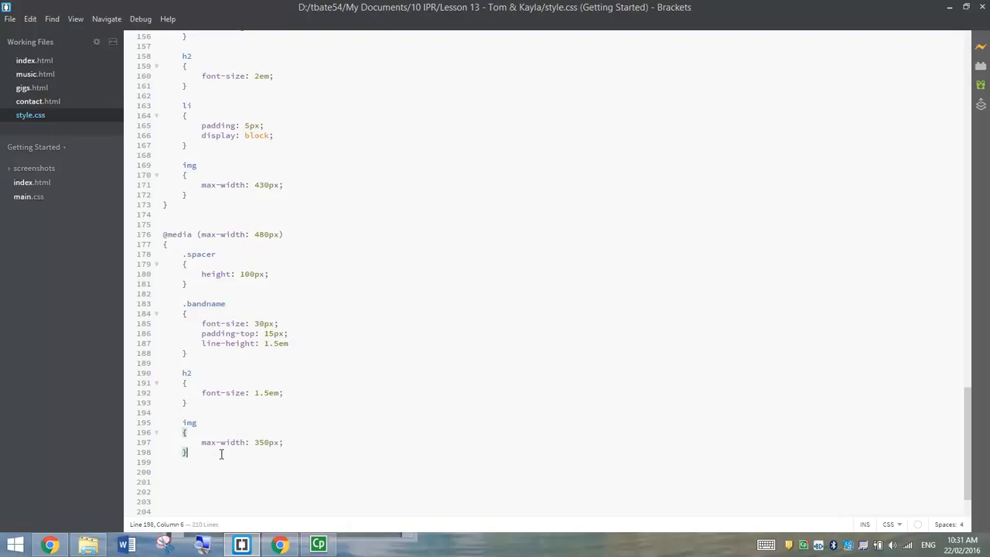
pyautogui.press('Enter')
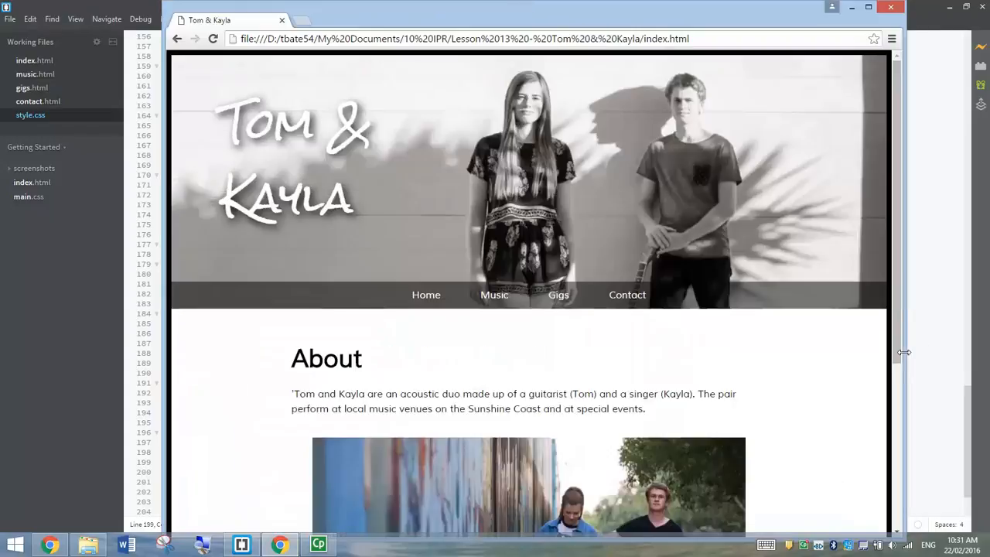
# Narrow Chrome to phone width, browse the Gigs, Contact Us and home pages, then close the preview
pyautogui.moveTo(903, 352); pyautogui.dragTo(607, 368)
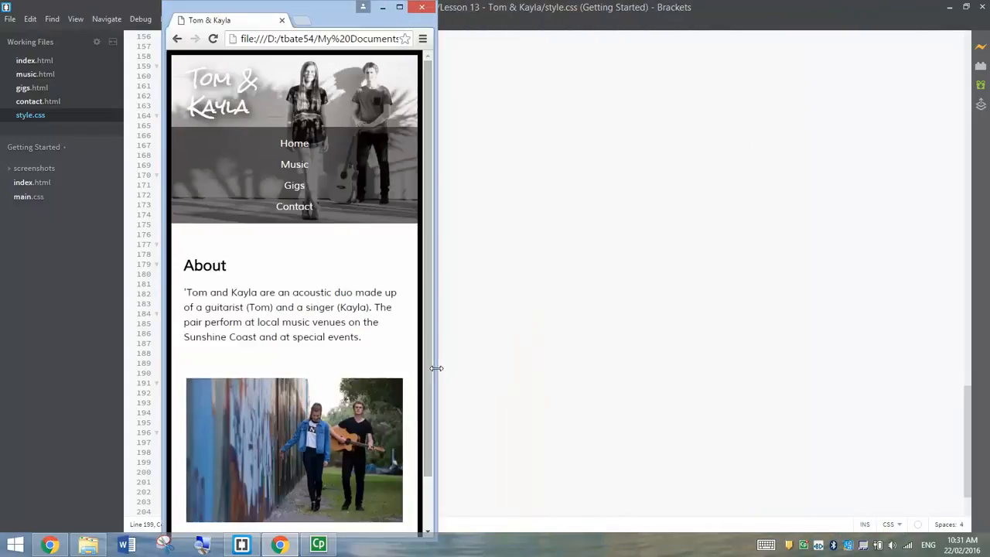
pyautogui.moveTo(316, 159)
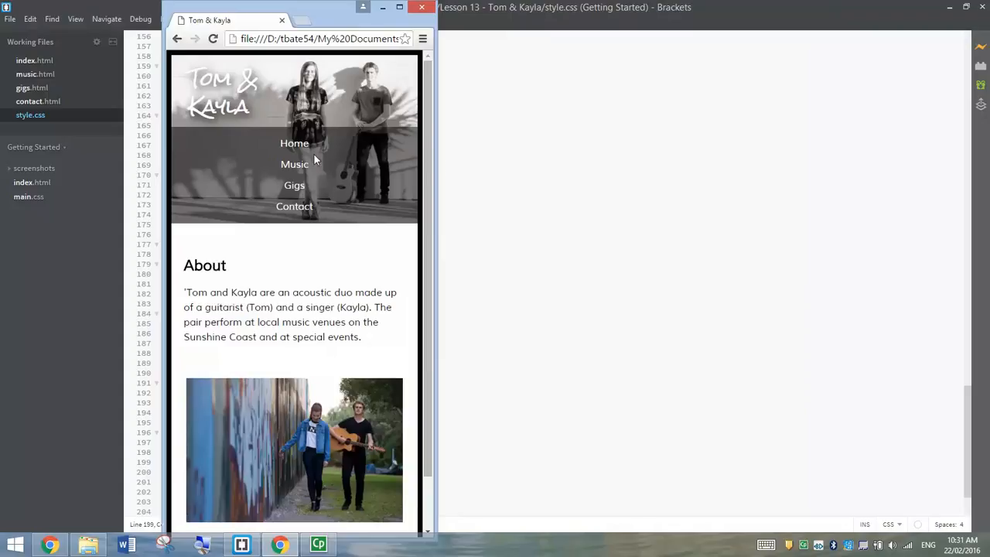
pyautogui.scroll(-3)
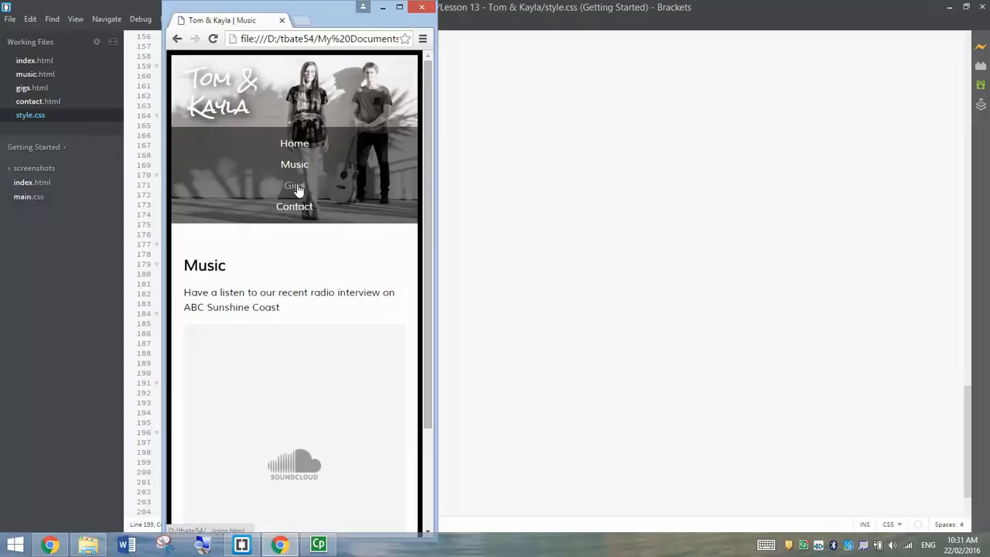
pyautogui.click(294, 186)
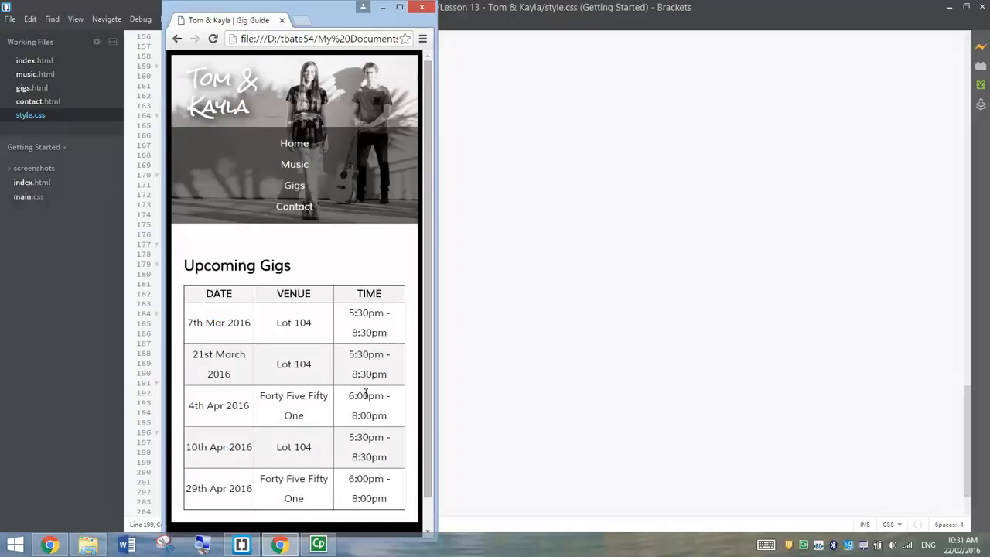
pyautogui.moveTo(347, 360)
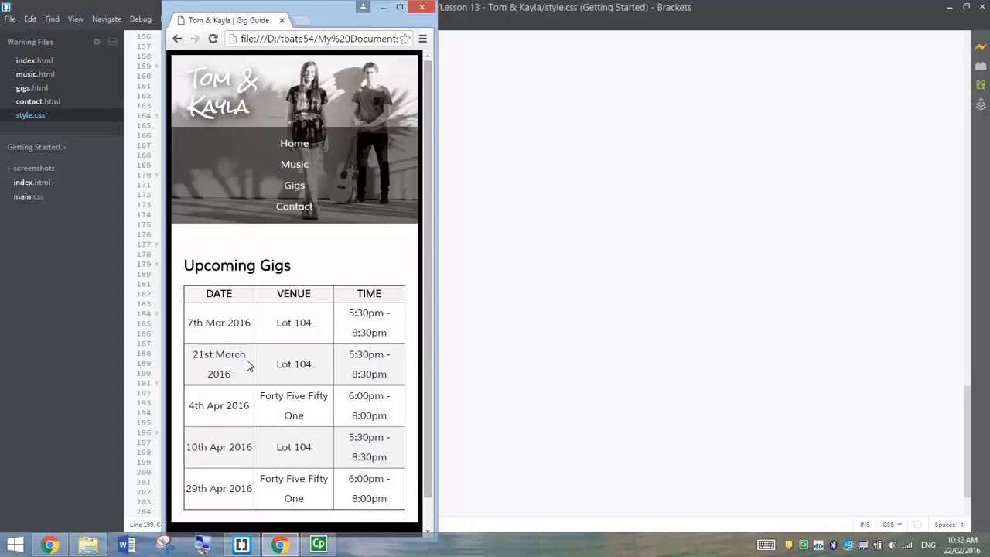
pyautogui.moveTo(268, 304)
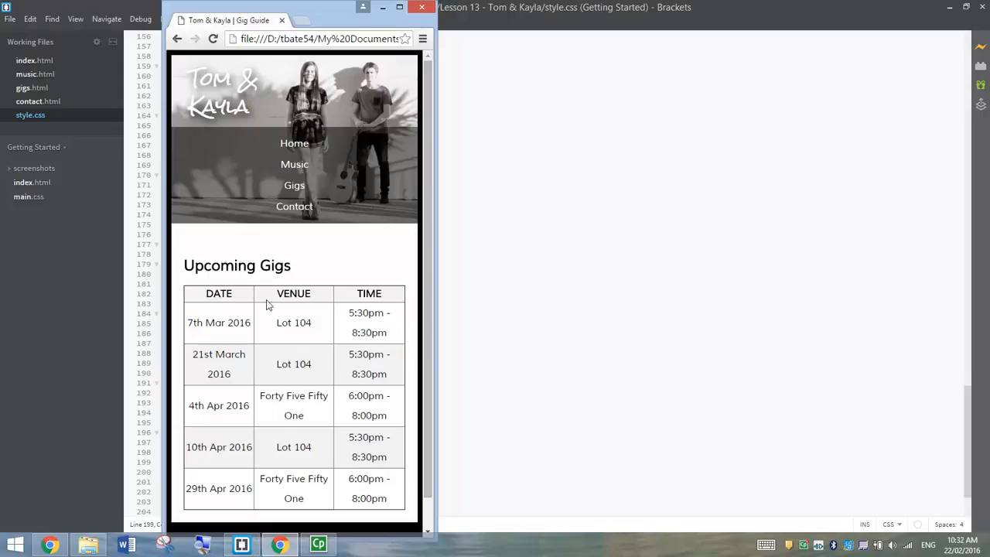
pyautogui.click(294, 207)
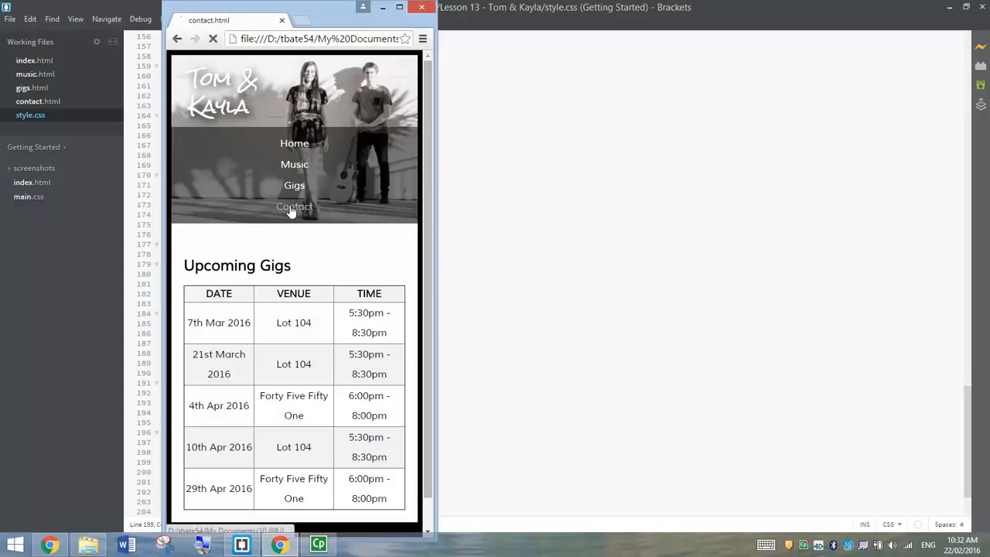
pyautogui.click(294, 207)
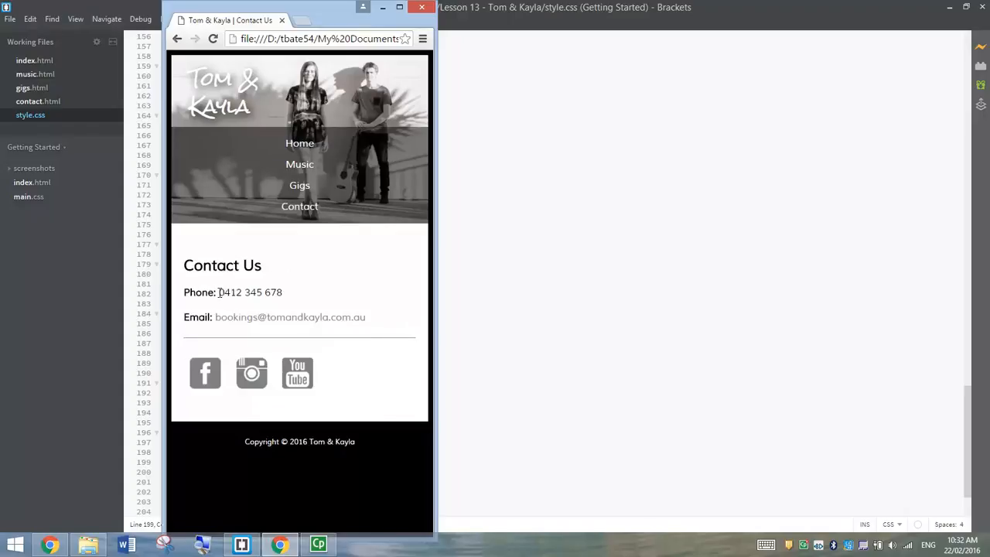
pyautogui.moveTo(287, 294)
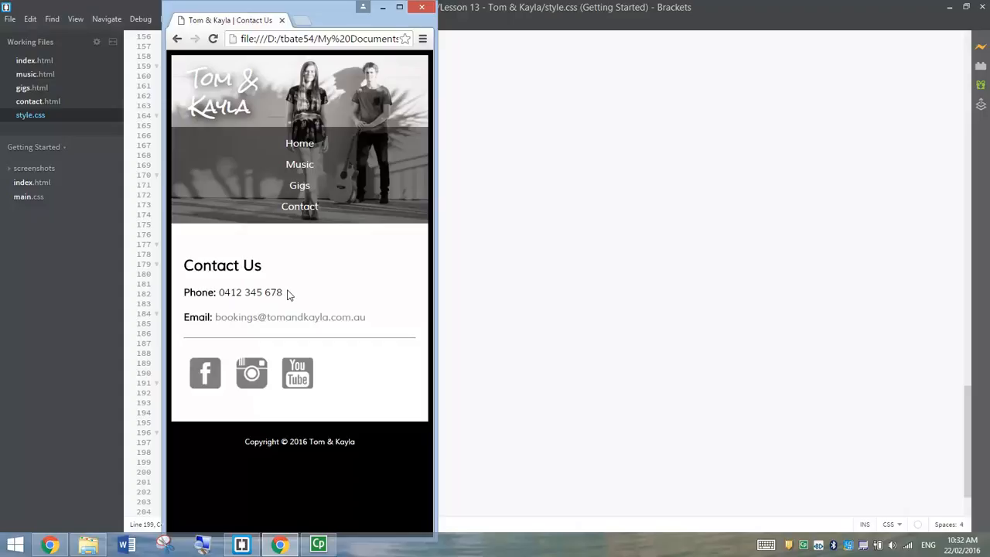
pyautogui.moveTo(299, 207)
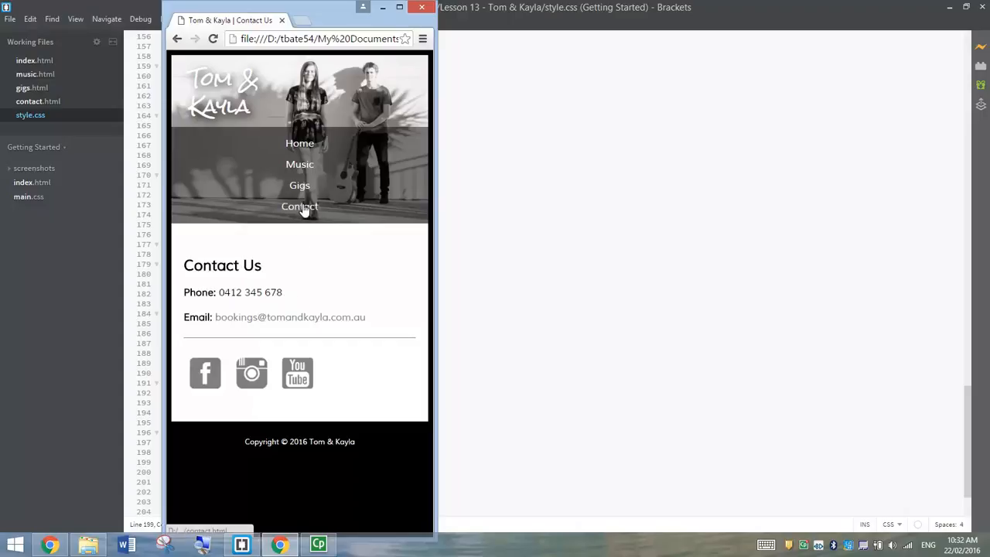
pyautogui.click(295, 164)
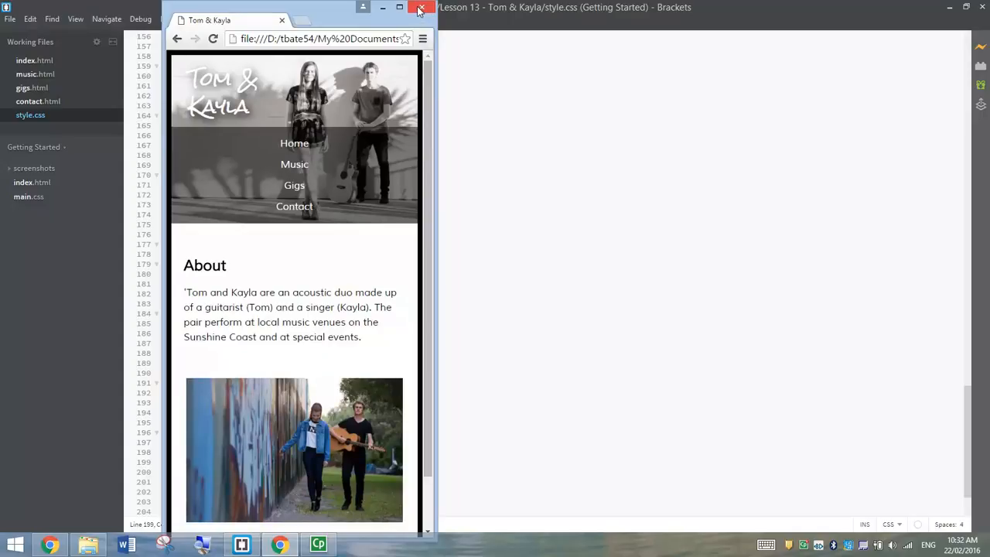
pyautogui.click(419, 9)
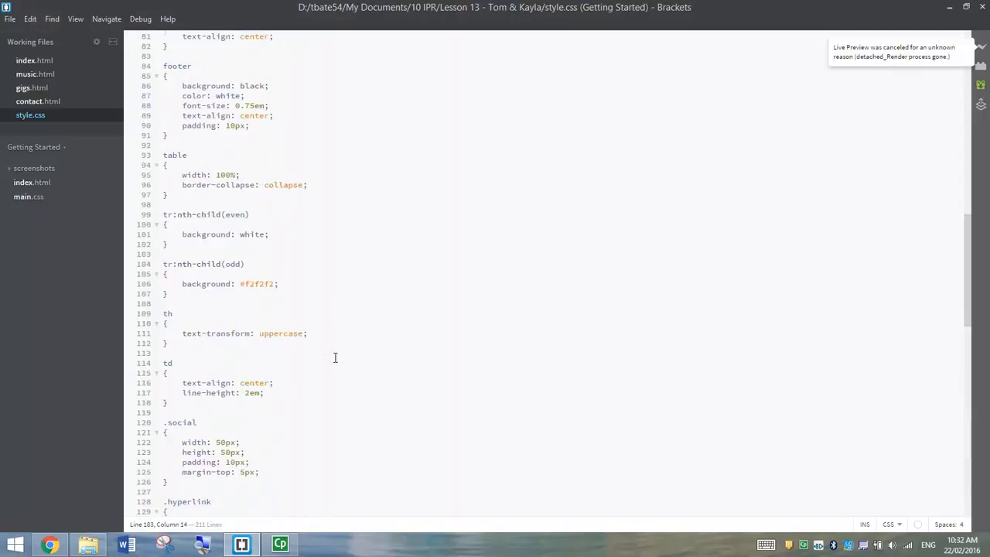
pyautogui.scroll(-3)
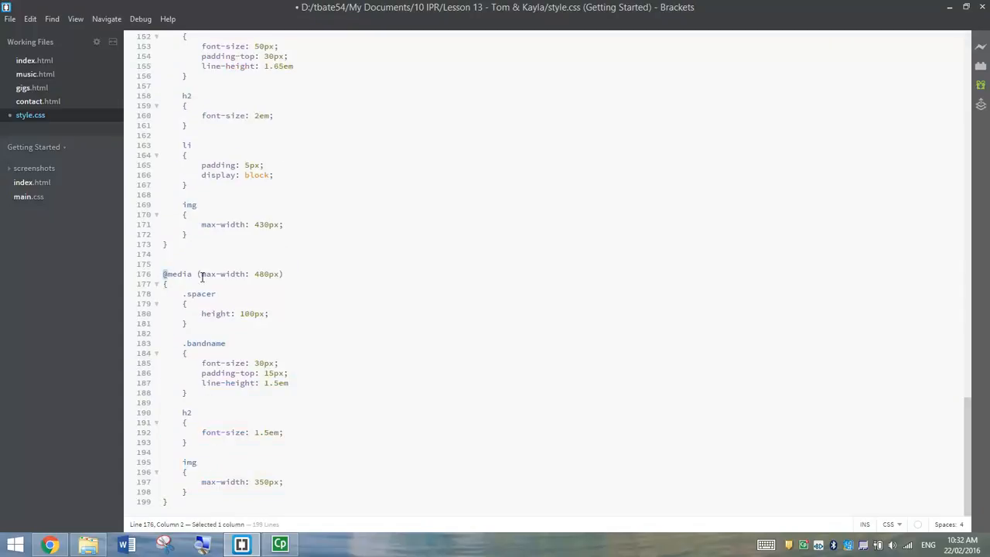
pyautogui.moveTo(164, 273); pyautogui.dragTo(164, 502)
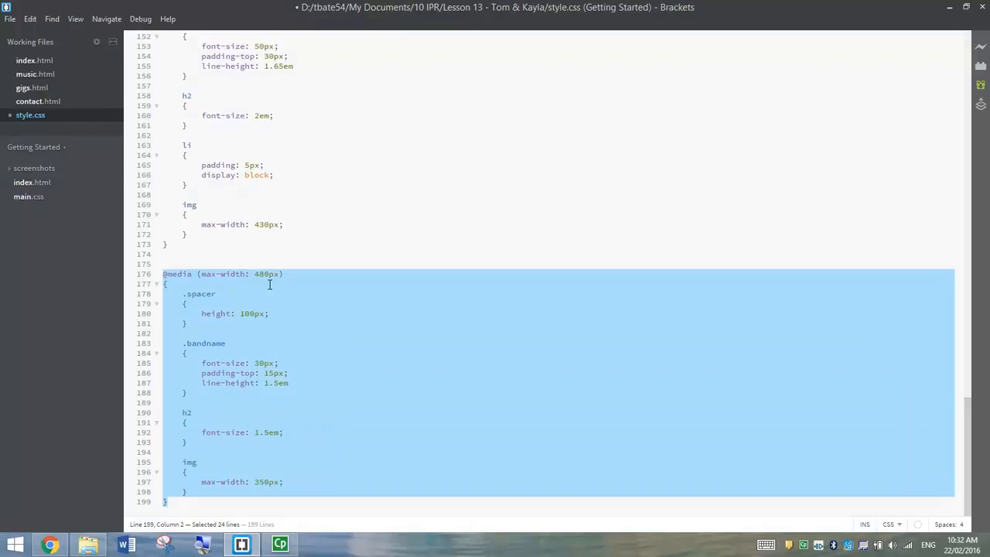
pyautogui.moveTo(247, 393)
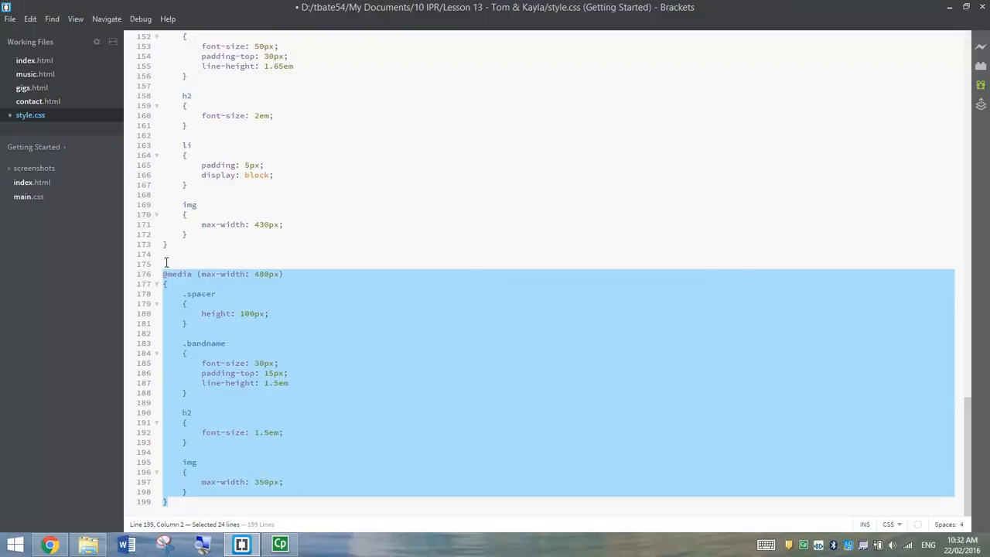
pyautogui.click(166, 264)
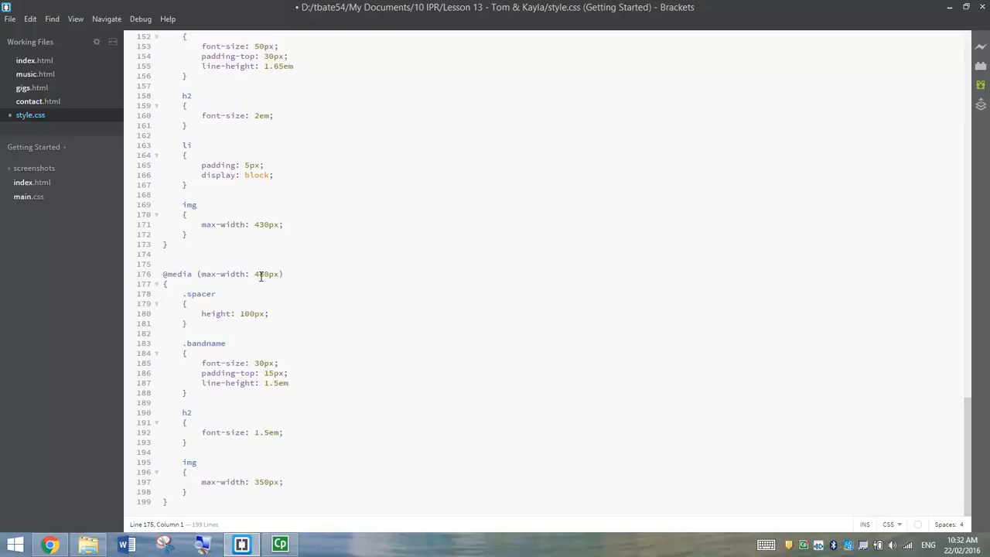
pyautogui.write('/')
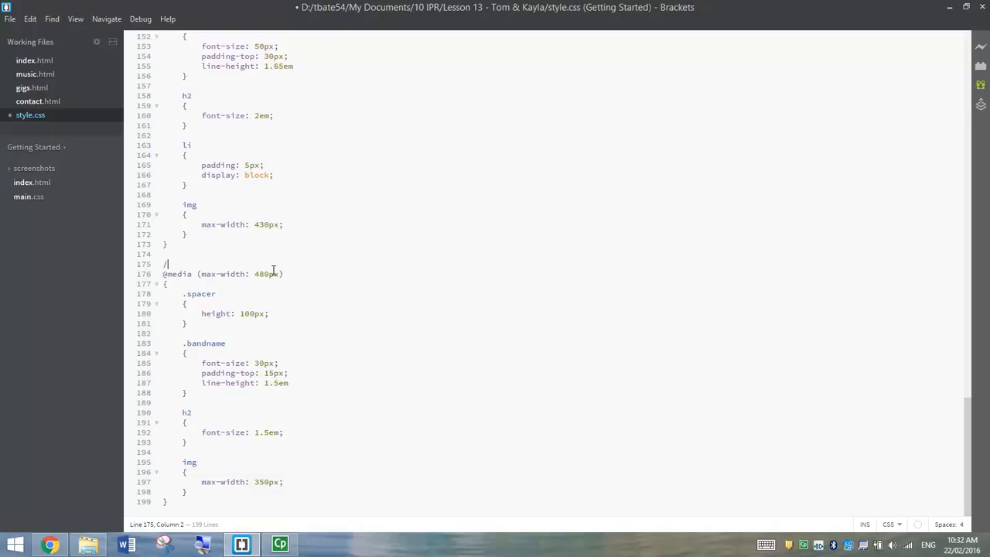
pyautogui.write('*')
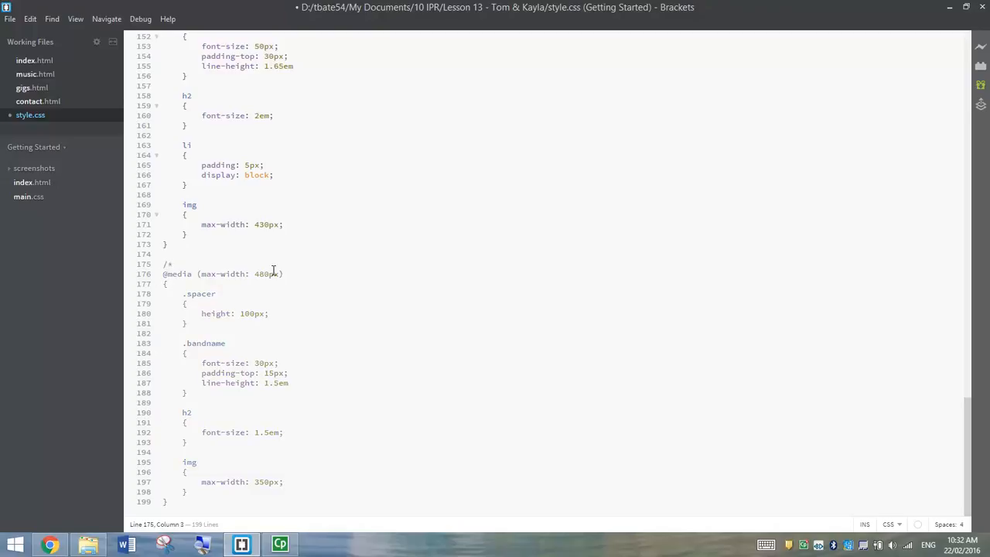
pyautogui.write('SMART PHONE SCREEN SIZE')
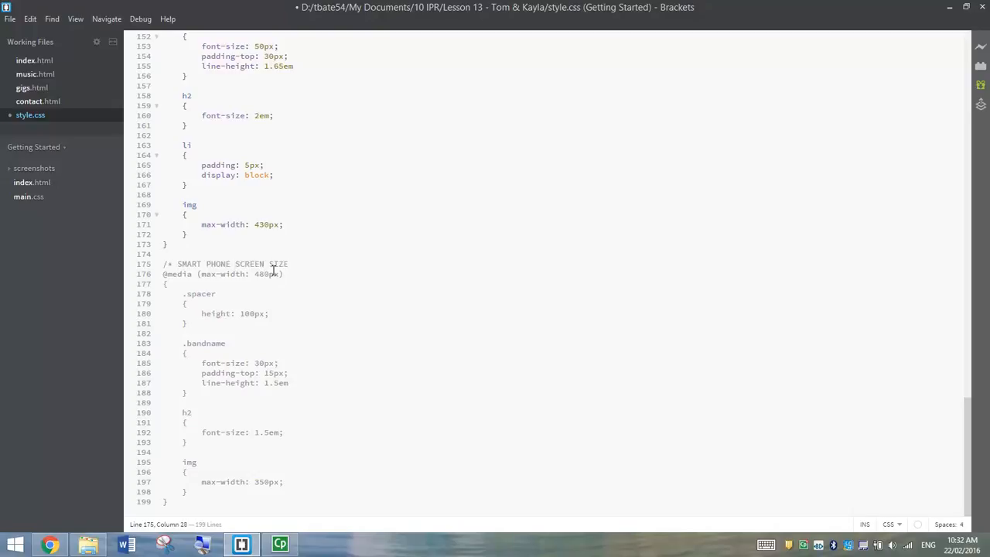
pyautogui.write('*')
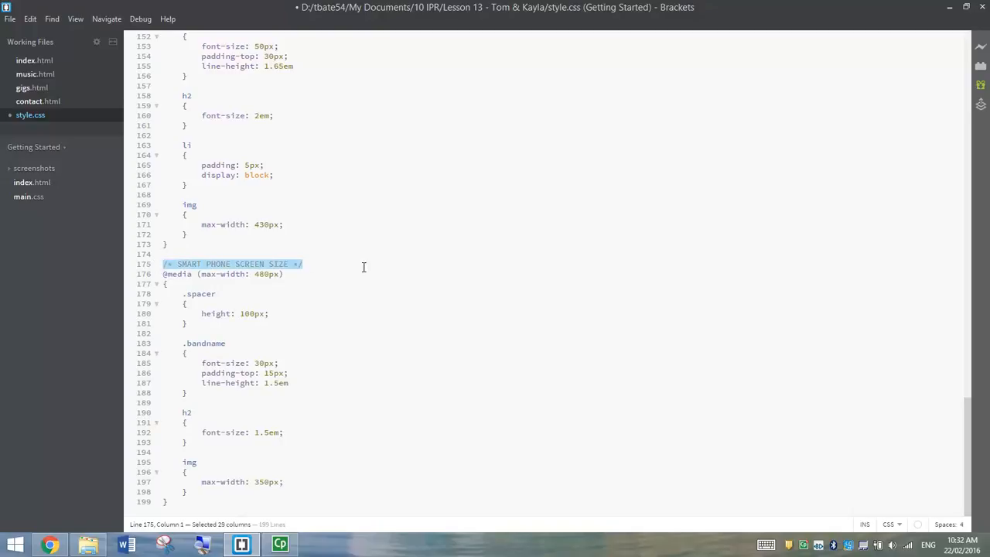
pyautogui.moveTo(348, 267)
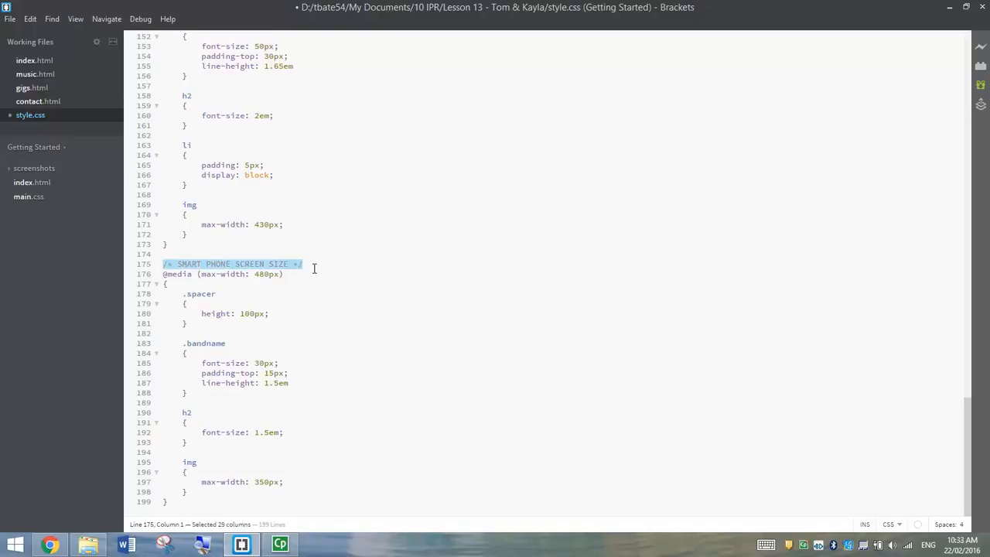
pyautogui.moveTo(172, 472)
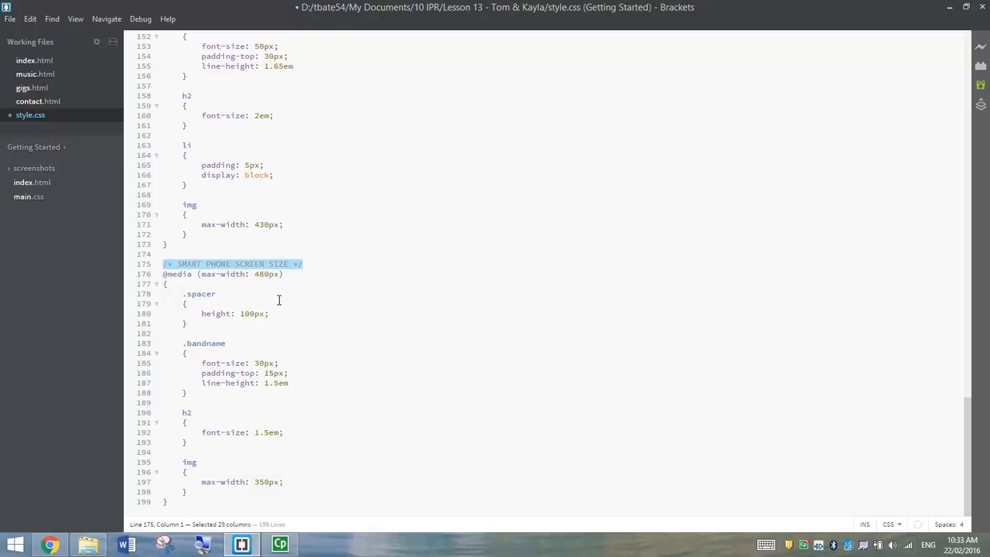
pyautogui.click(283, 274)
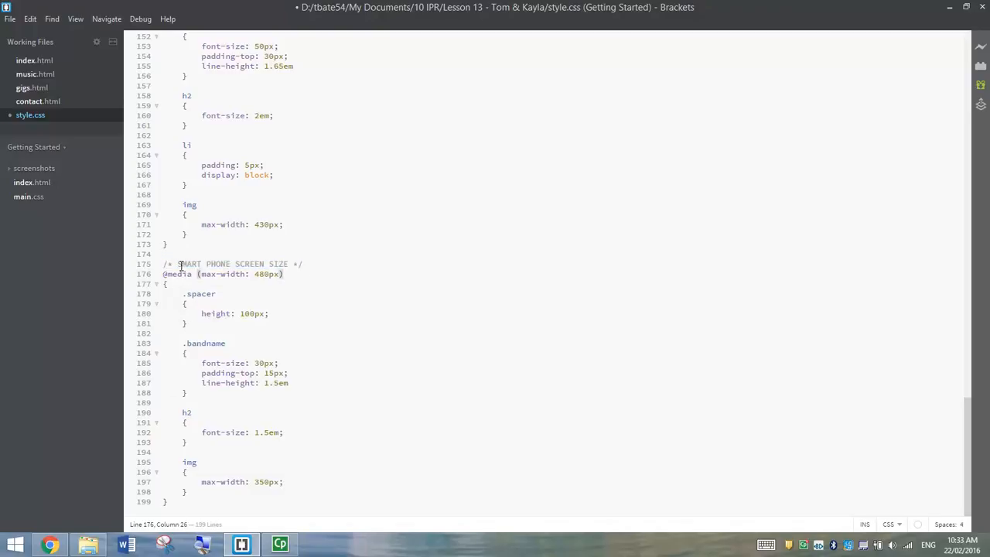
pyautogui.moveTo(176, 264); pyautogui.dragTo(265, 264)
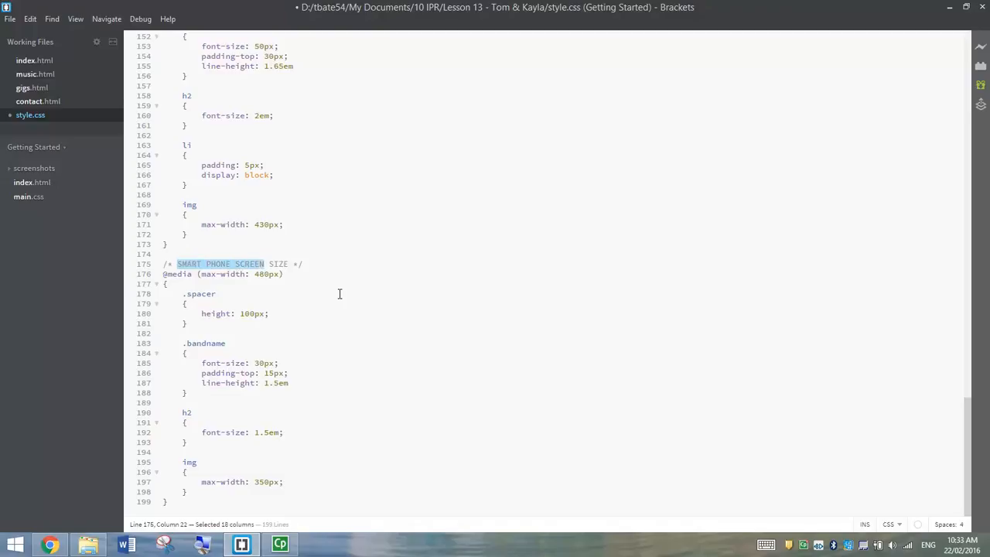
pyautogui.click(196, 461)
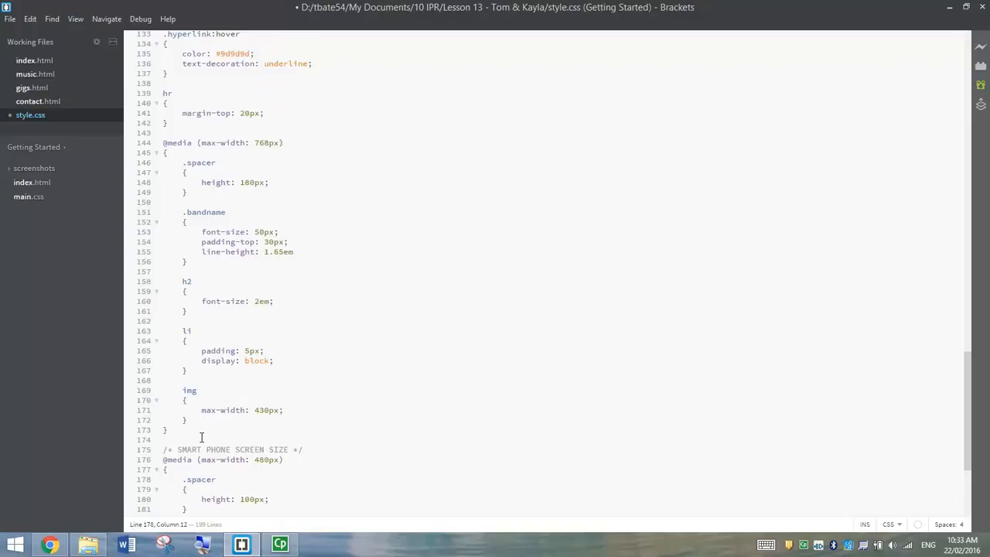
pyautogui.moveTo(183, 274); pyautogui.dragTo(167, 491)
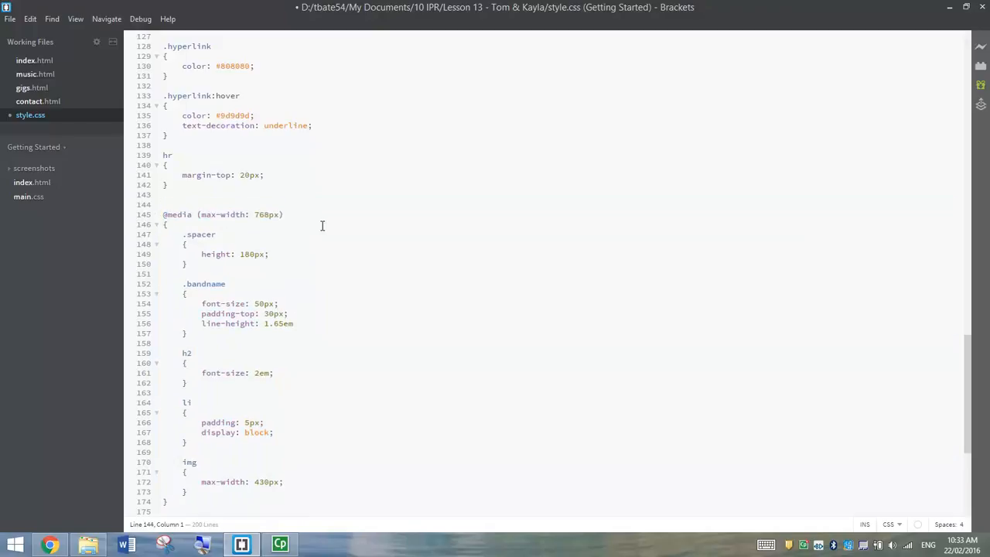
pyautogui.write('/')
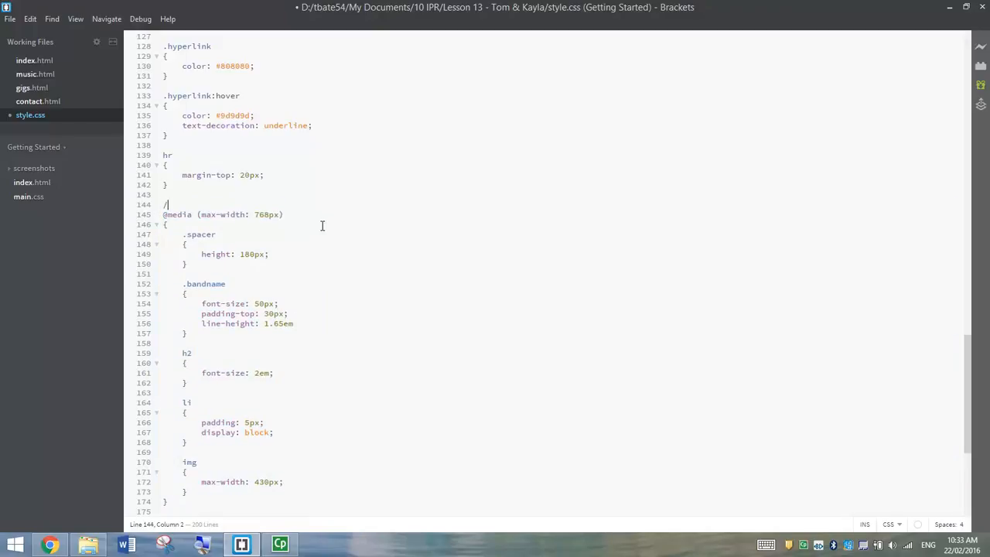
pyautogui.write('*')
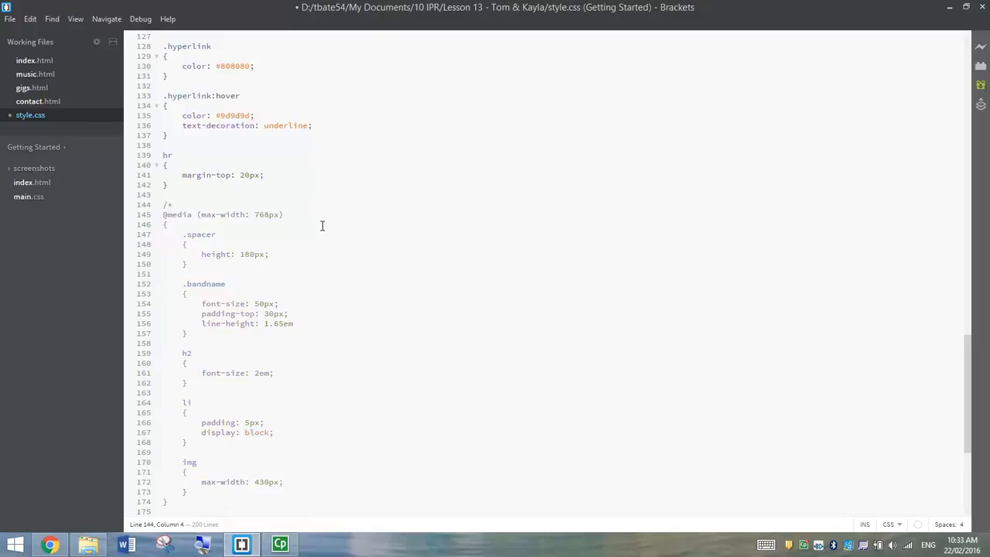
pyautogui.scroll(-3)
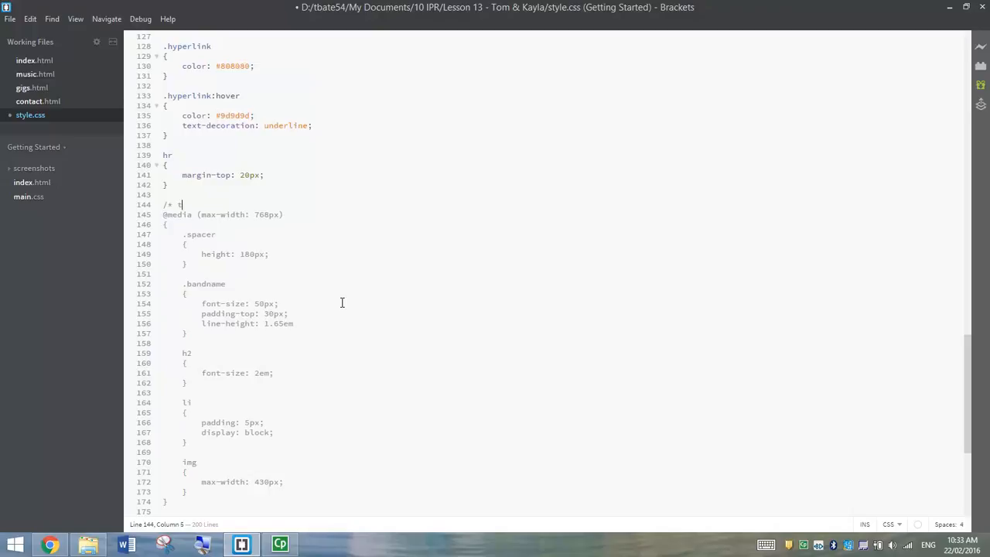
pyautogui.write('ABLET SCREEN')
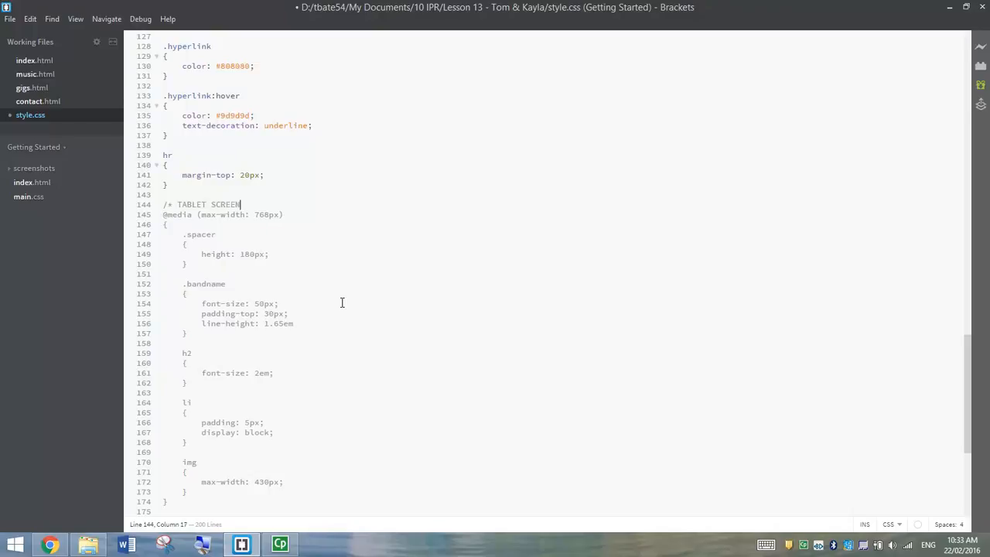
pyautogui.write('SIZE */')
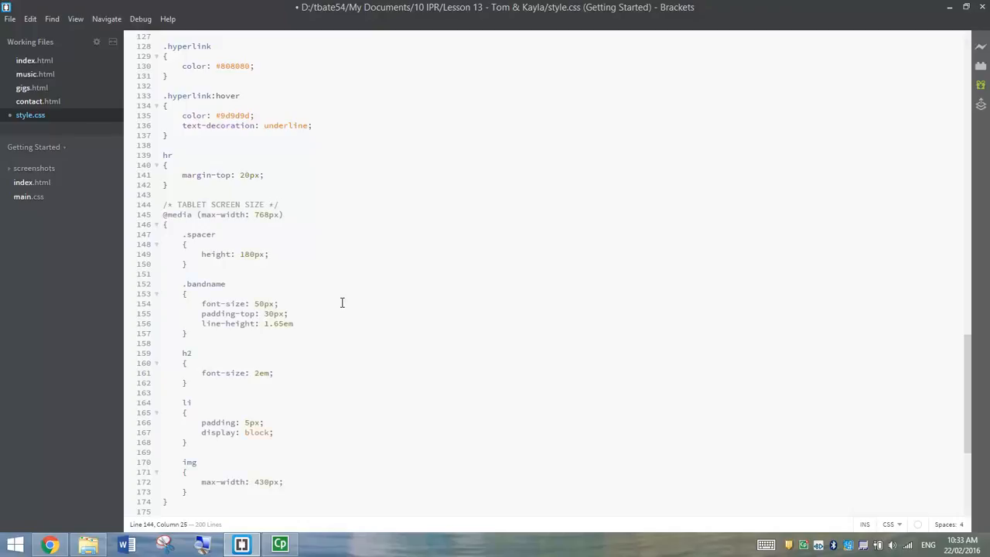
pyautogui.scroll(-3)
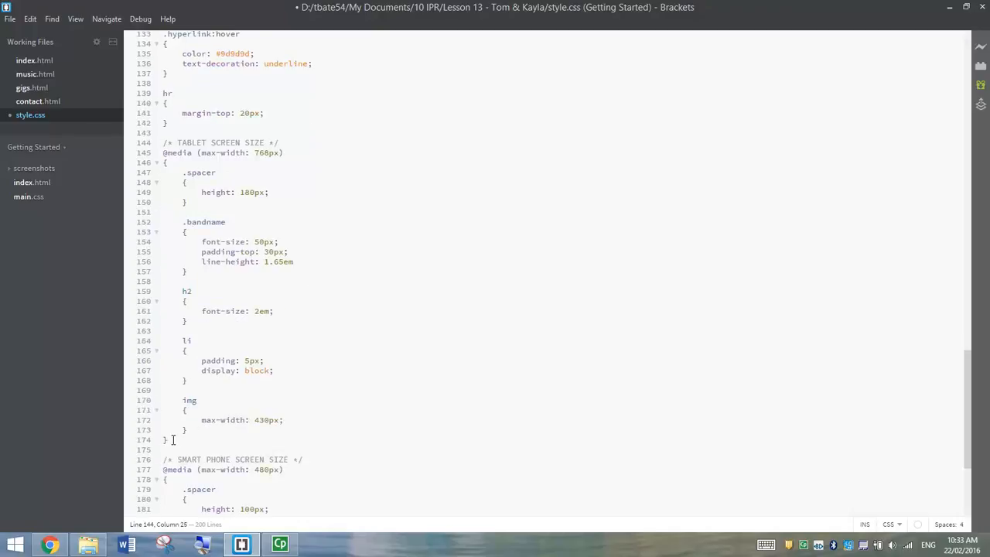
pyautogui.moveTo(163, 152); pyautogui.dragTo(165, 440)
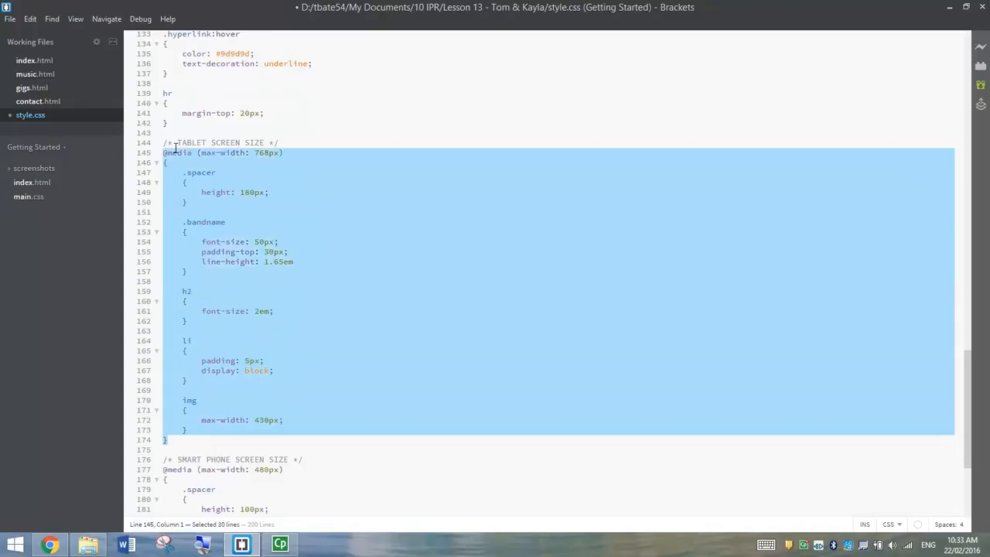
pyautogui.moveTo(283, 209)
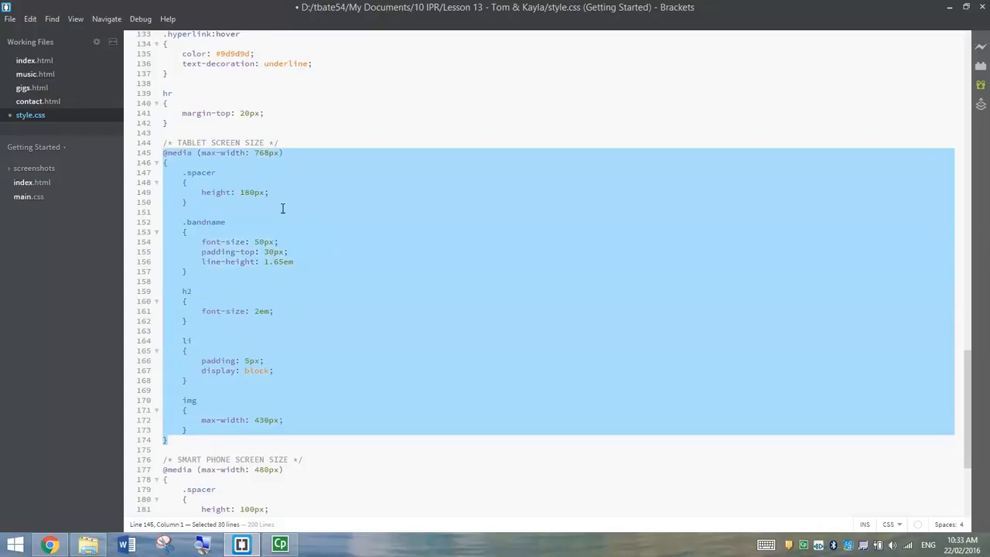
pyautogui.moveTo(259, 340)
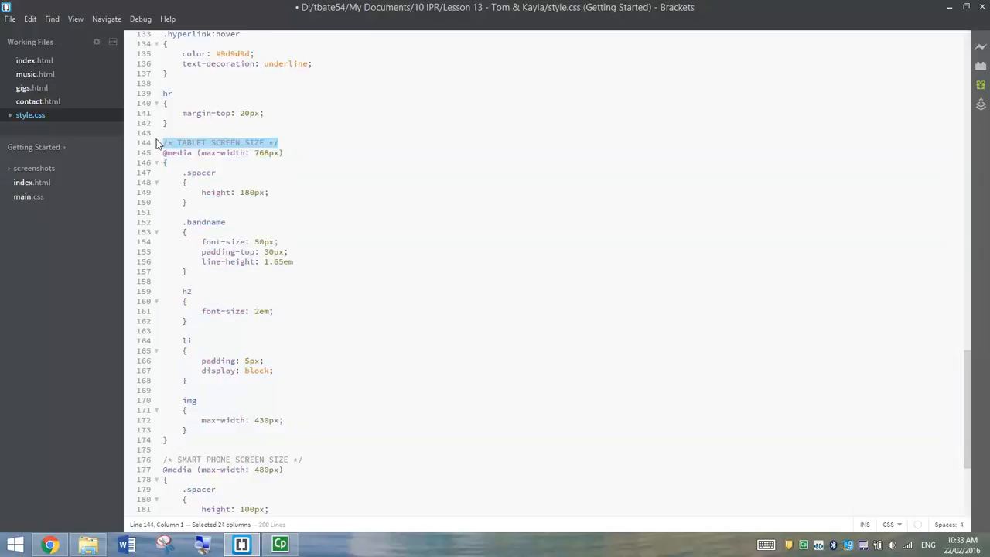
pyautogui.click(279, 143)
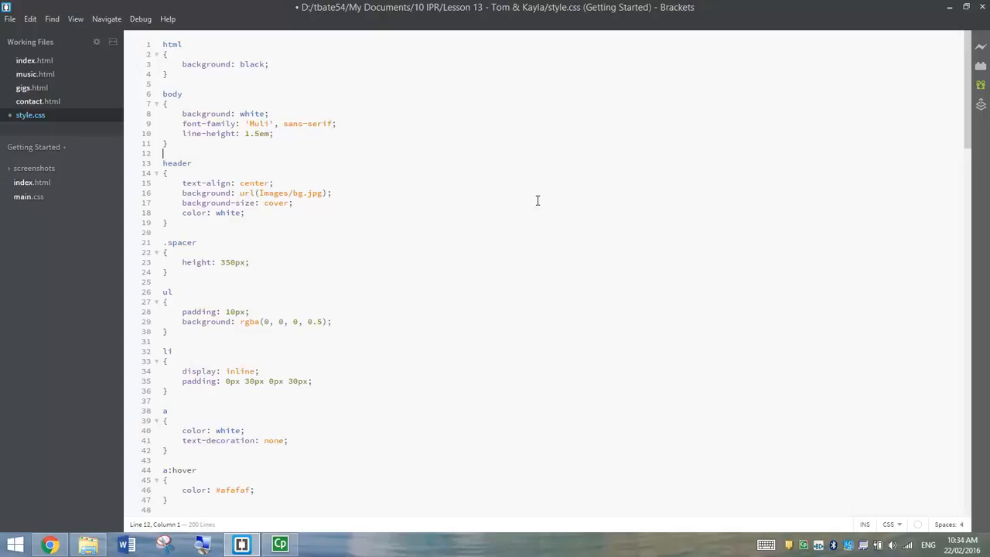
# Add the comment /* ADD AN BANNER ACROSS THE TOP OF THE PAGE */ above the header rule
pyautogui.press('Enter')
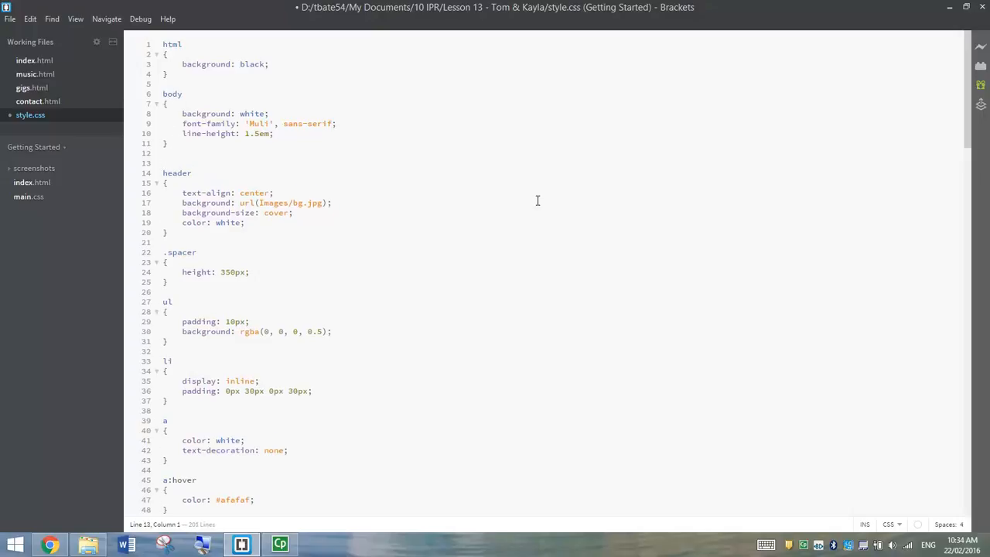
pyautogui.write('/*')
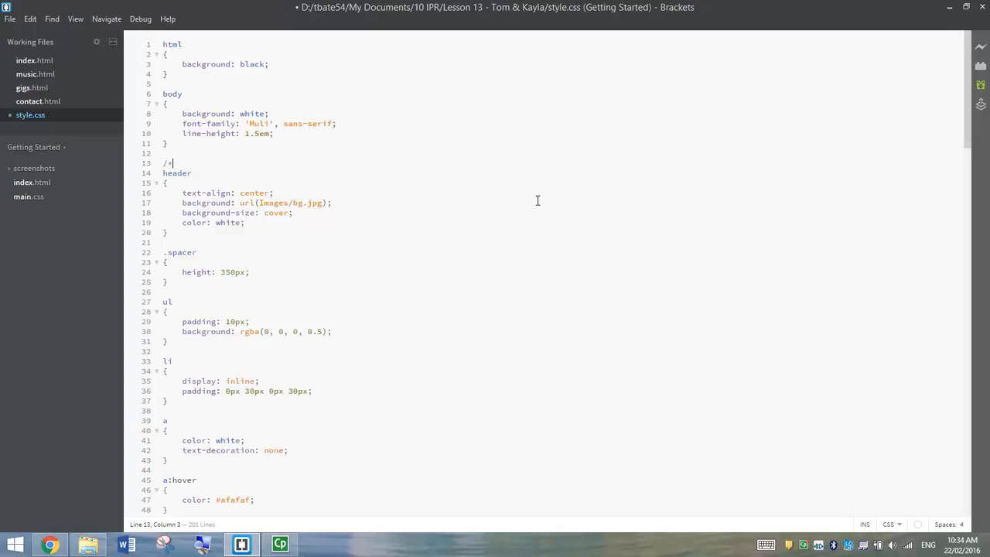
pyautogui.write('*')
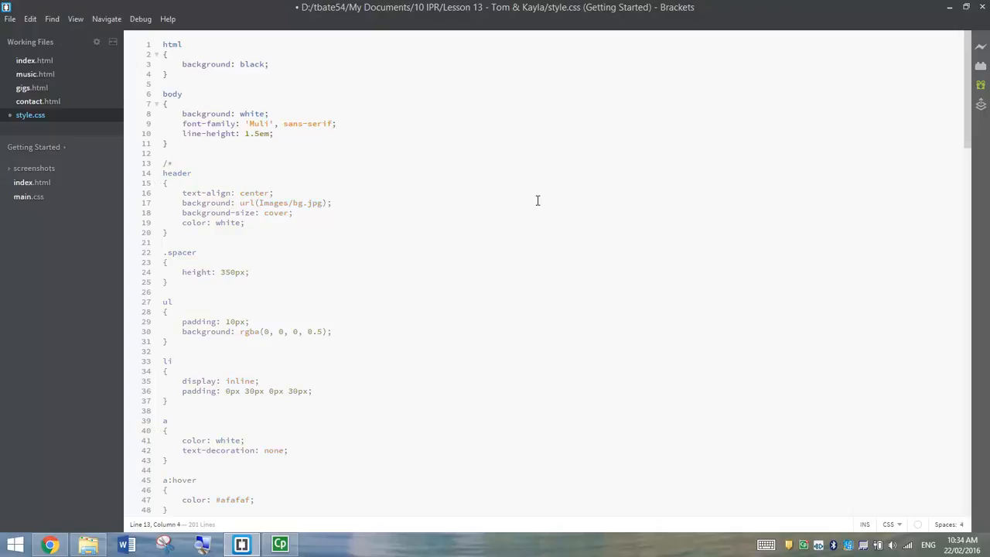
pyautogui.write('ADD')
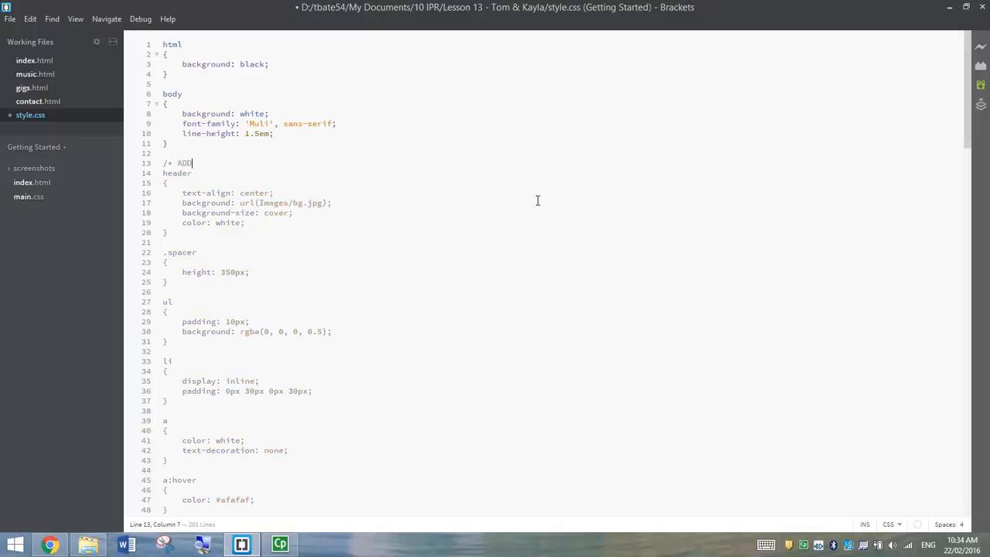
pyautogui.write('AN IMAGE BANNER ACROSS THE TOP OF THE PAGE')
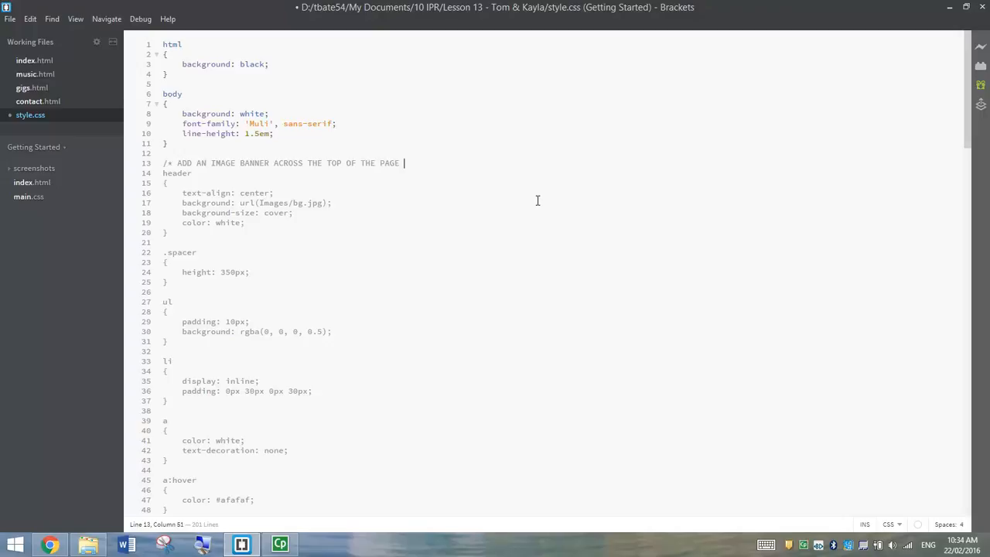
pyautogui.write('*/')
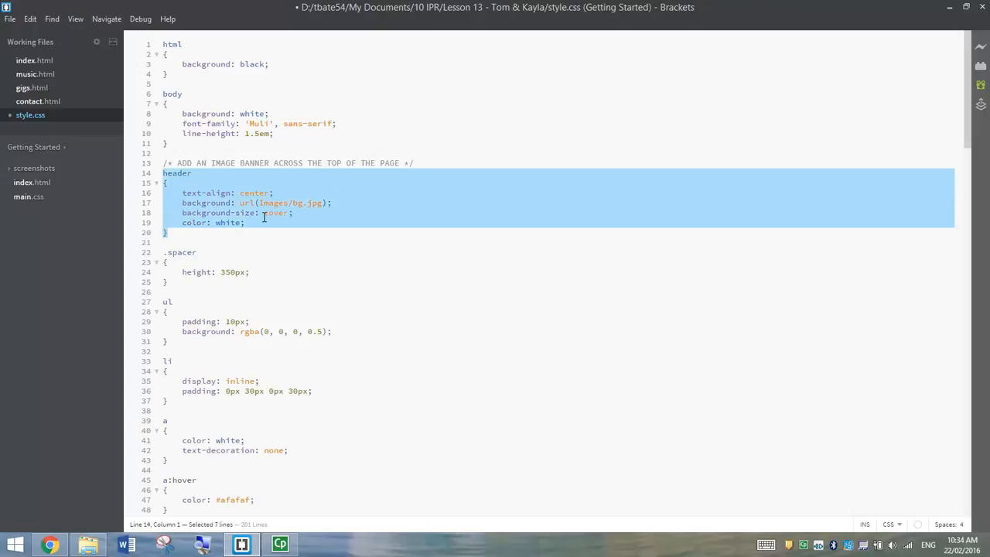
# Add the comment /* SET THE HEIGHT OF THE BANNER */ above the .spacer rule
pyautogui.click(215, 163)
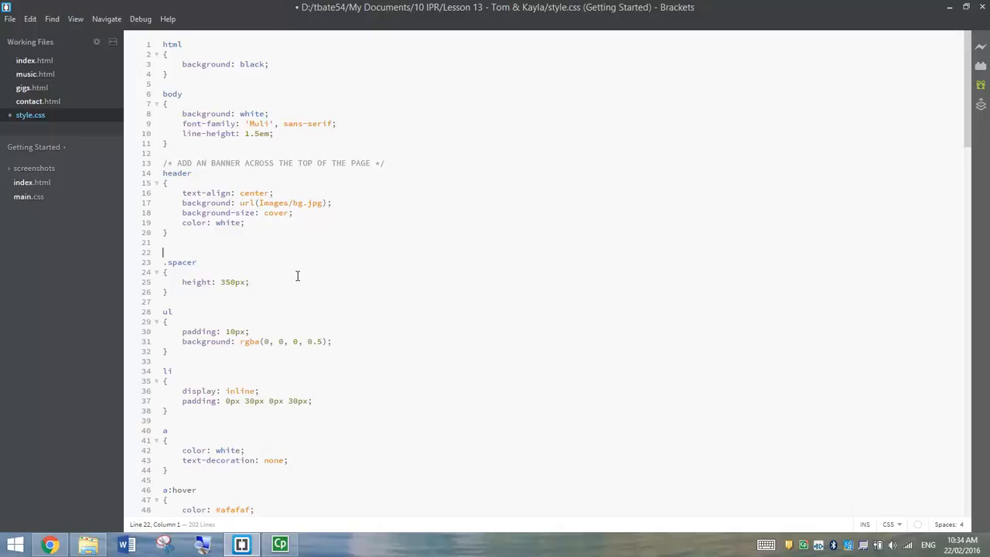
pyautogui.write('/*')
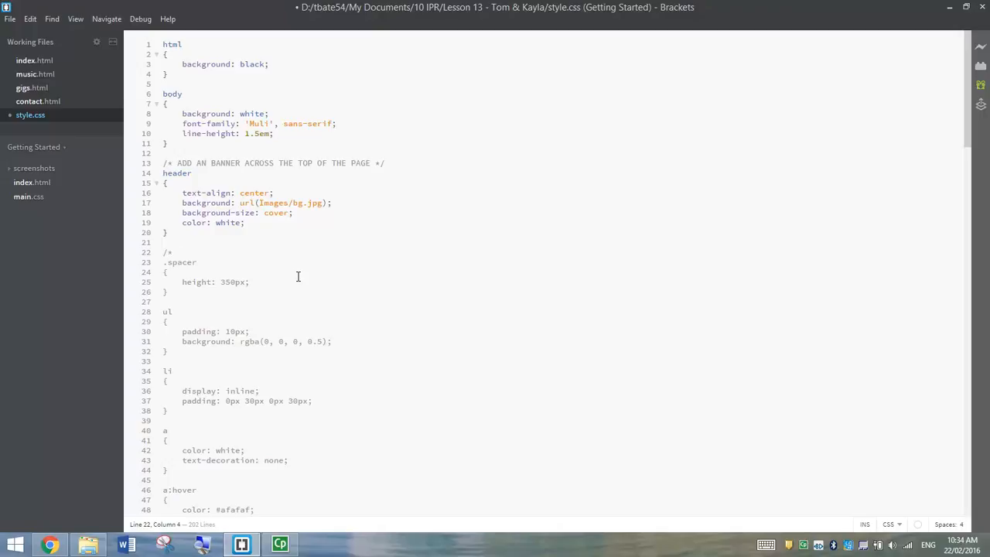
pyautogui.write('SE')
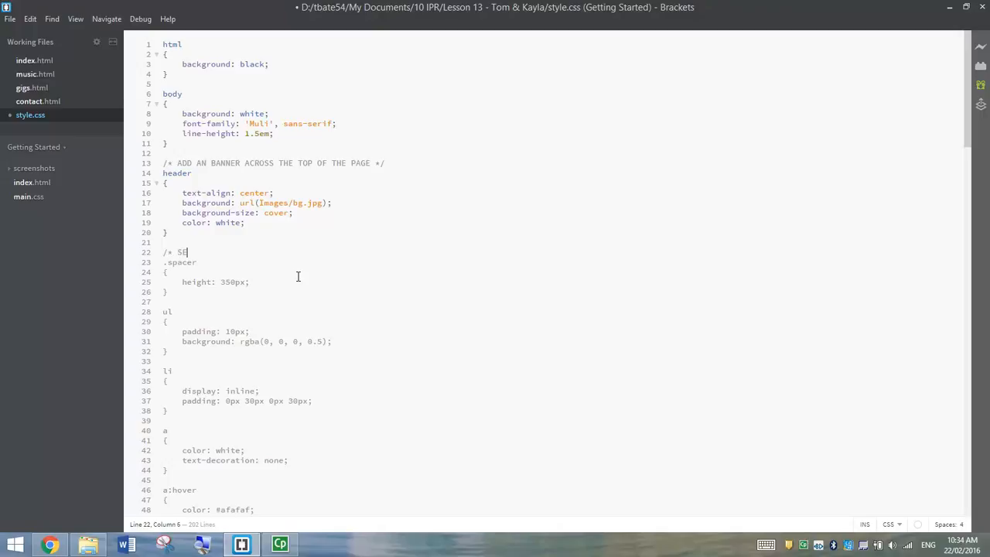
pyautogui.write('ET THE HEIGHT OF THE BA')
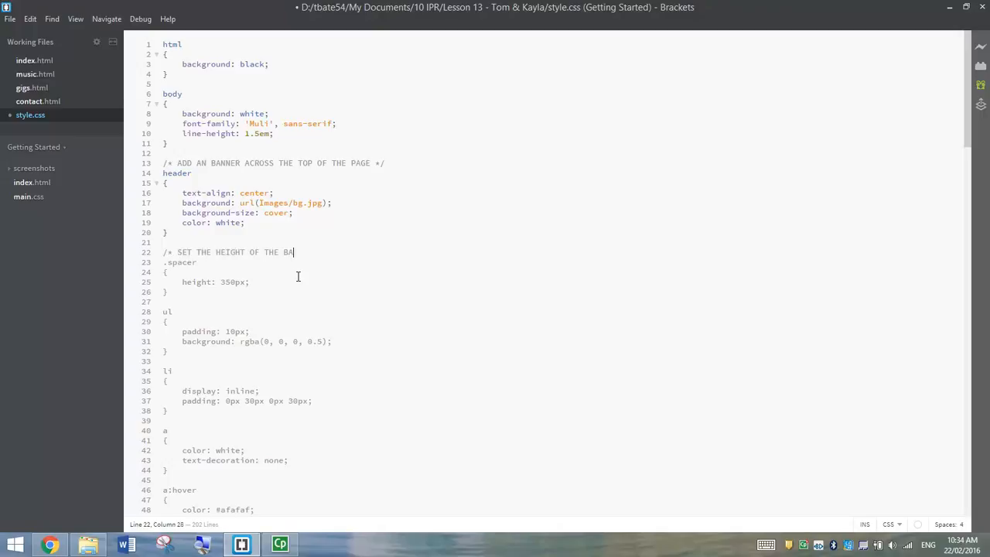
pyautogui.write('NNER *')
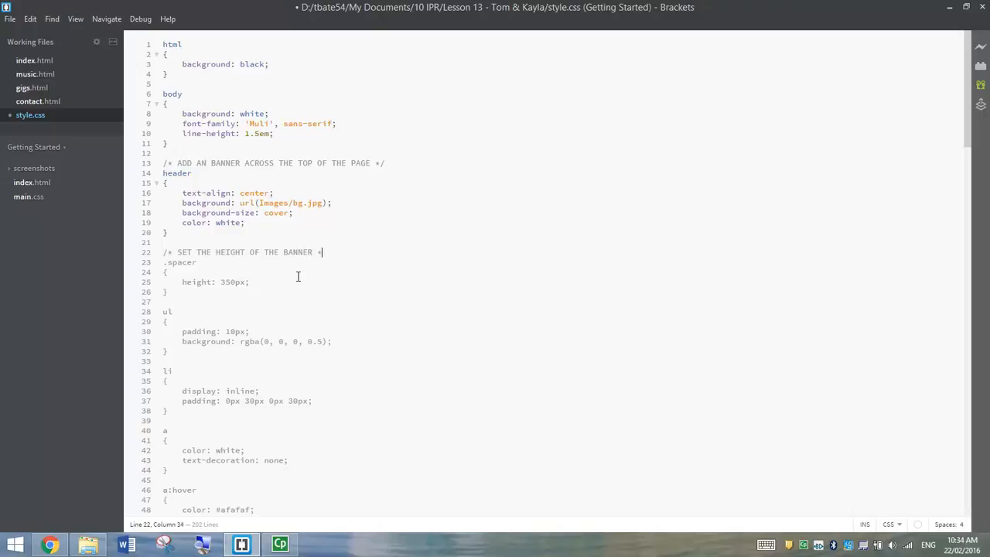
pyautogui.write('/')
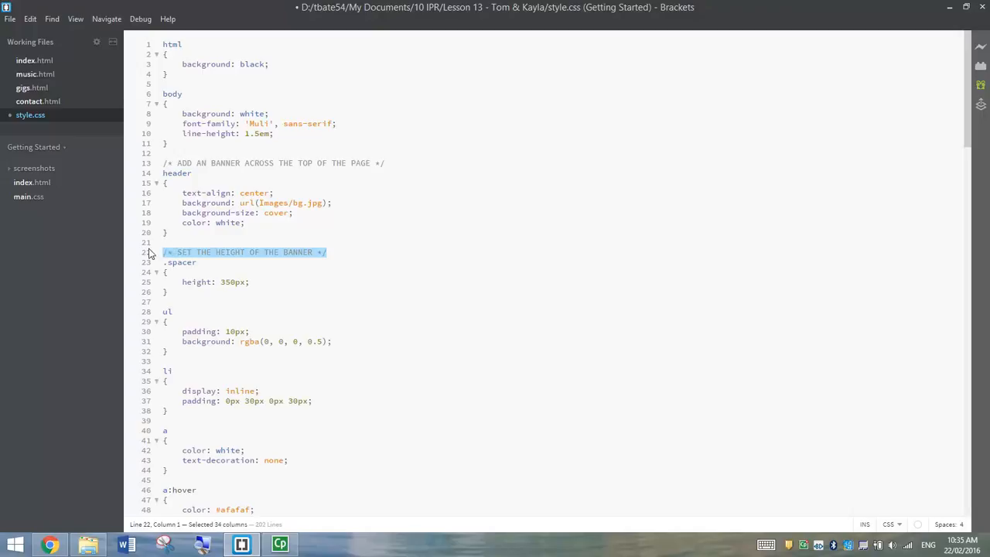
pyautogui.click(347, 250)
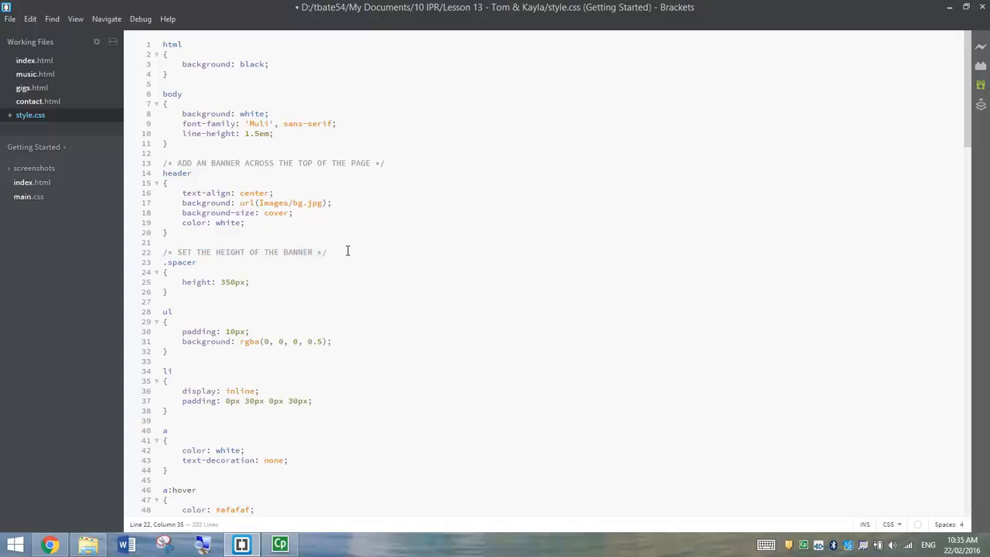
pyautogui.moveTo(338, 265)
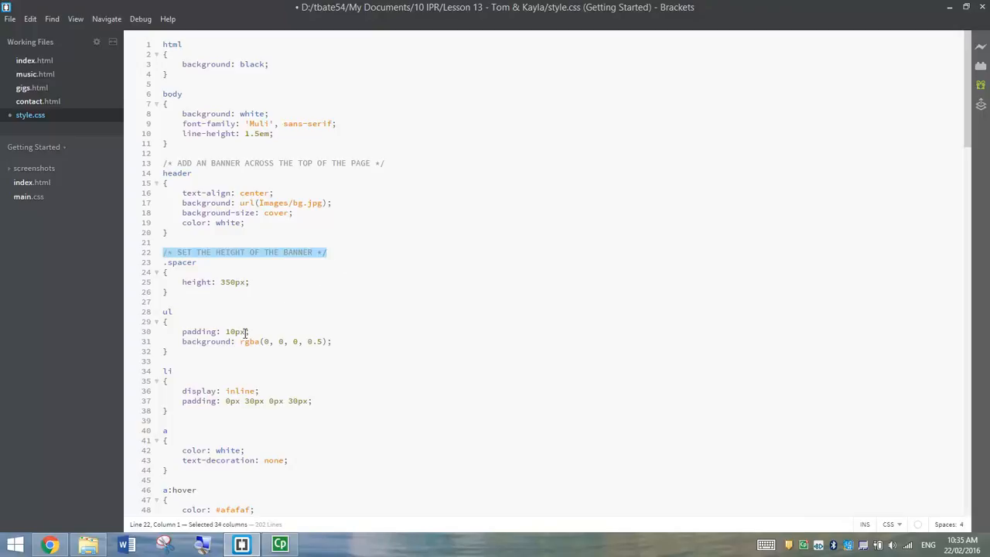
pyautogui.click(275, 296)
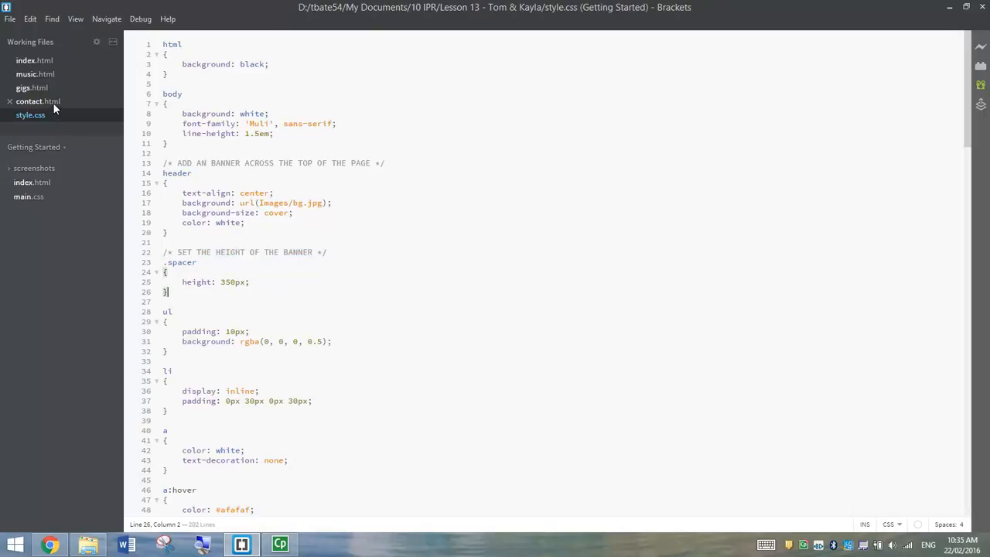
# In contact.html, add <!-- DISPLAYS A COPYRIGHT STATEMENT AT BOTTOM OF PAGE --> above <footer>
pyautogui.click(37, 101)
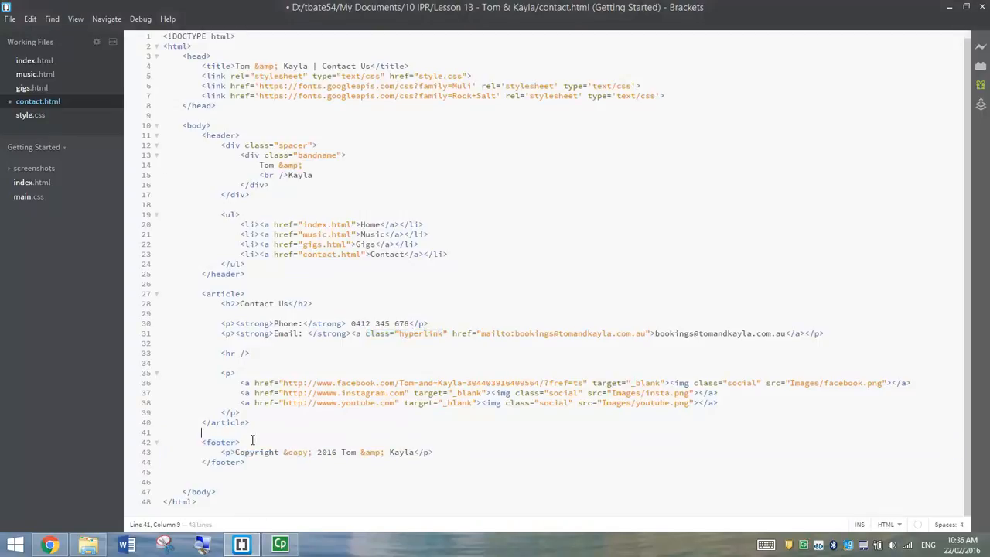
pyautogui.press('Enter')
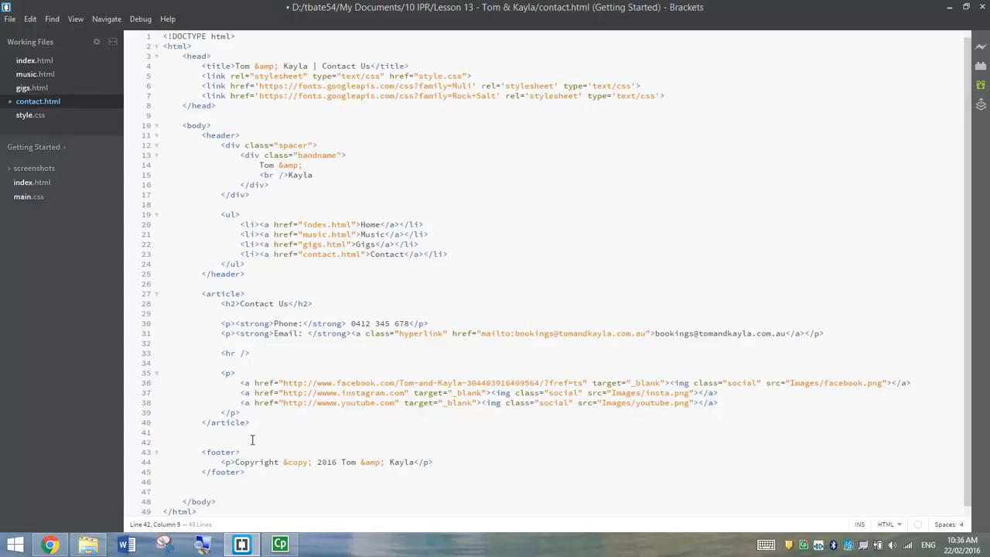
pyautogui.write('<')
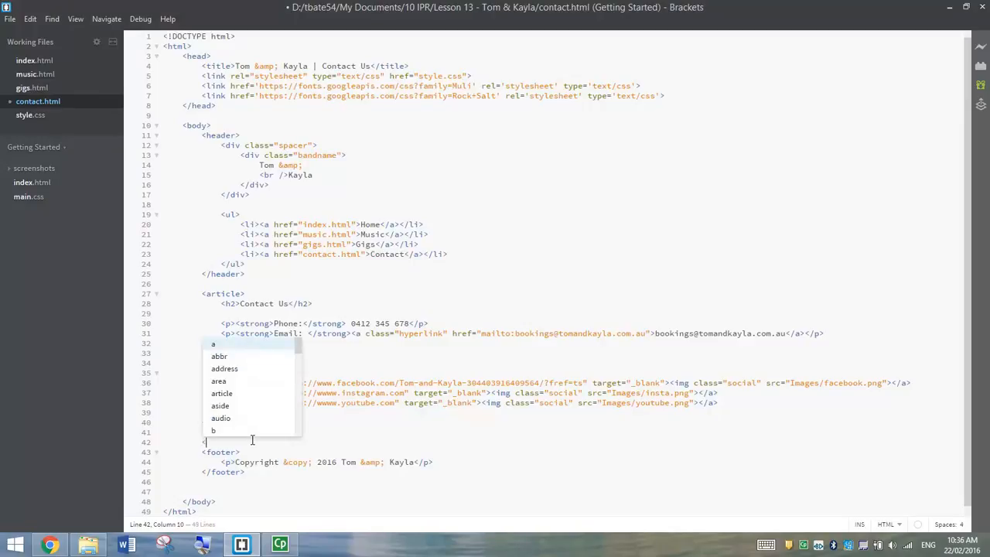
pyautogui.write('<!--')
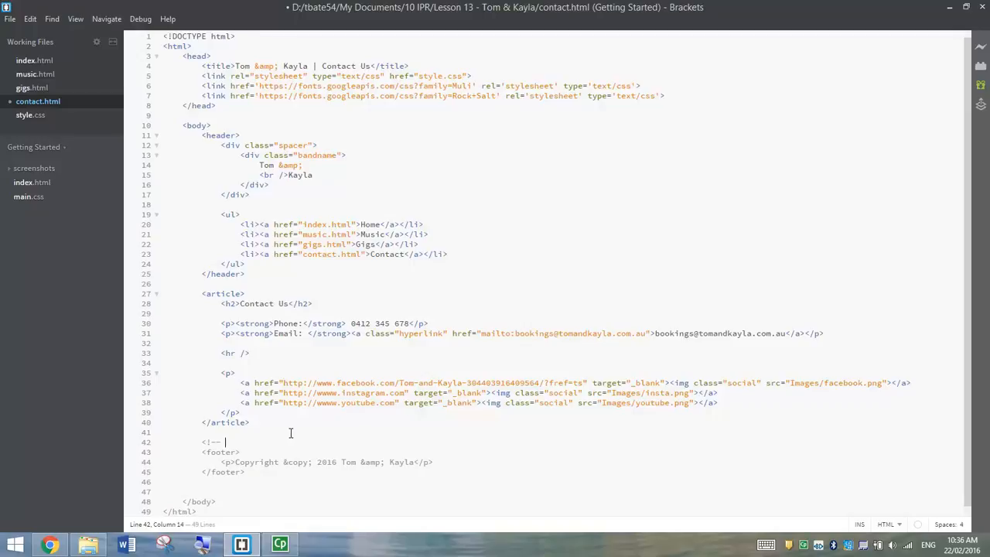
pyautogui.write('DISPLAYS A COPYRIGHT ST')
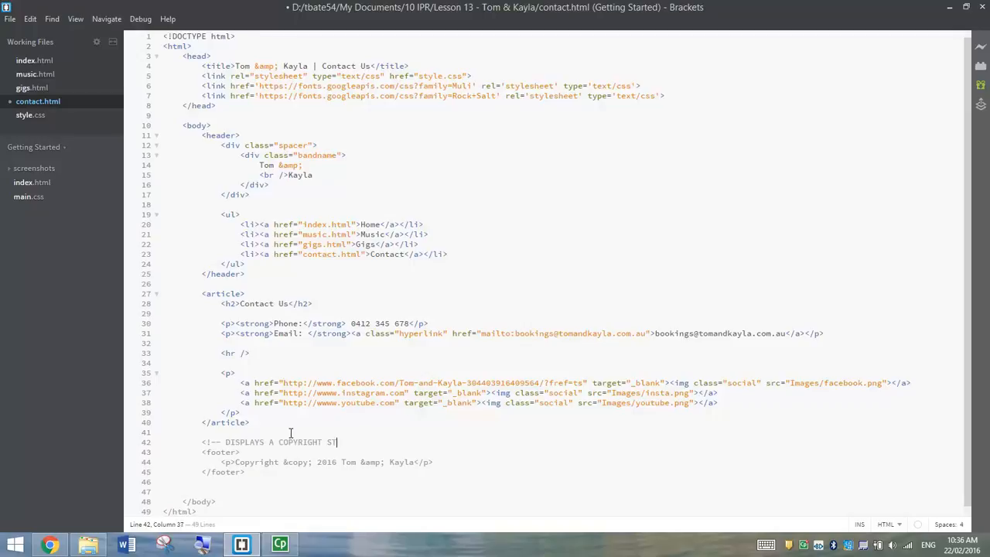
pyautogui.write('ATEMENT AT')
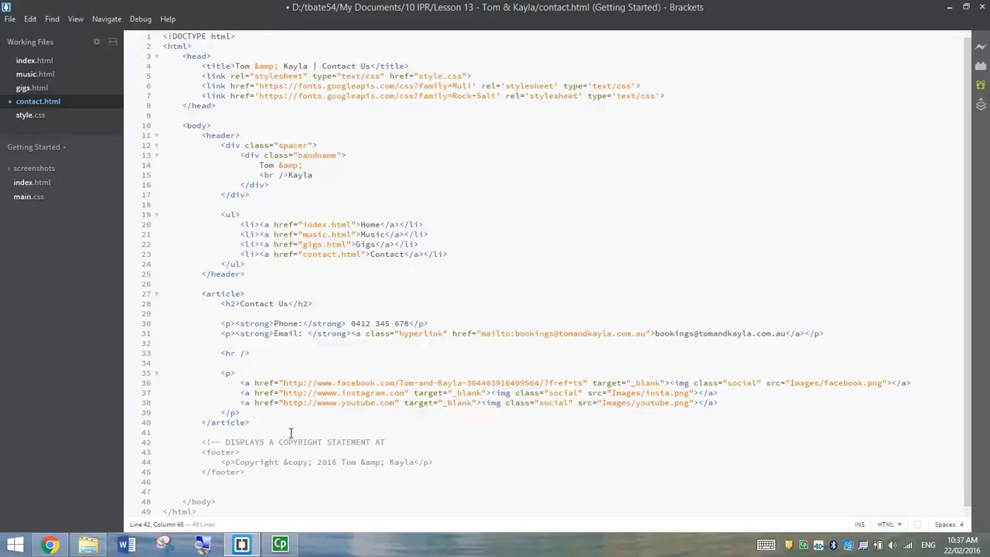
pyautogui.write('BOTTOM OF PAGE --')
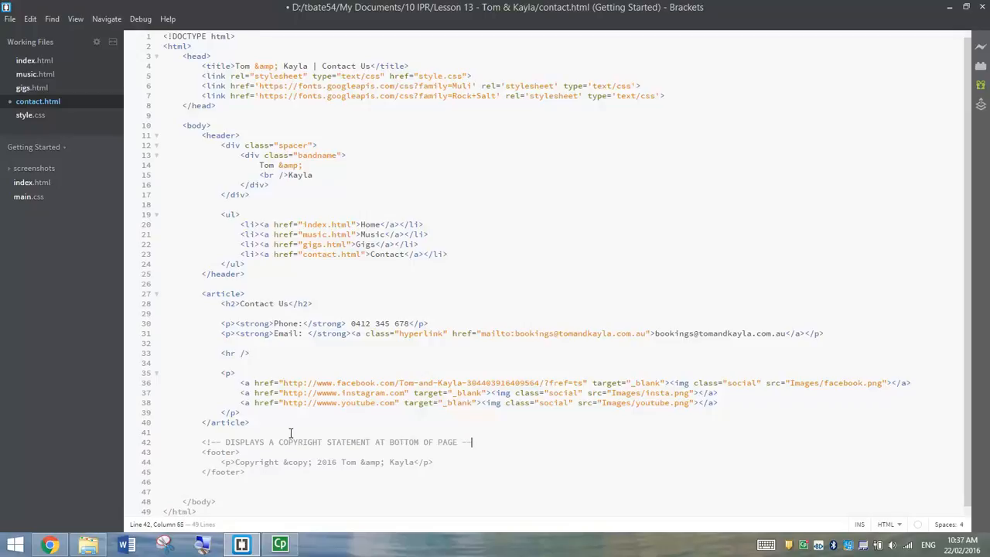
pyautogui.write('>')
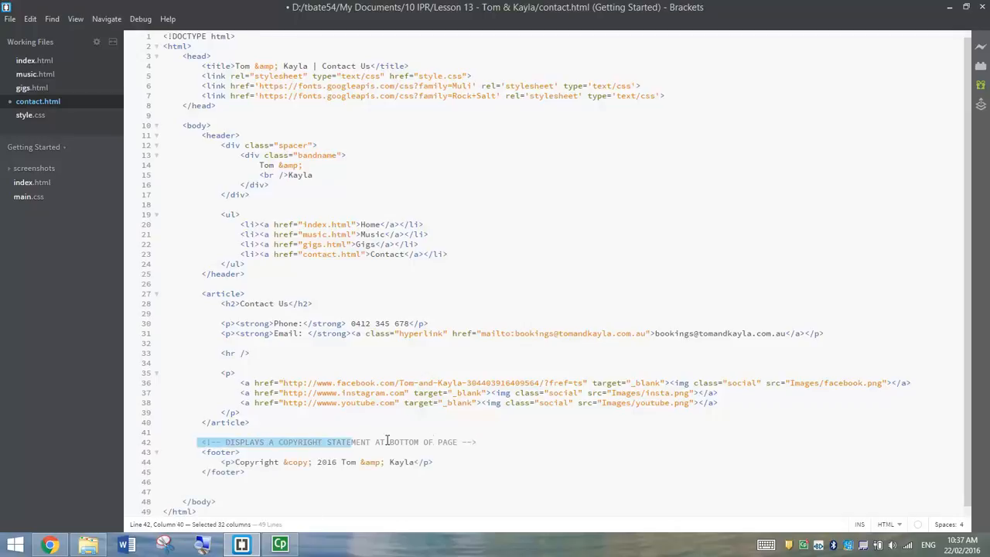
pyautogui.click(485, 433)
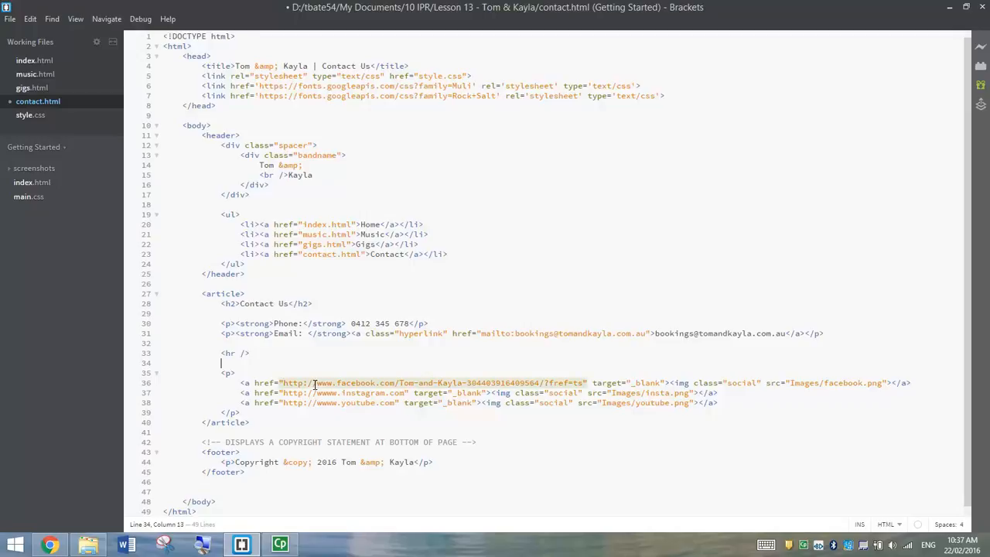
# Delete the word IN so the icons comment on line 35 reads <!-- SOCIAL MEDIA ICONS -->
pyautogui.write('<!--')
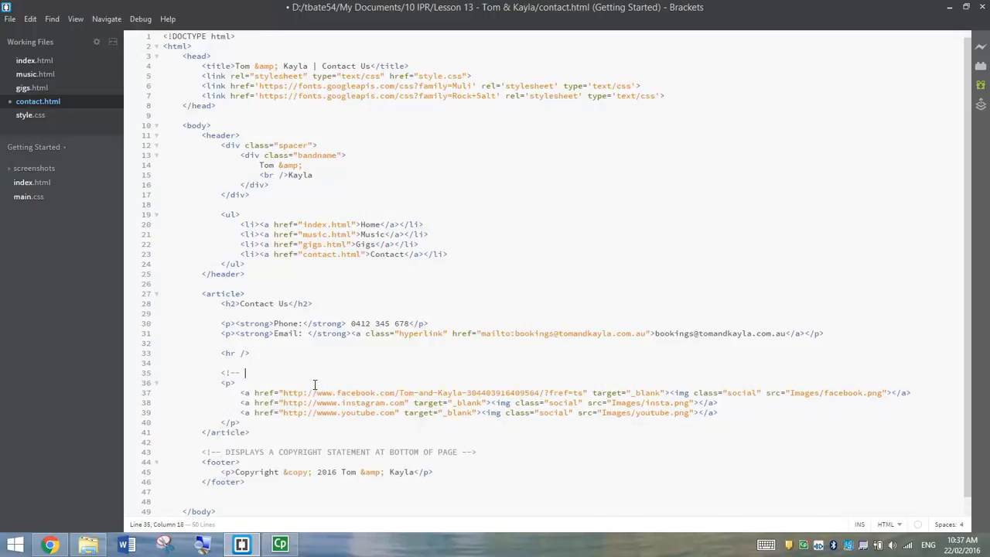
pyautogui.write('ADD I')
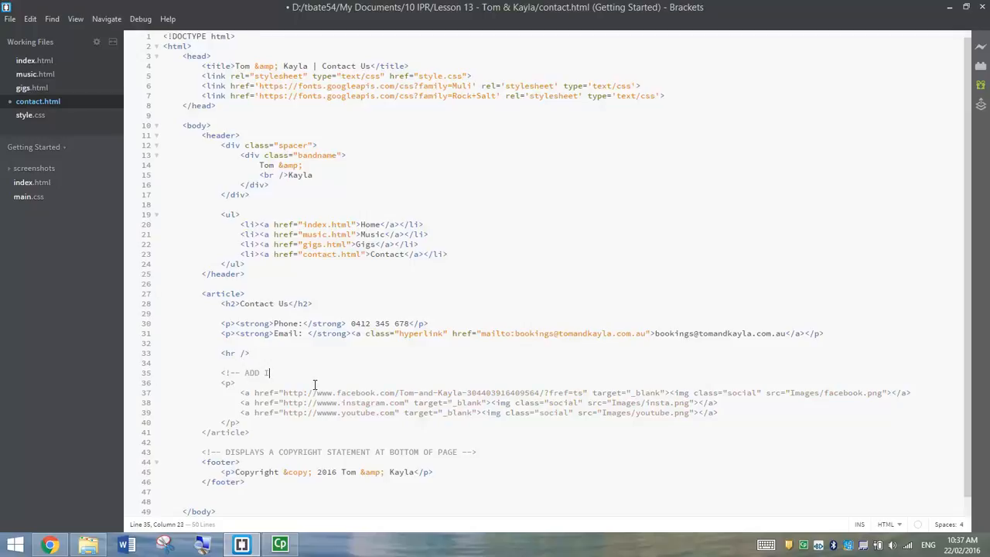
pyautogui.write('N SOCIAL MEDIA ICONS')
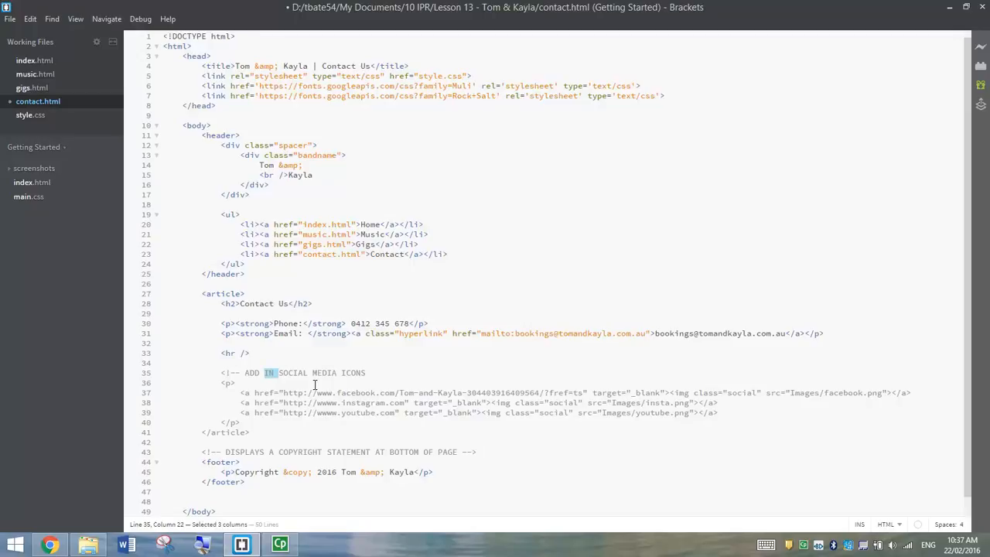
pyautogui.press('Delete')
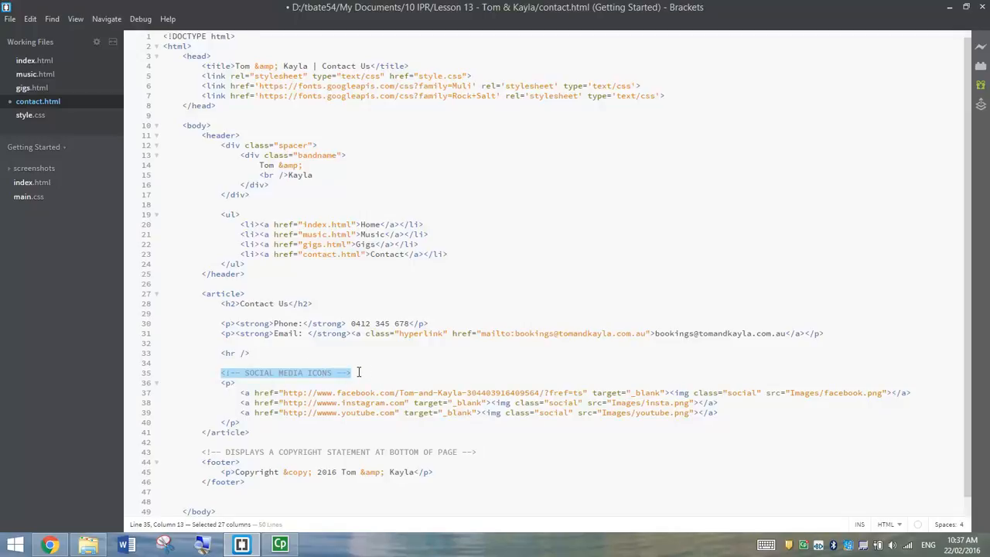
pyautogui.click(353, 373)
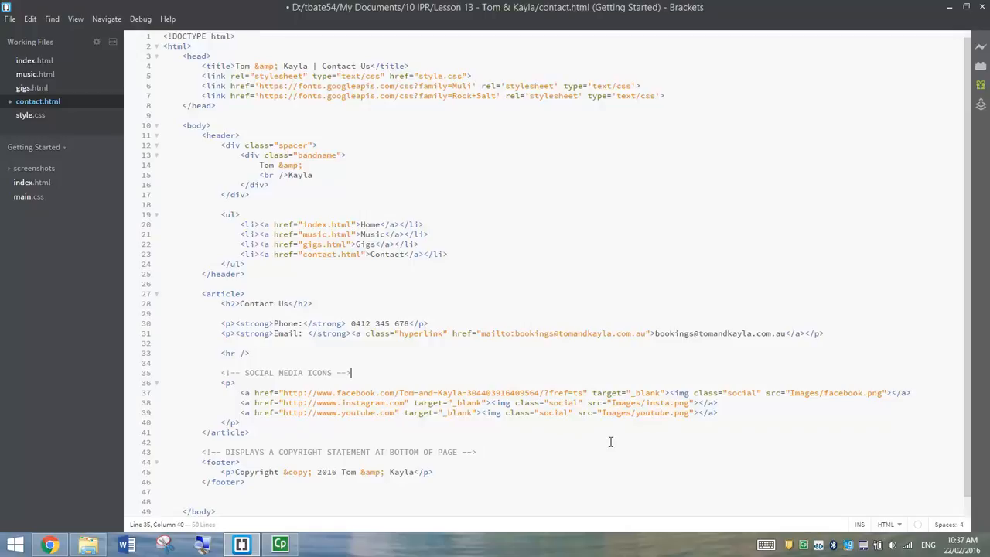
pyautogui.moveTo(221, 372); pyautogui.dragTo(350, 372)
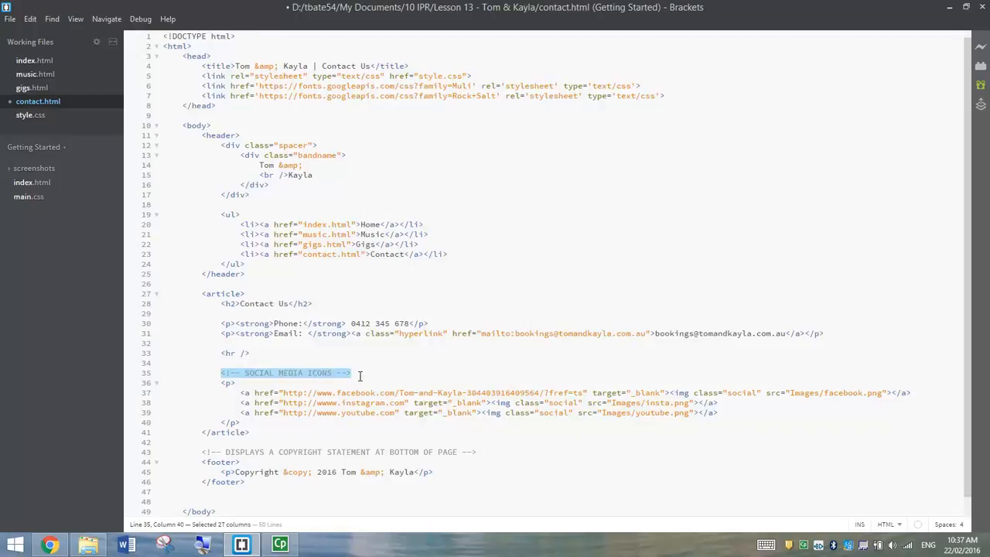
pyautogui.click(353, 373)
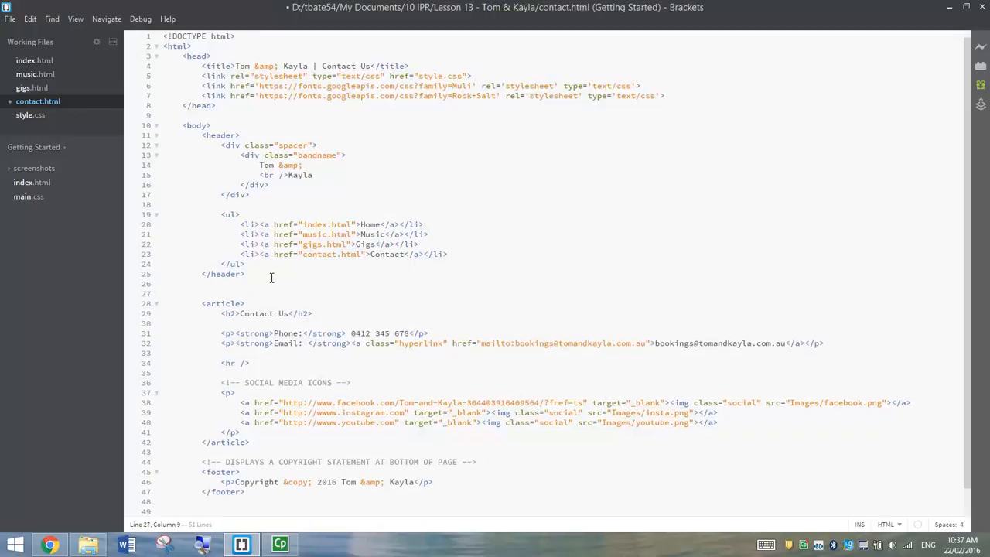
# Add <!-- MAIN BODY TEXT --> above the article and <!-- MENU BAR --> above the ul
pyautogui.write('<!--')
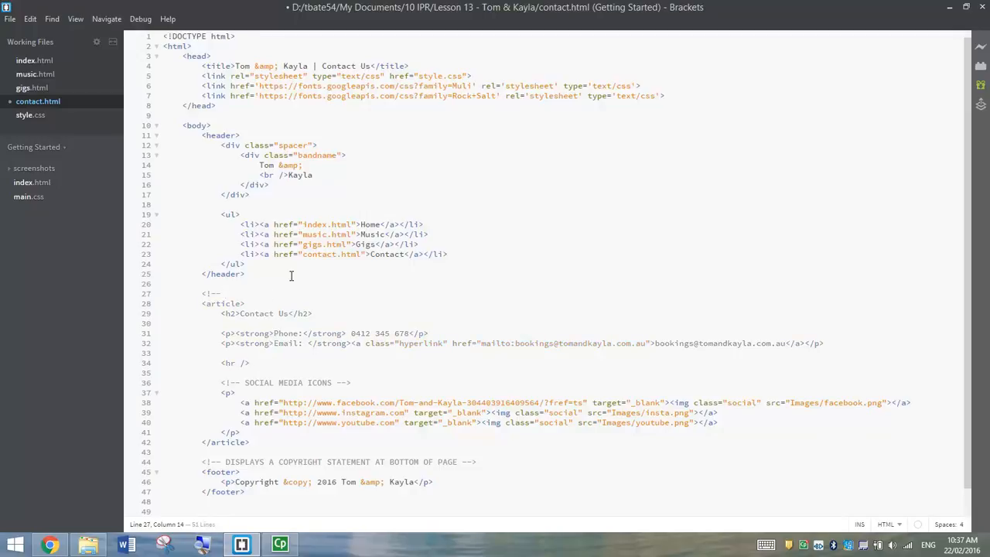
pyautogui.write('body tex')
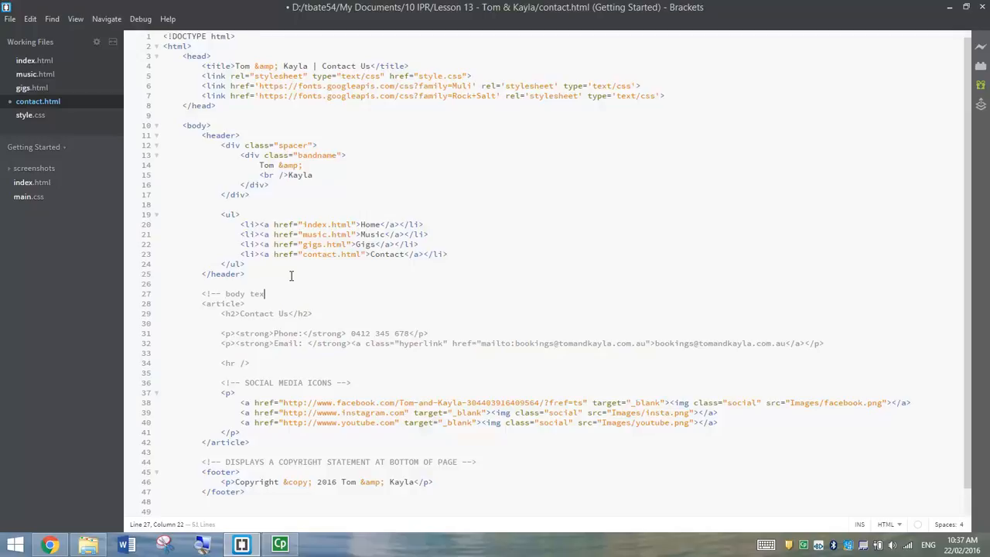
pyautogui.write('MAIN')
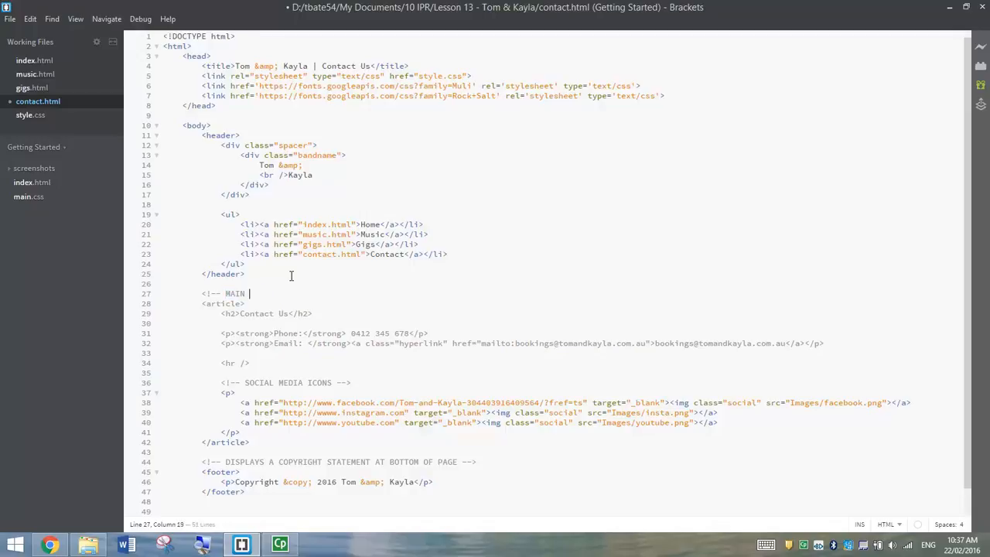
pyautogui.write('BODY TEXT -->')
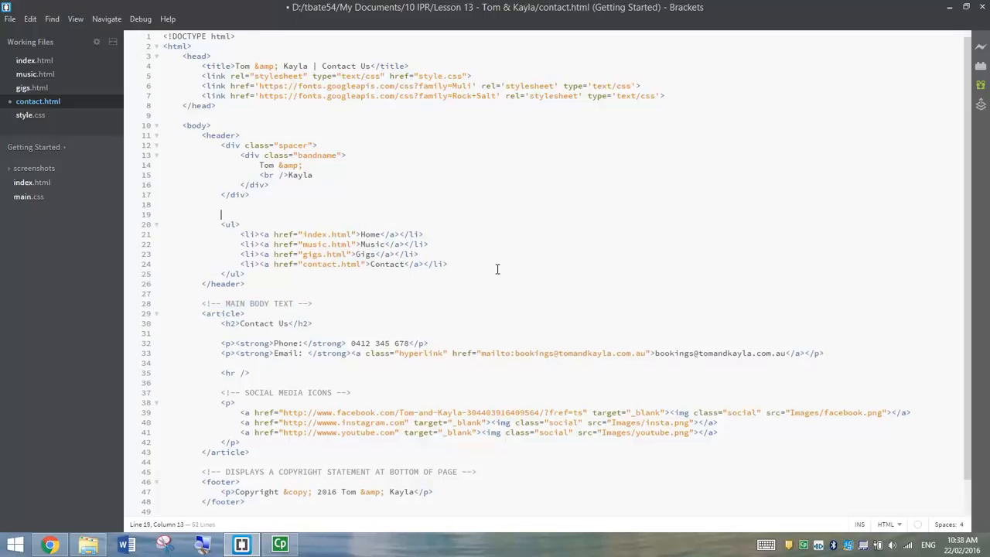
pyautogui.write('<!--')
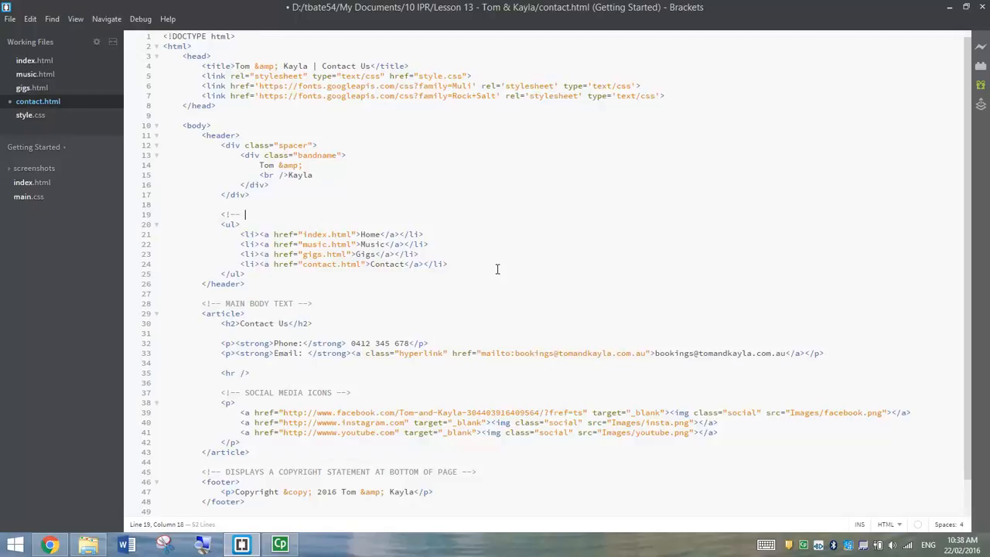
pyautogui.write('MENU BAR -->')
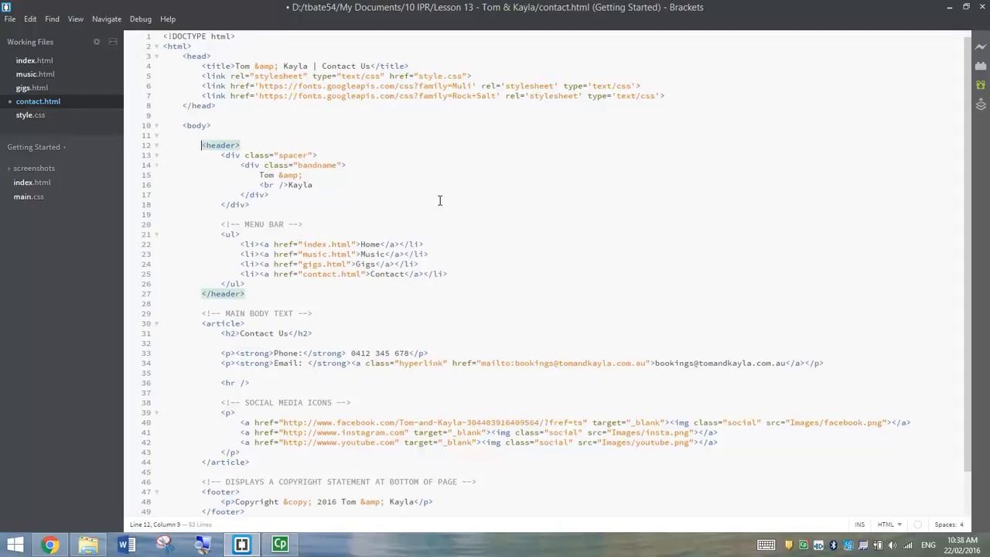
# Add the <!-- LOGO TEXT AND BANNER --> comment above the header element
pyautogui.write('<!')
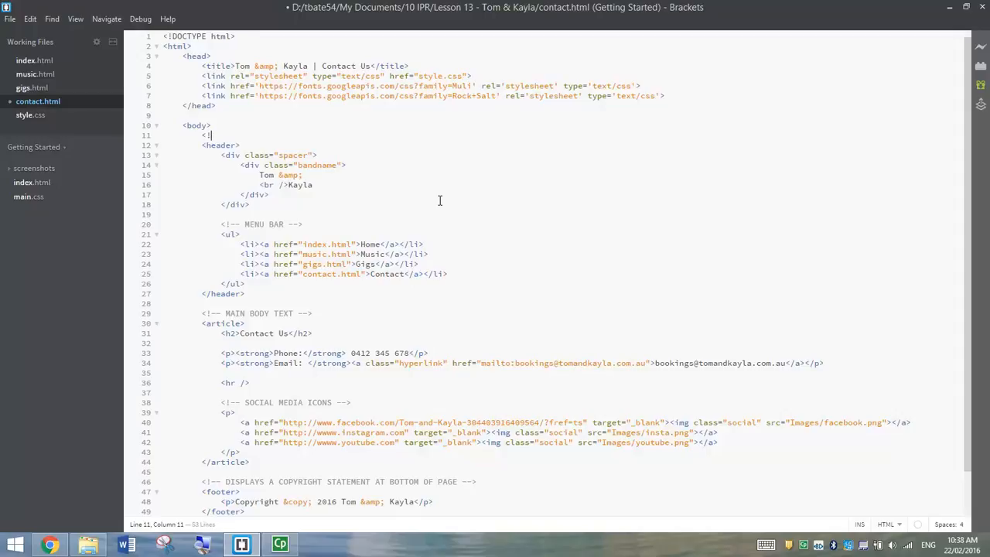
pyautogui.write('--')
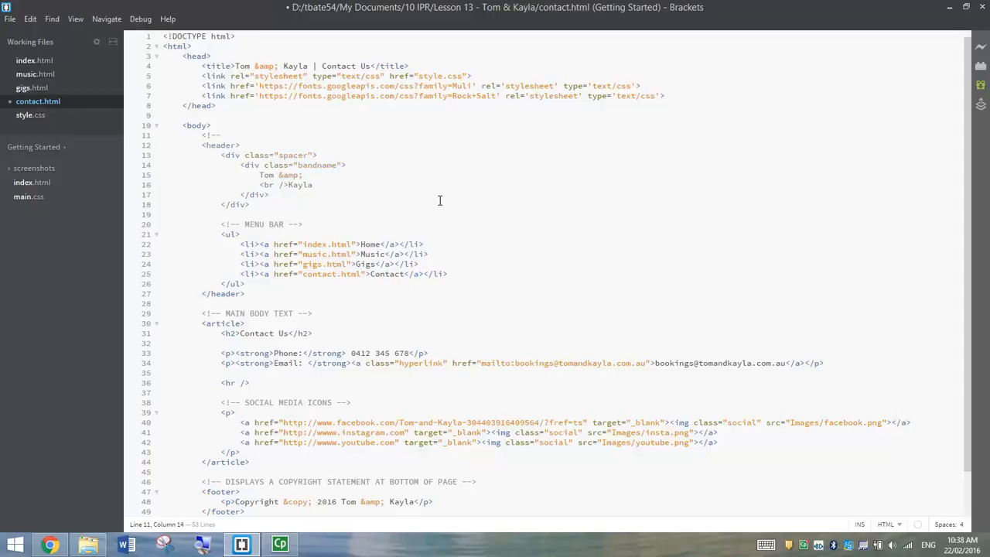
pyautogui.write('LOGO TE')
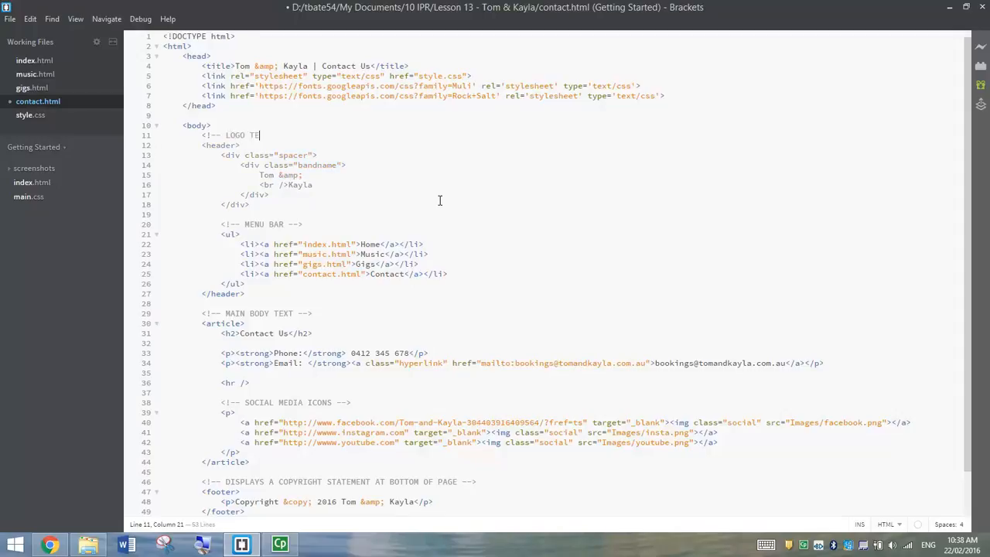
pyautogui.write('XT AND BANNER -->')
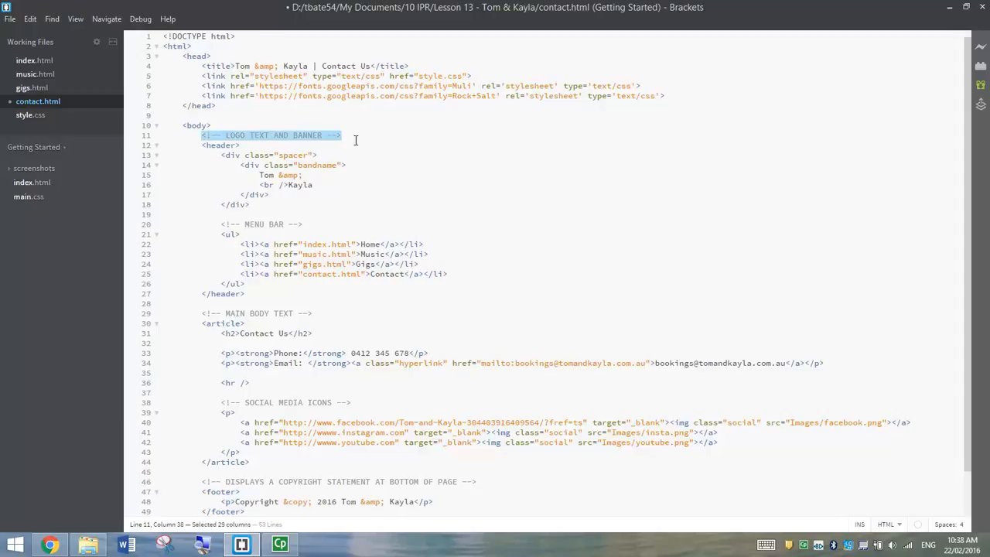
pyautogui.moveTo(341, 135); pyautogui.dragTo(249, 204)
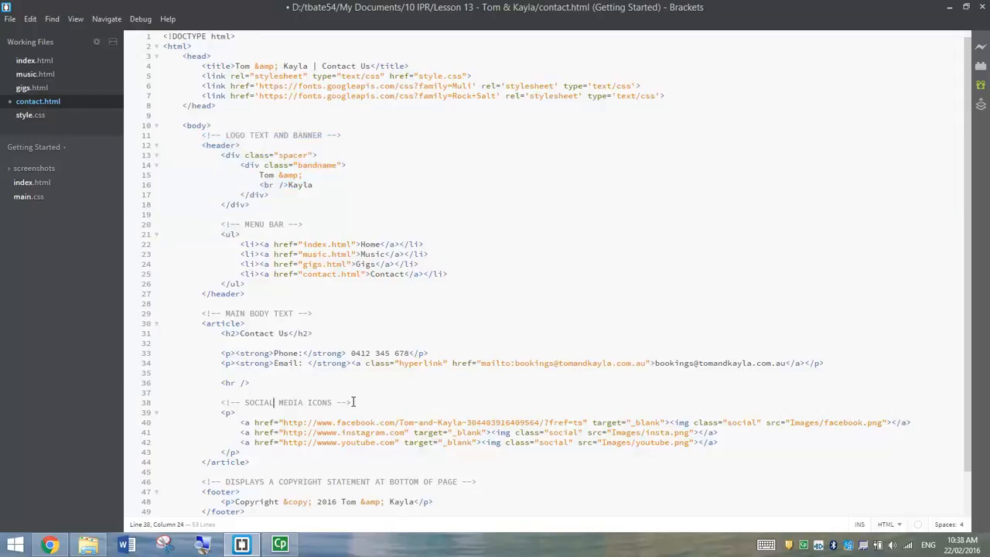
pyautogui.click(360, 402)
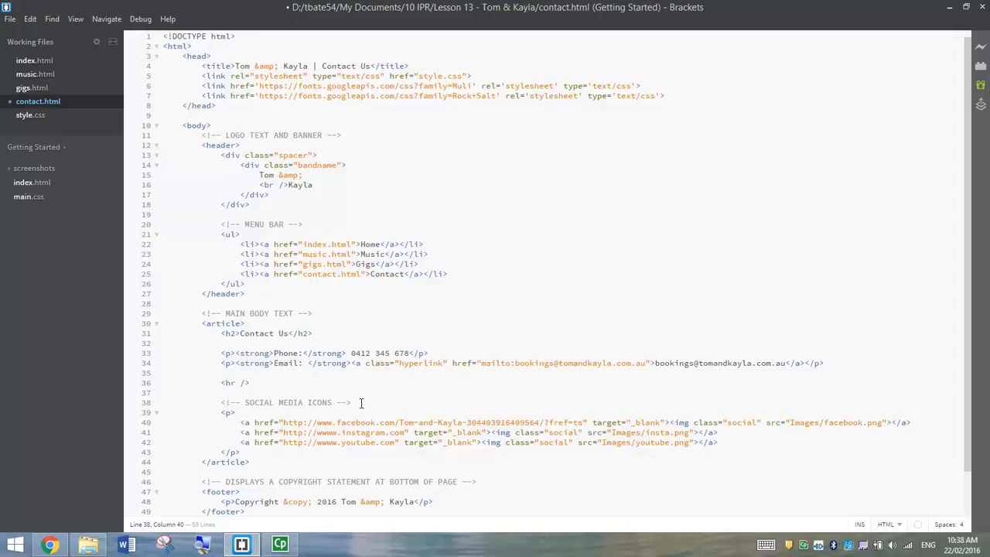
pyautogui.click(30, 115)
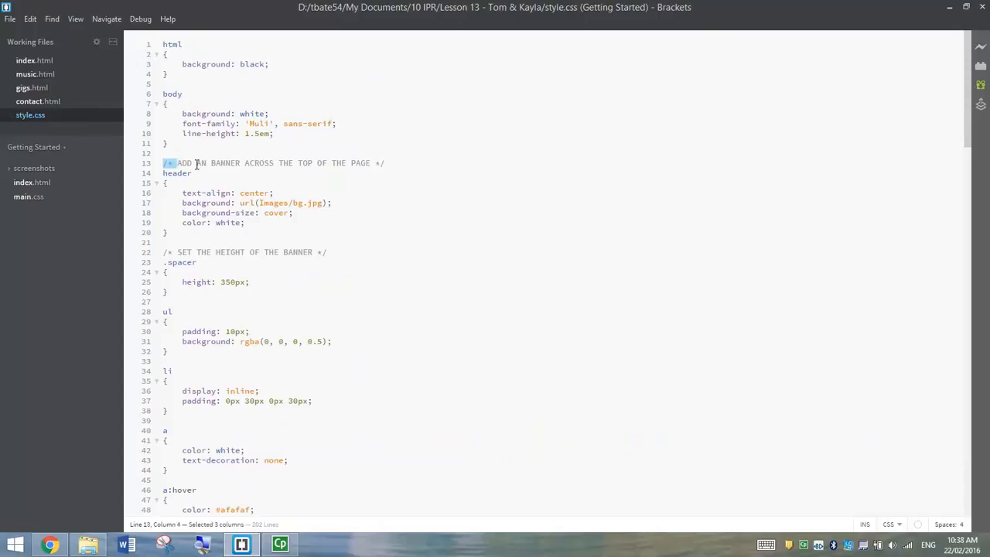
pyautogui.moveTo(177, 162); pyautogui.dragTo(384, 162)
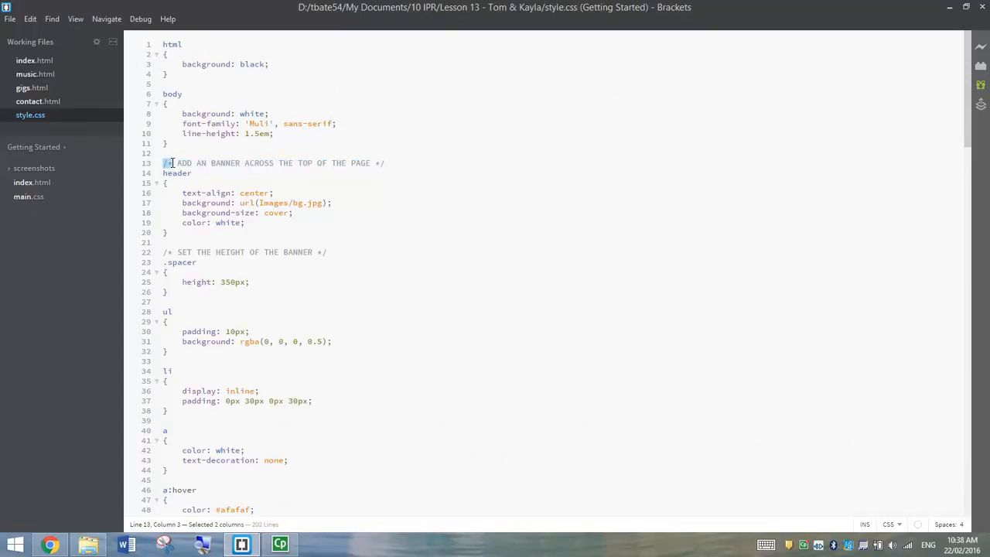
pyautogui.click(379, 163)
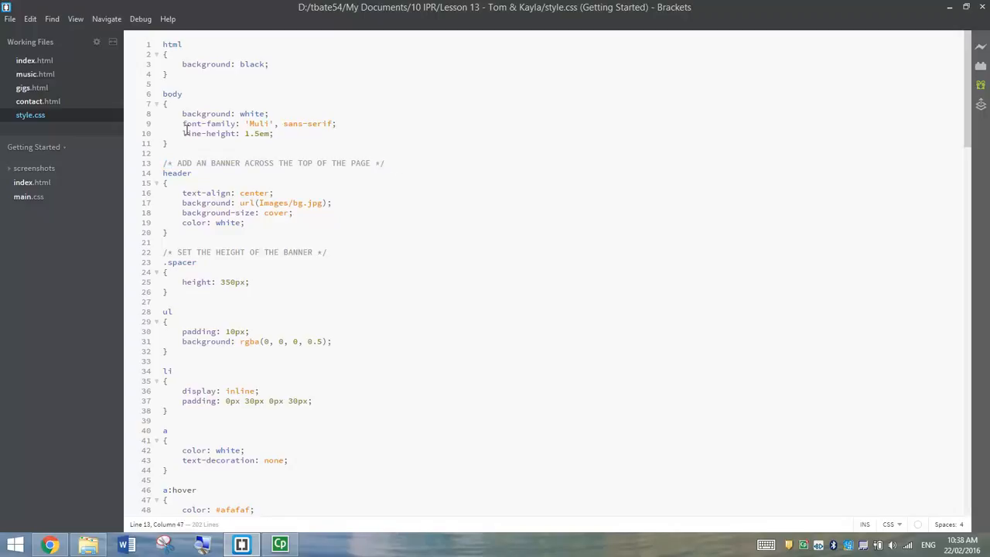
pyautogui.click(38, 101)
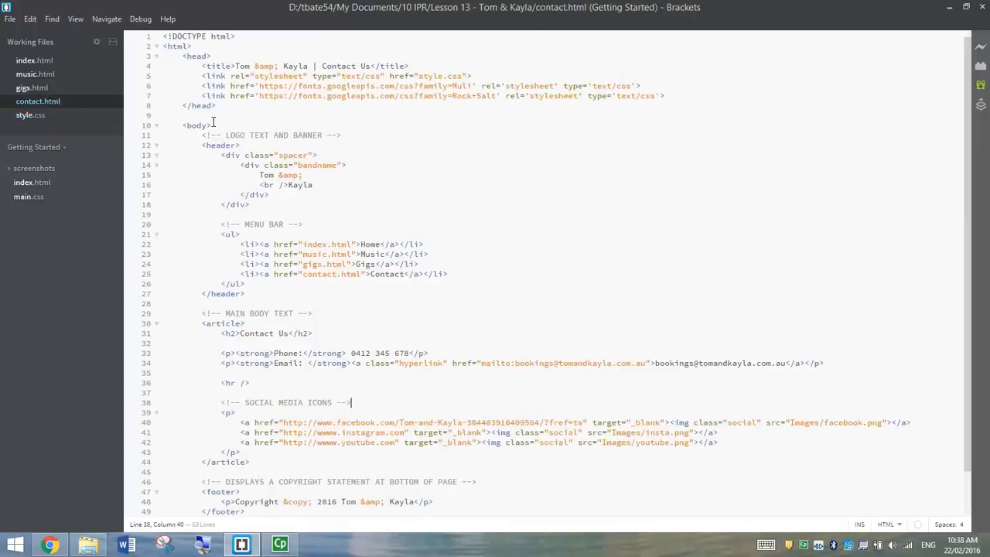
pyautogui.moveTo(203, 135); pyautogui.dragTo(215, 135)
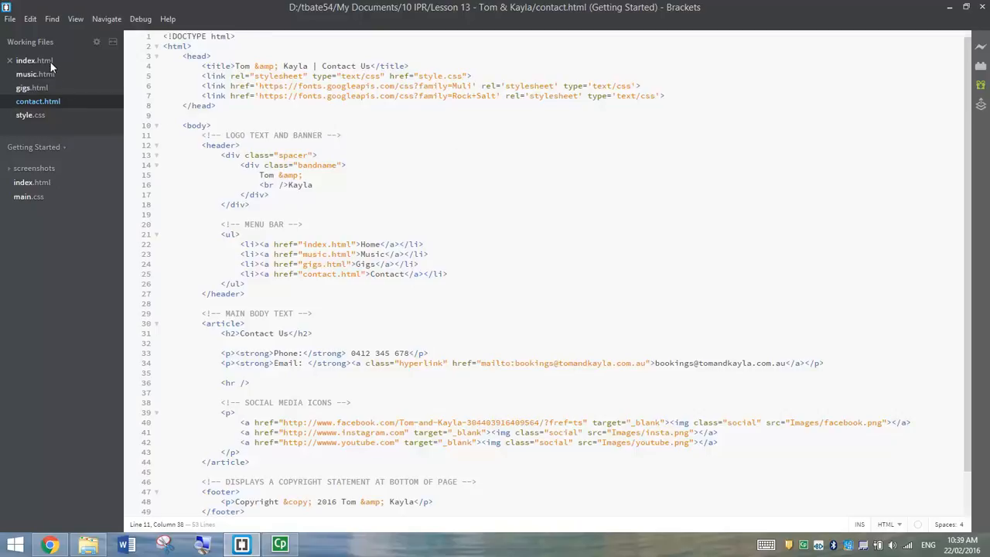
pyautogui.moveTo(77, 115)
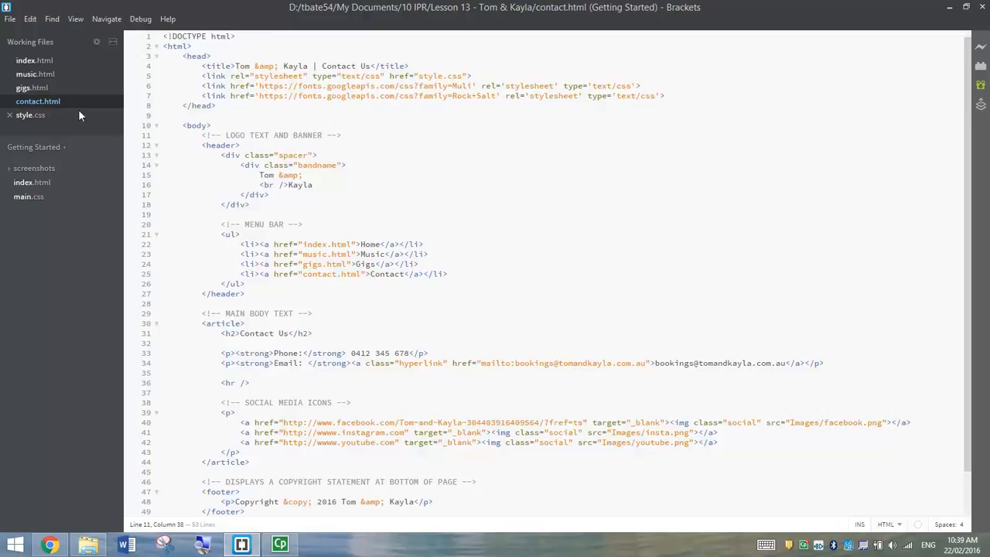